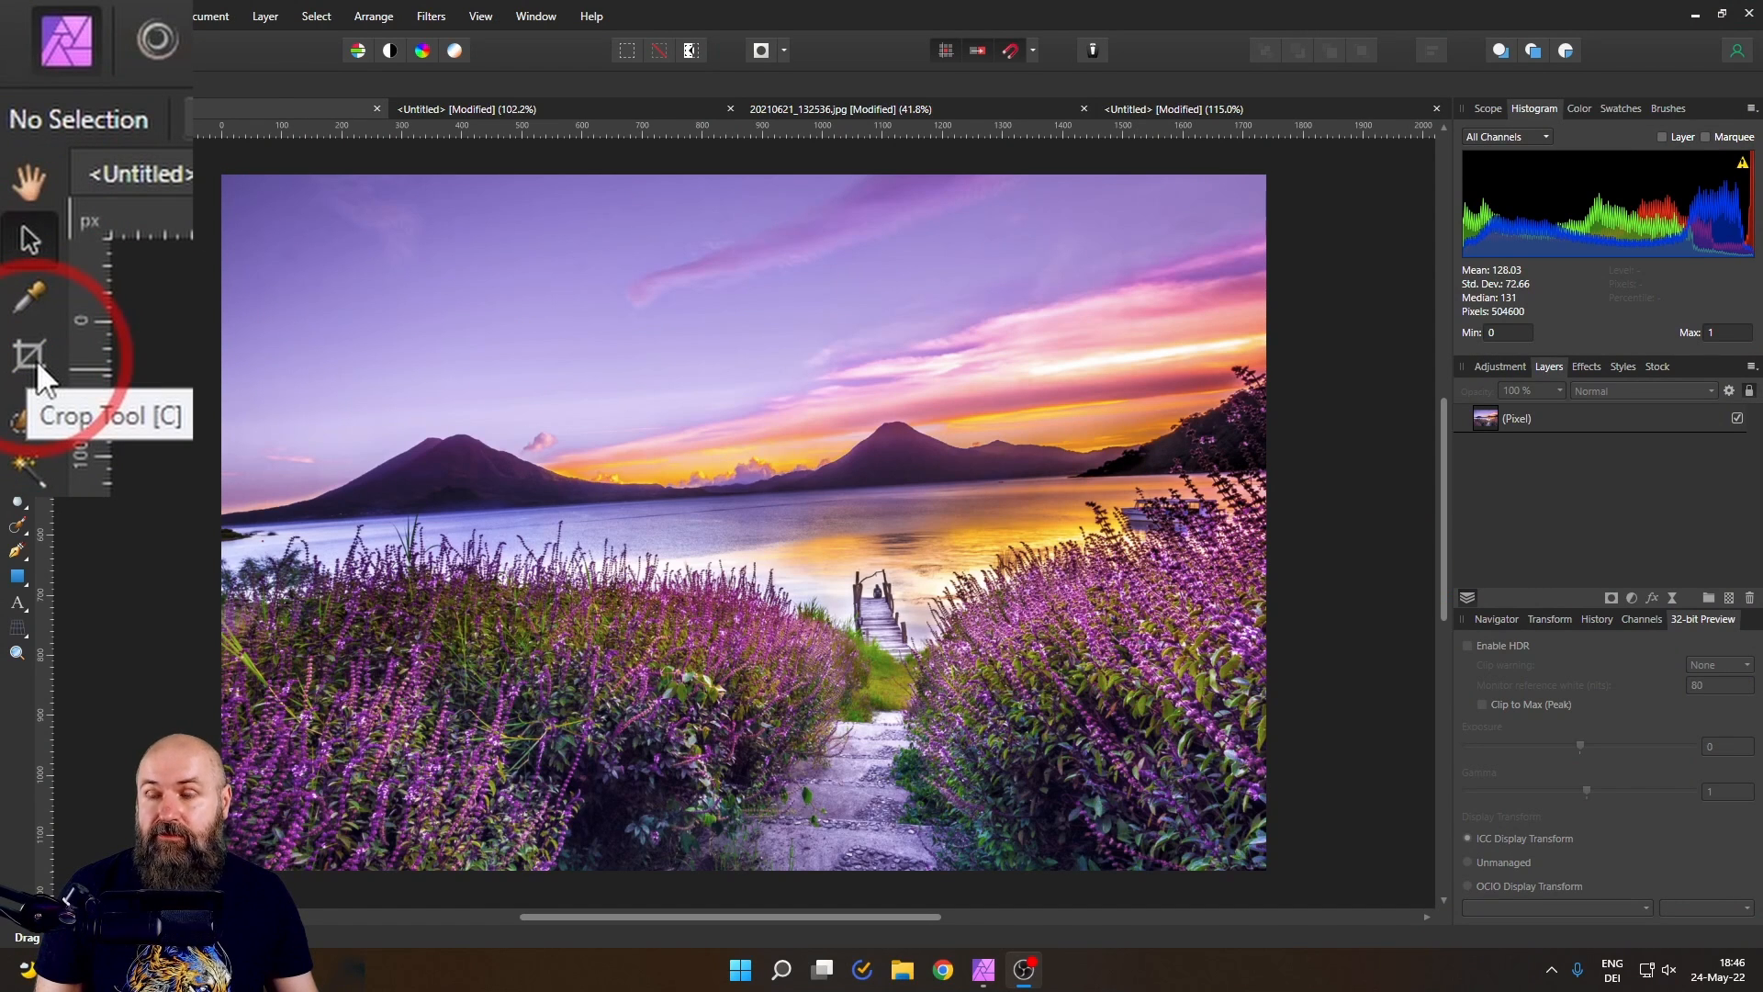
# - Straighten the landscape photo along the lake horizon and crop it to about 1640 × 1032 pixels
pyautogui.click(30, 354)
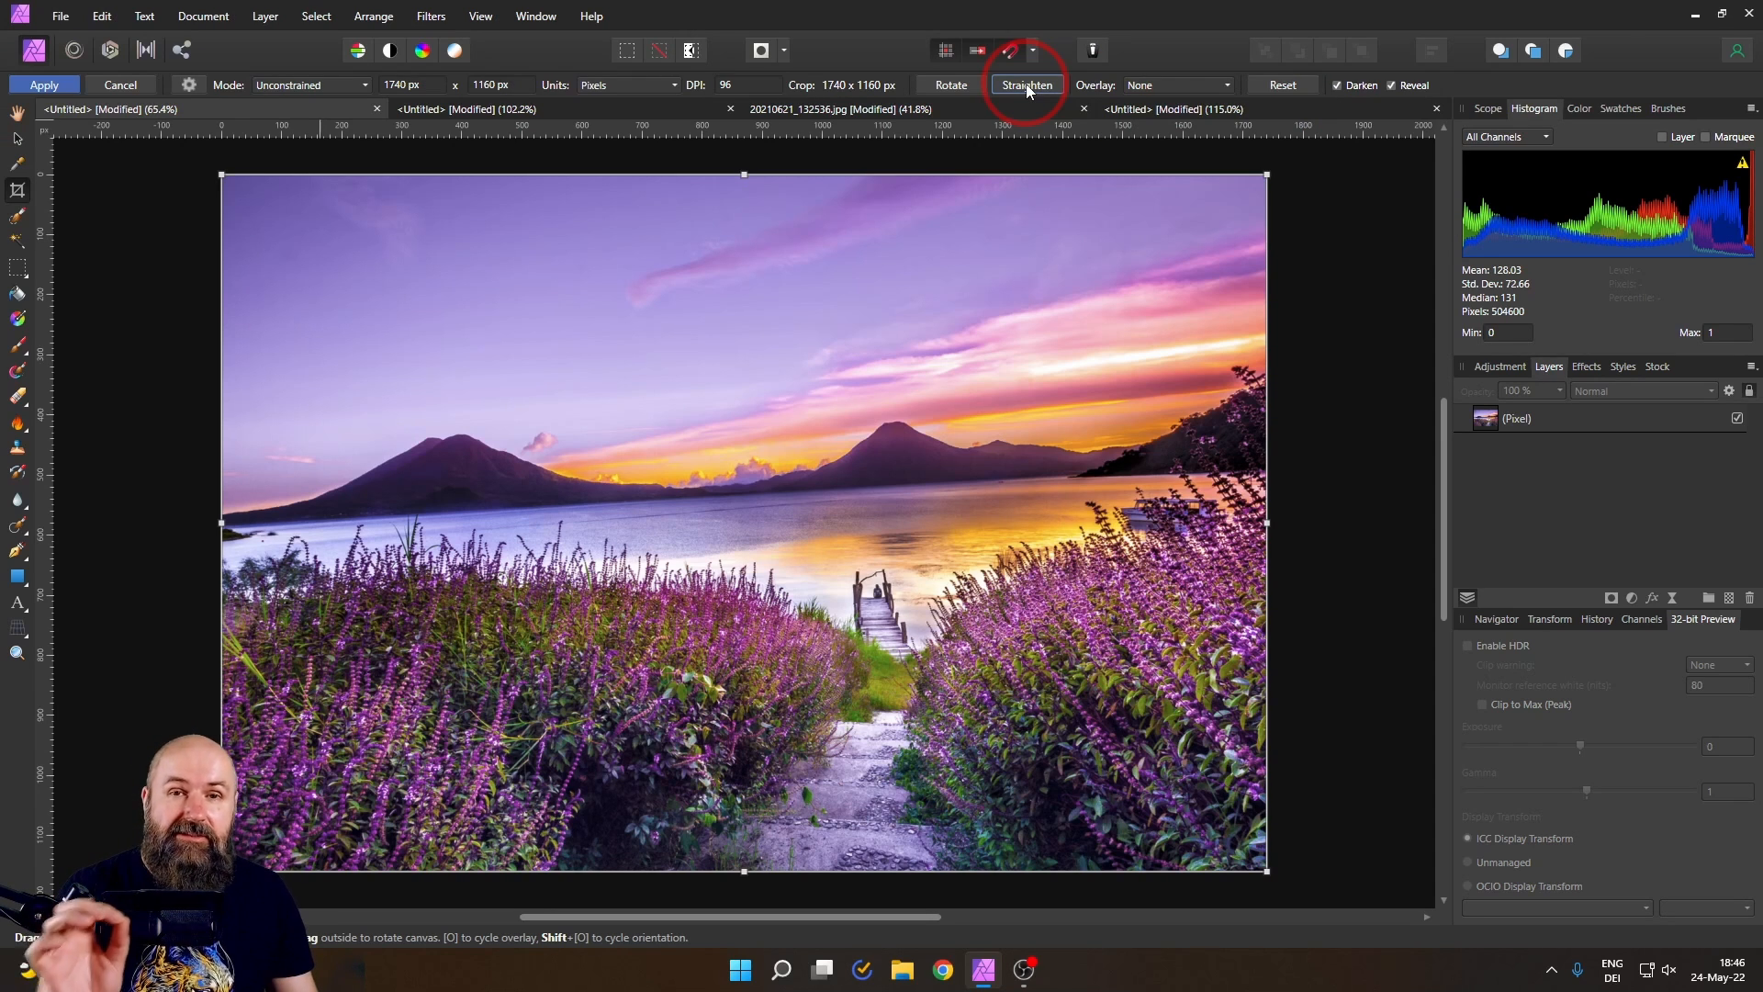
pyautogui.click(1025, 85)
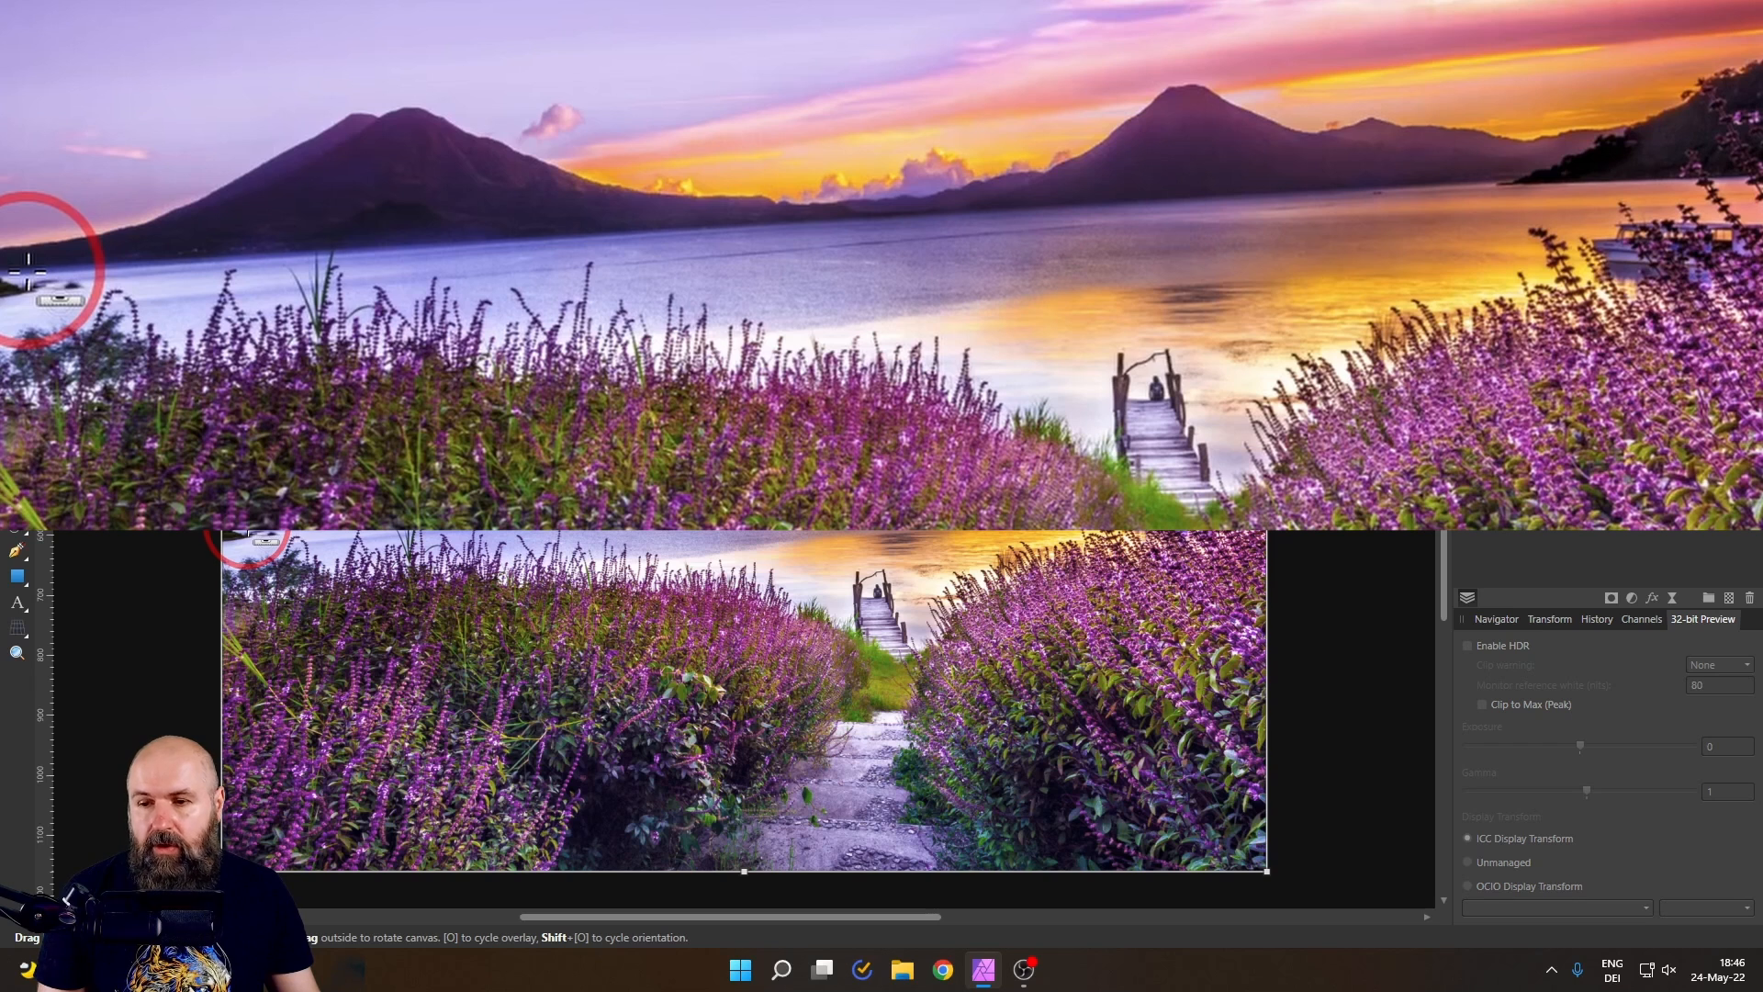
pyautogui.moveTo(45, 270); pyautogui.dragTo(1298, 174)
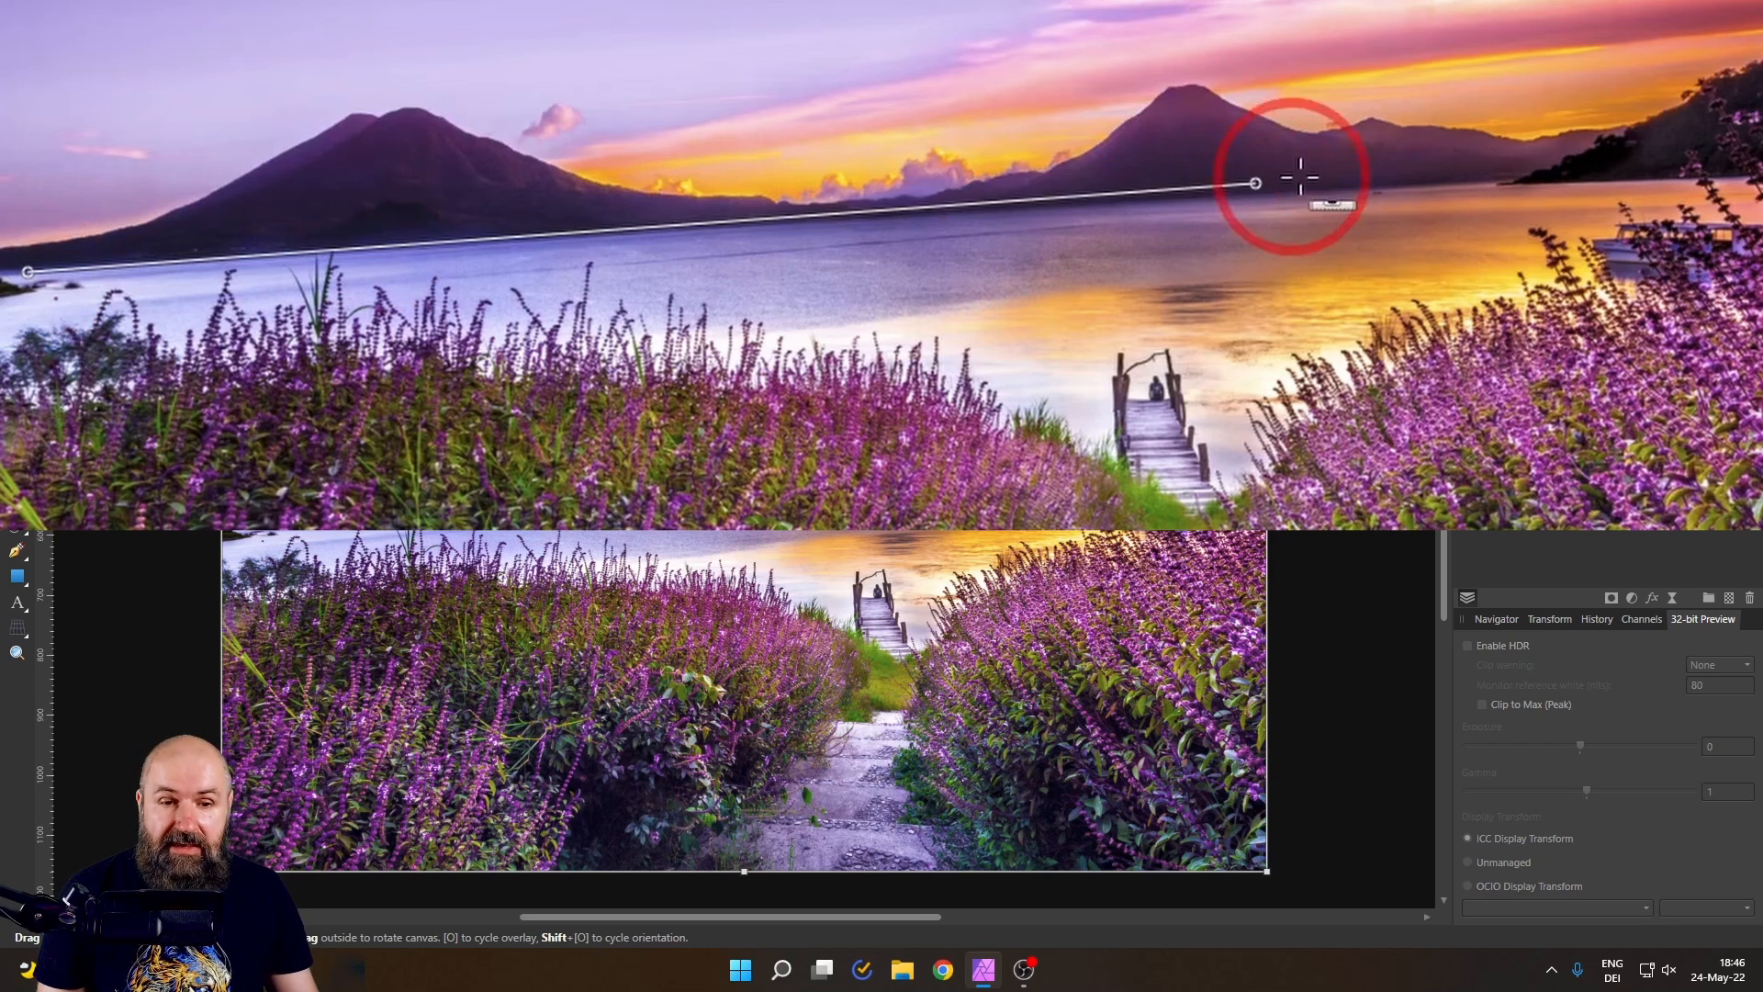
pyautogui.moveTo(1282, 180); pyautogui.dragTo(1493, 180)
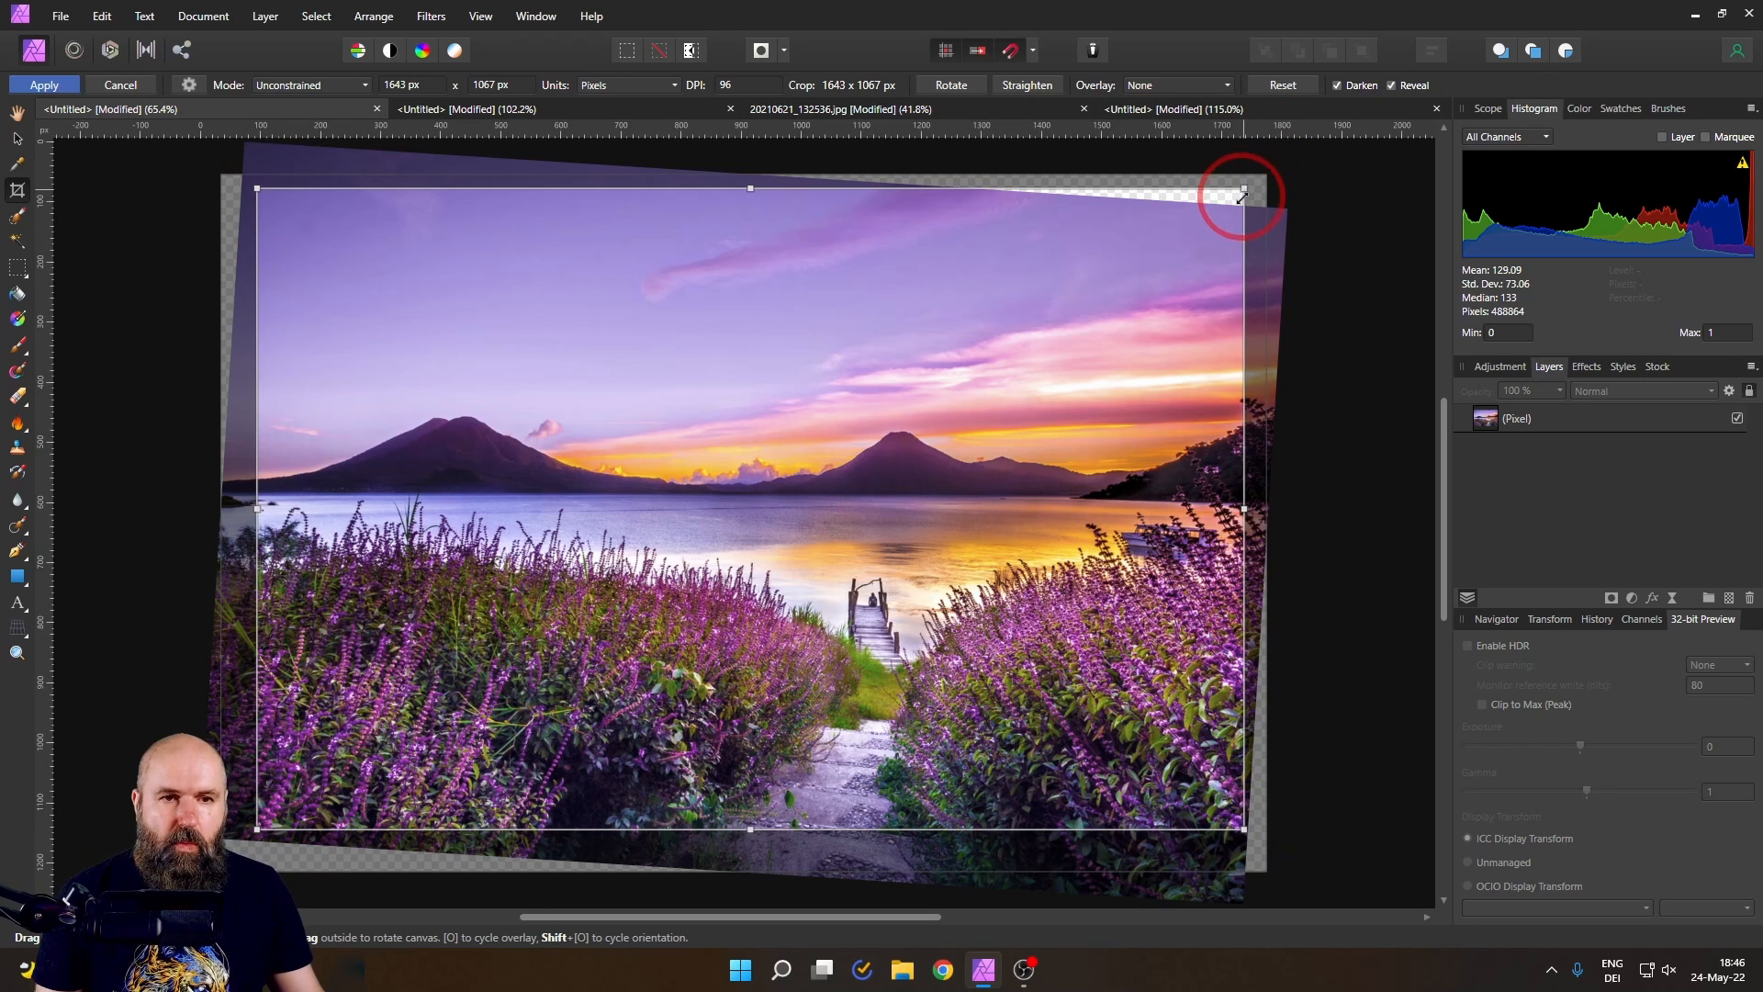
pyautogui.moveTo(1243, 191); pyautogui.dragTo(1428, 247)
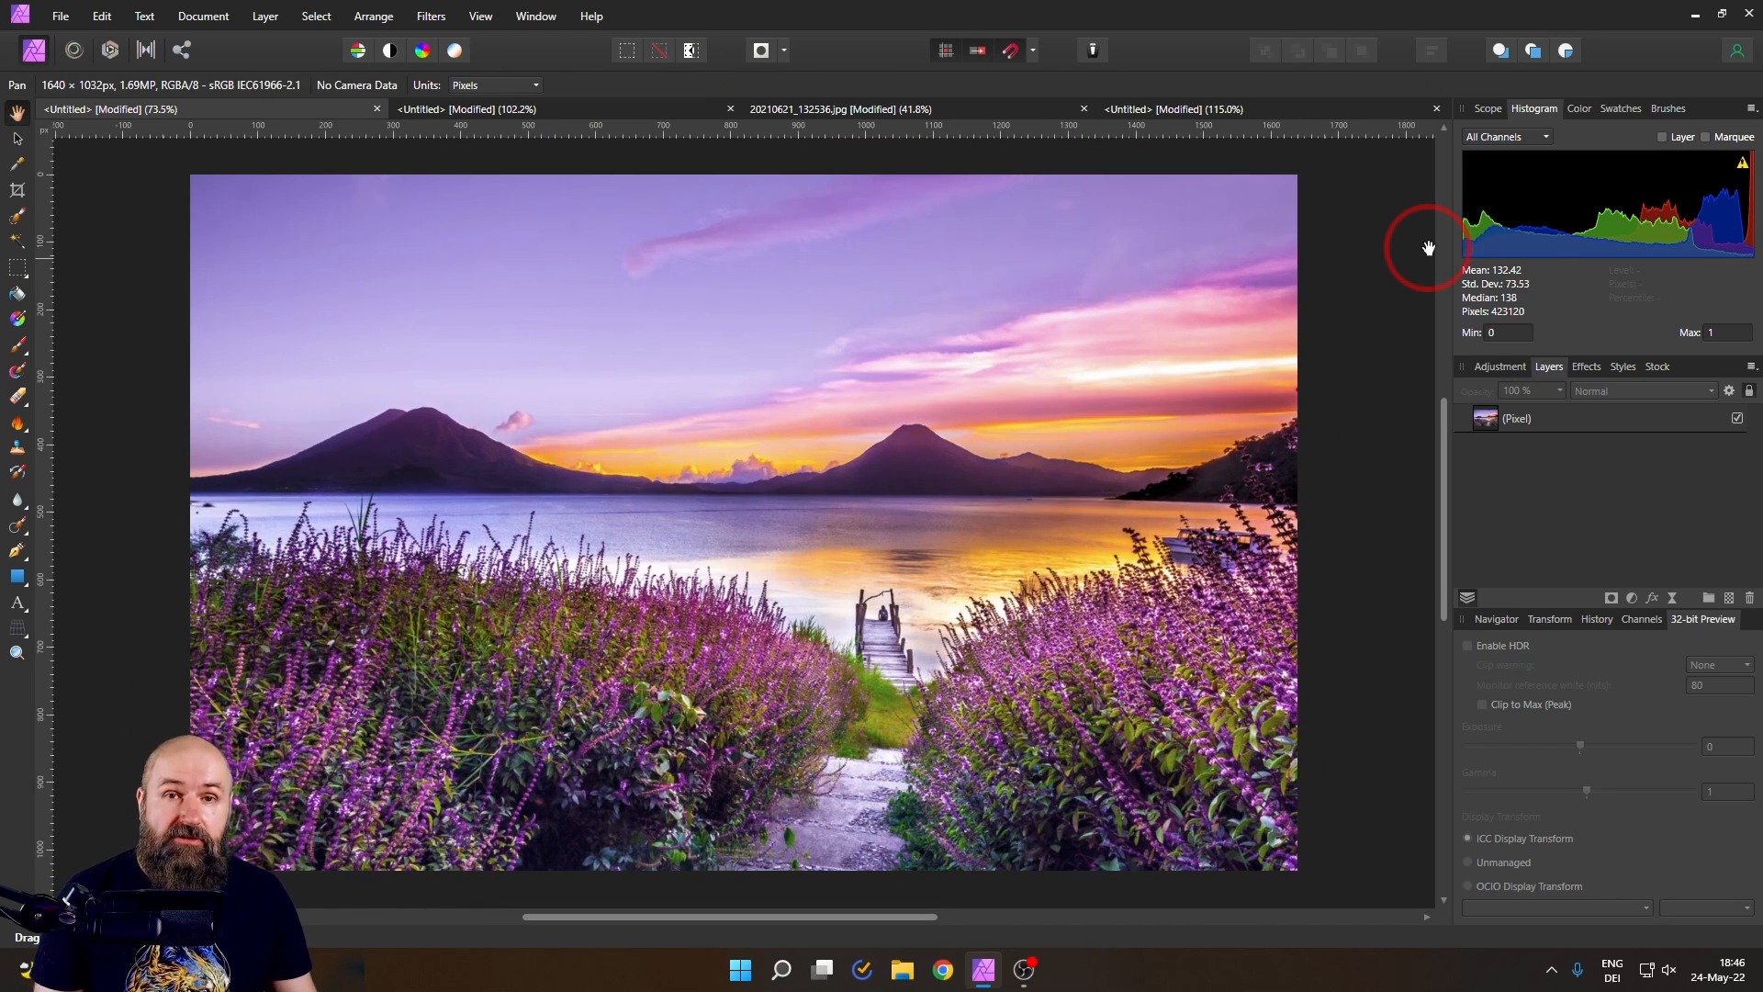
# - Apply Erase White Paper to the sketch and confirm the document's transparent background
pyautogui.click(484, 109)
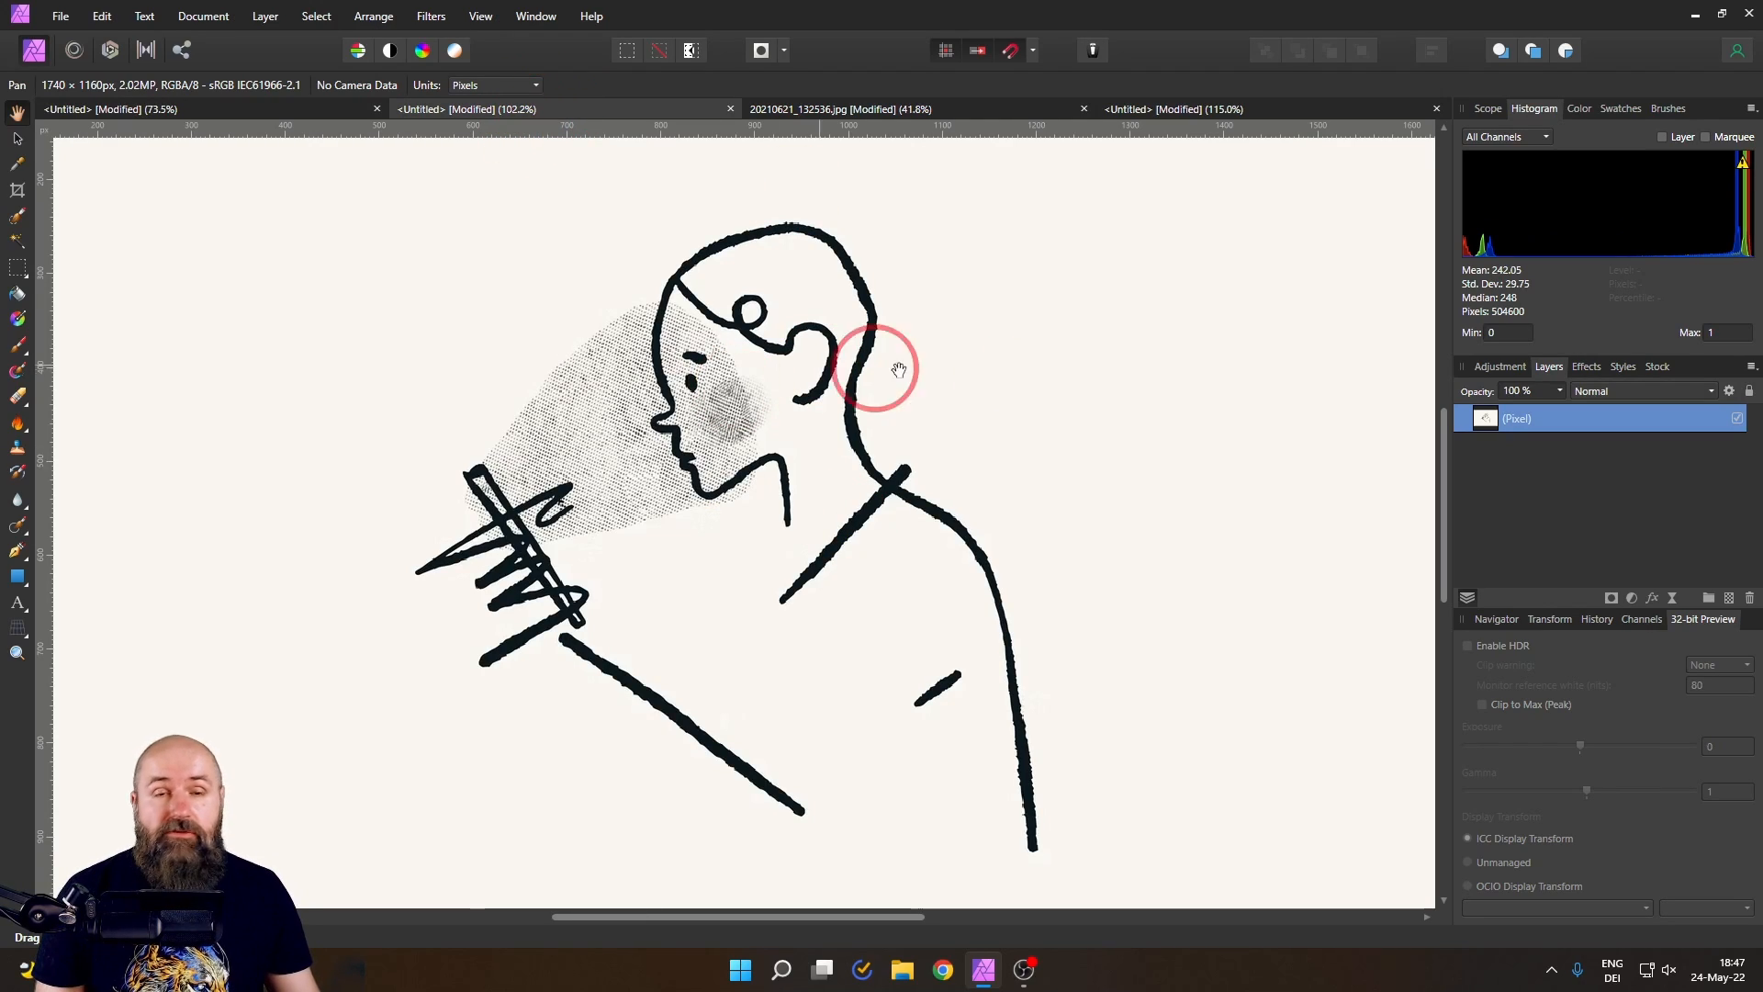
pyautogui.moveTo(1214, 439)
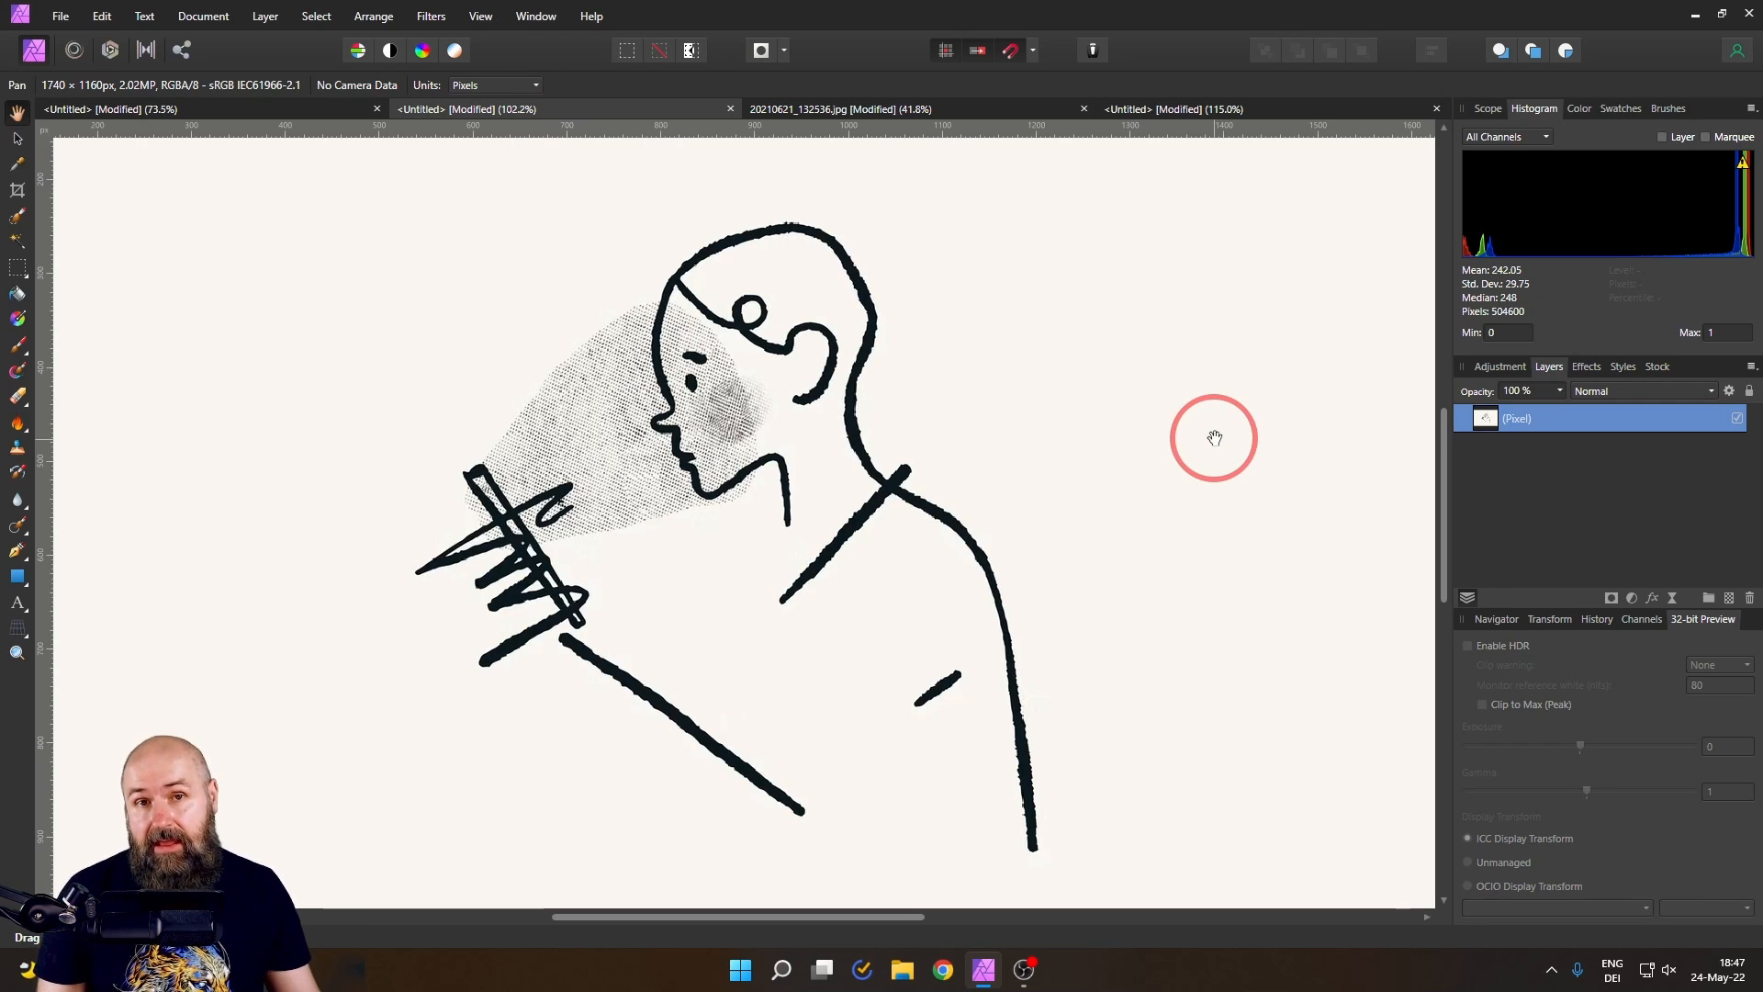
pyautogui.click(431, 16)
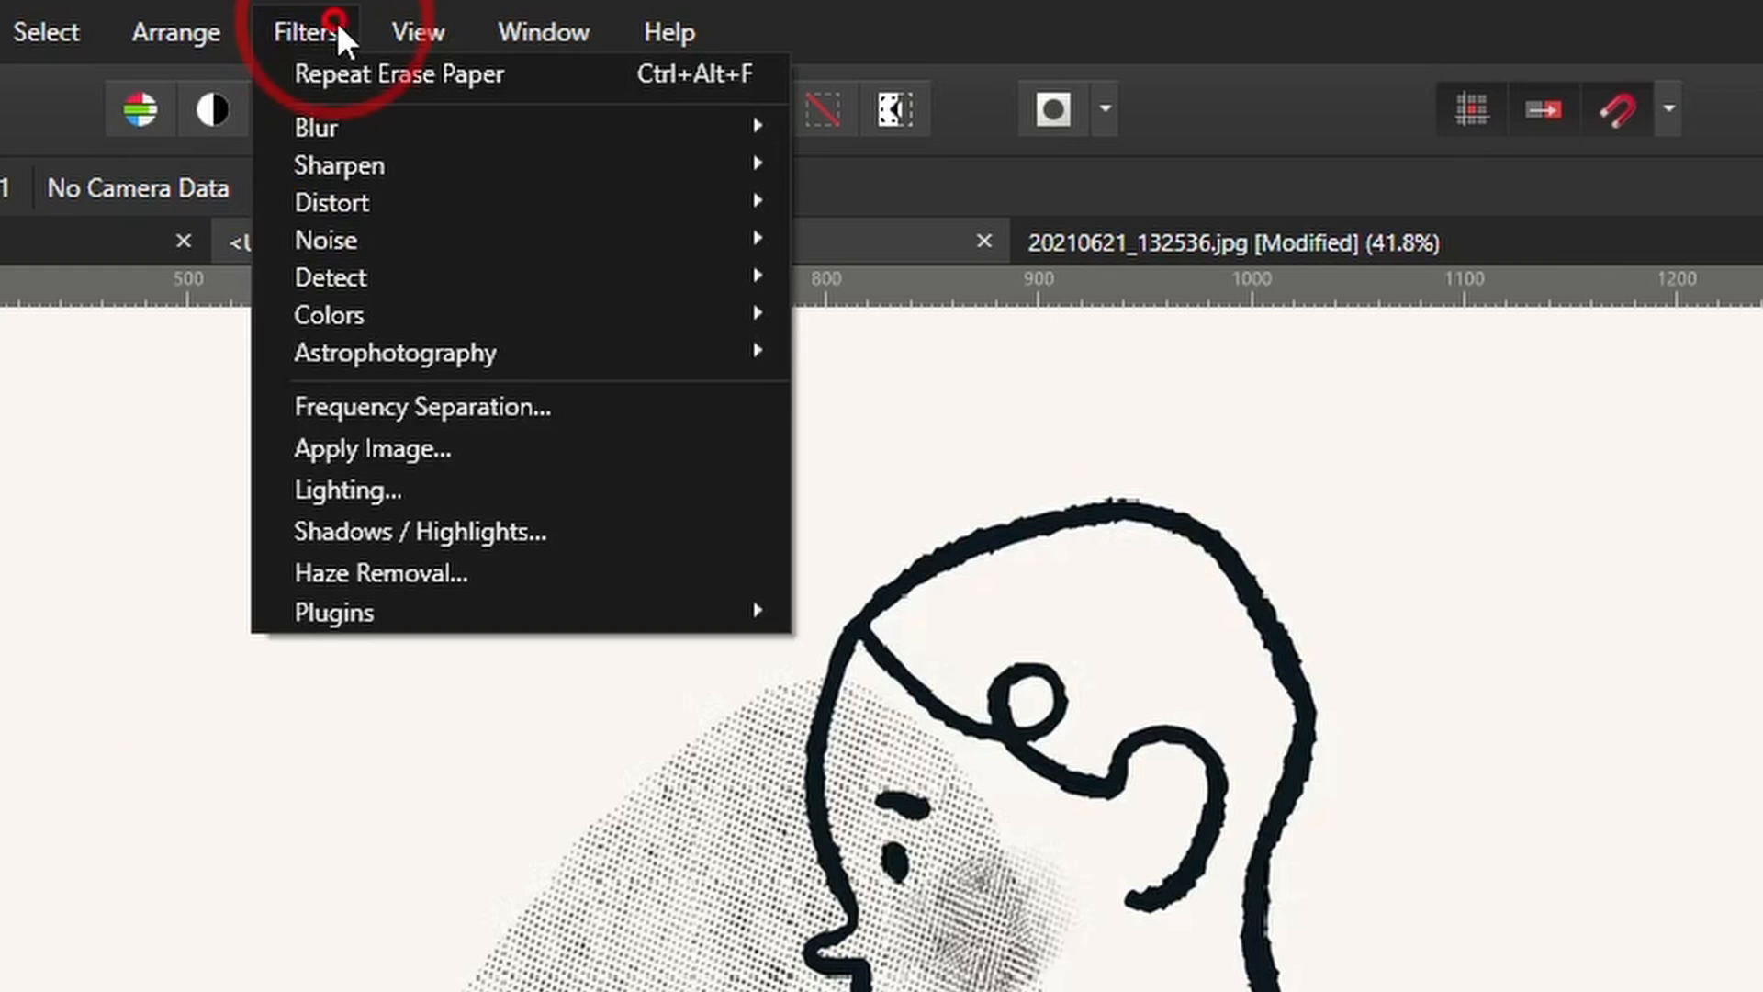
pyautogui.moveTo(330, 314)
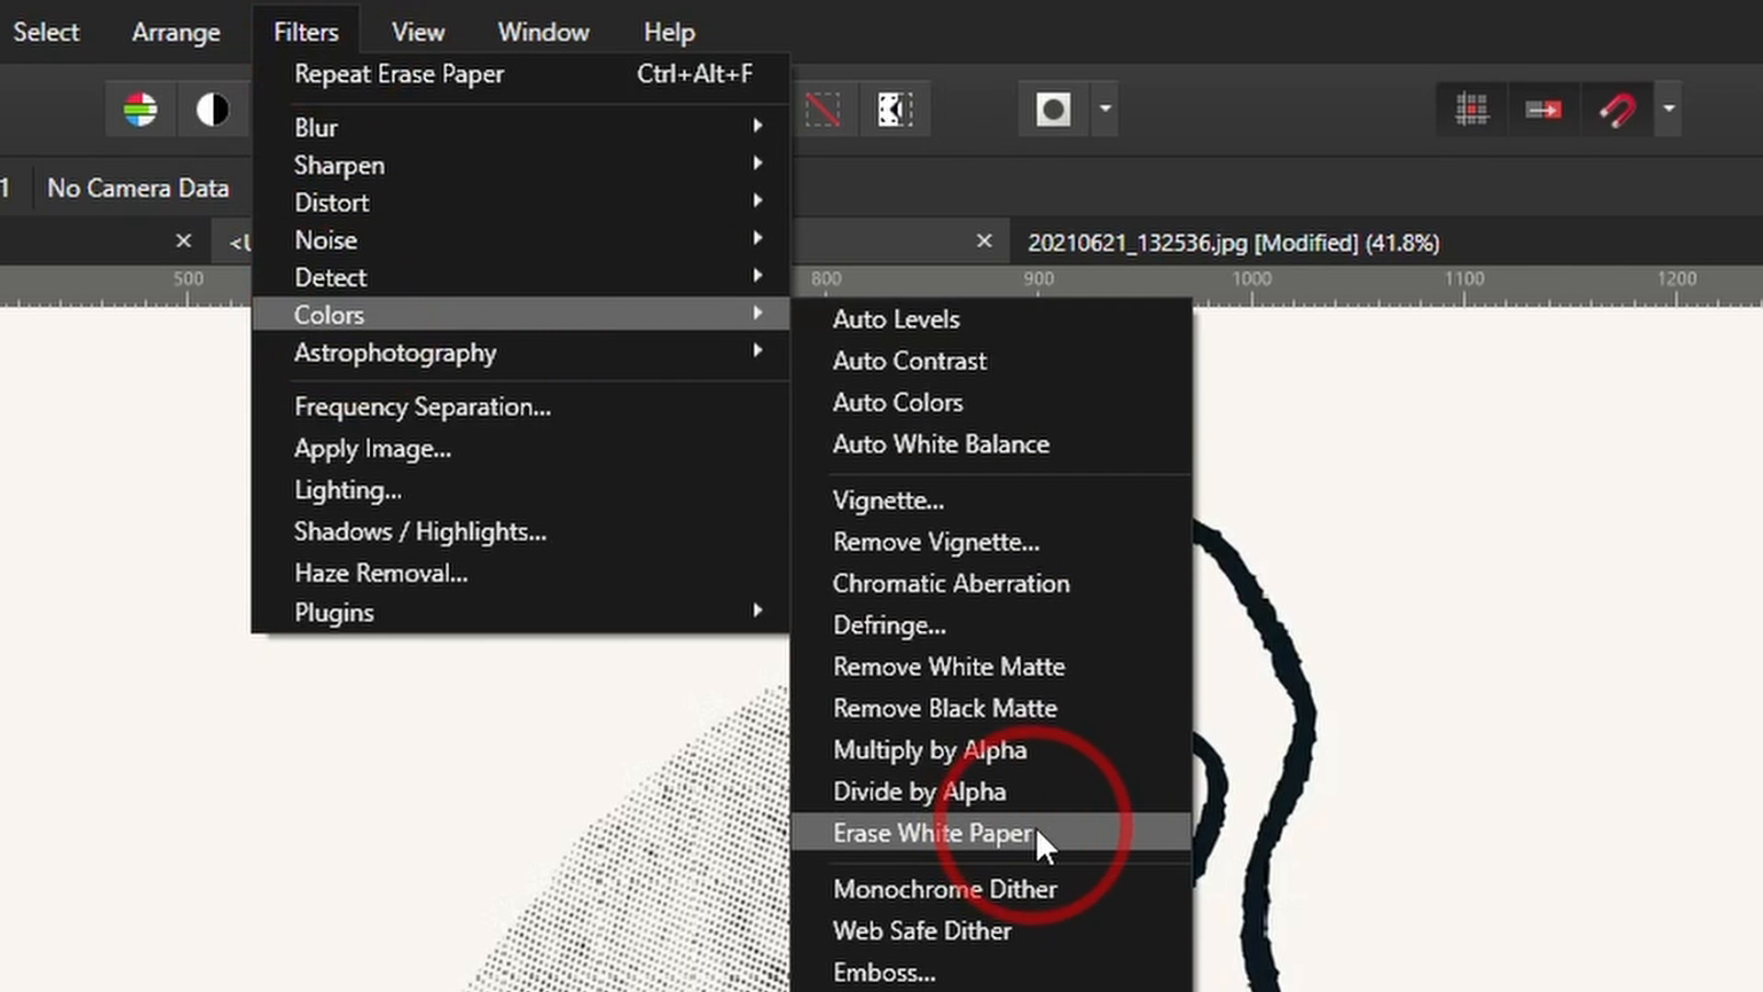
pyautogui.click(931, 833)
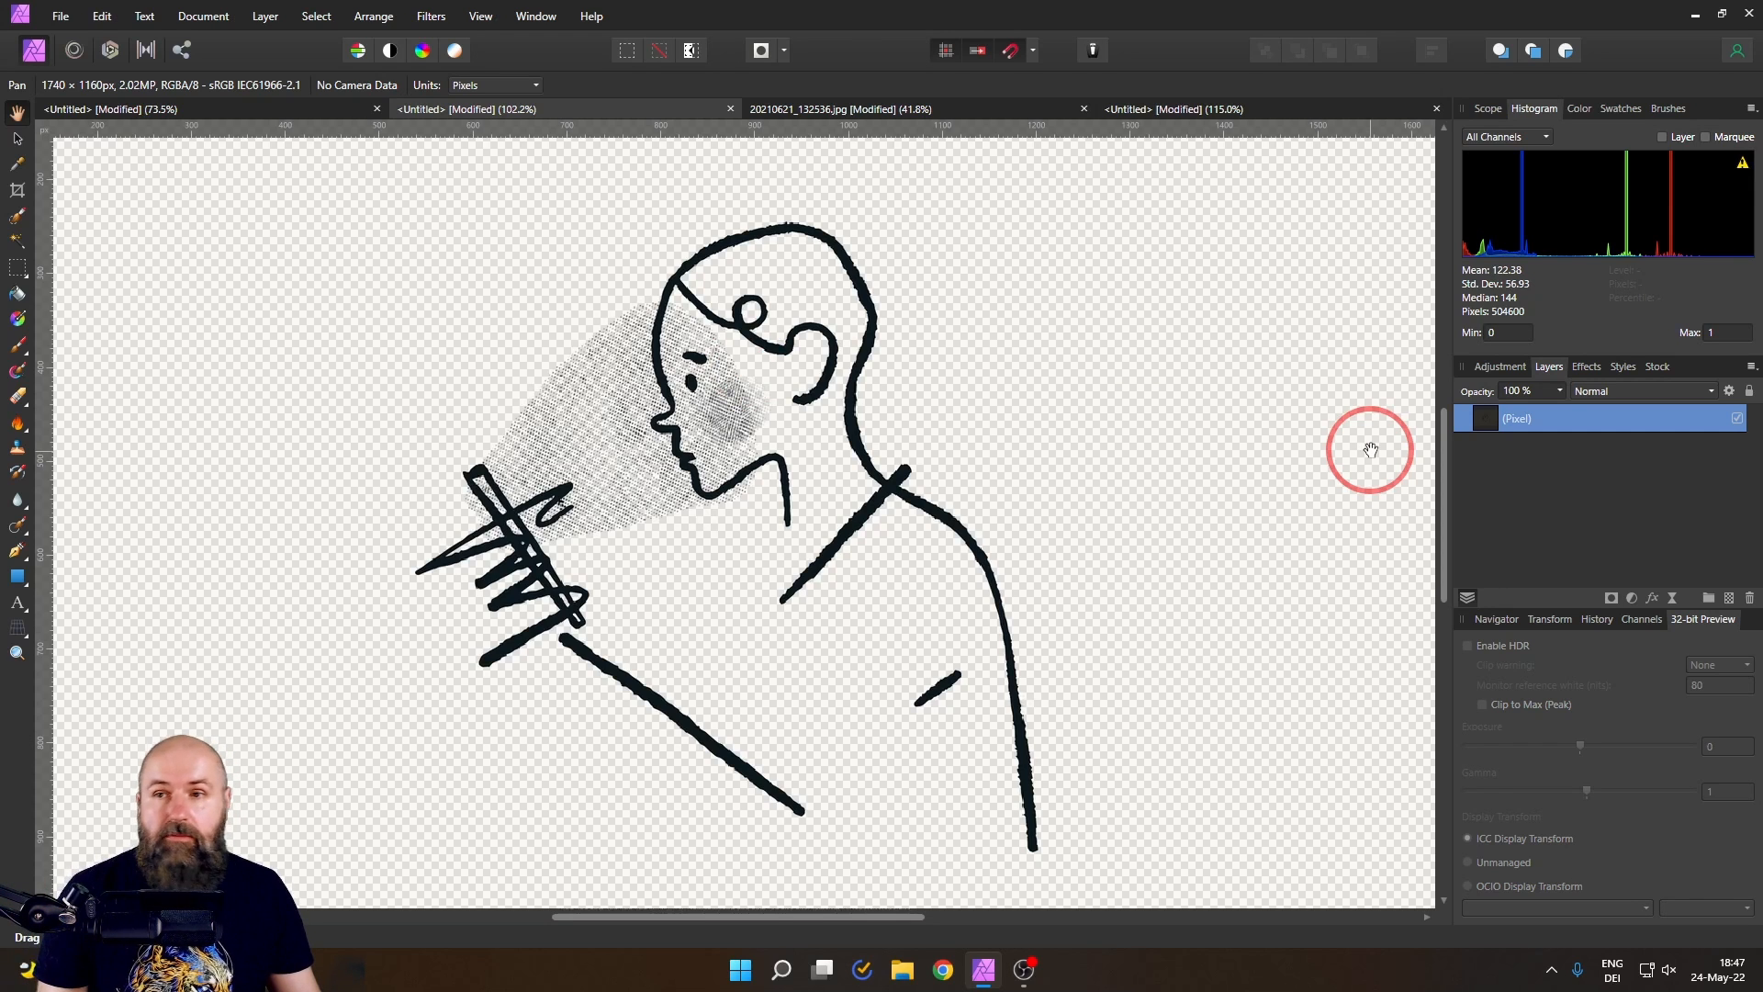
pyautogui.click(202, 16)
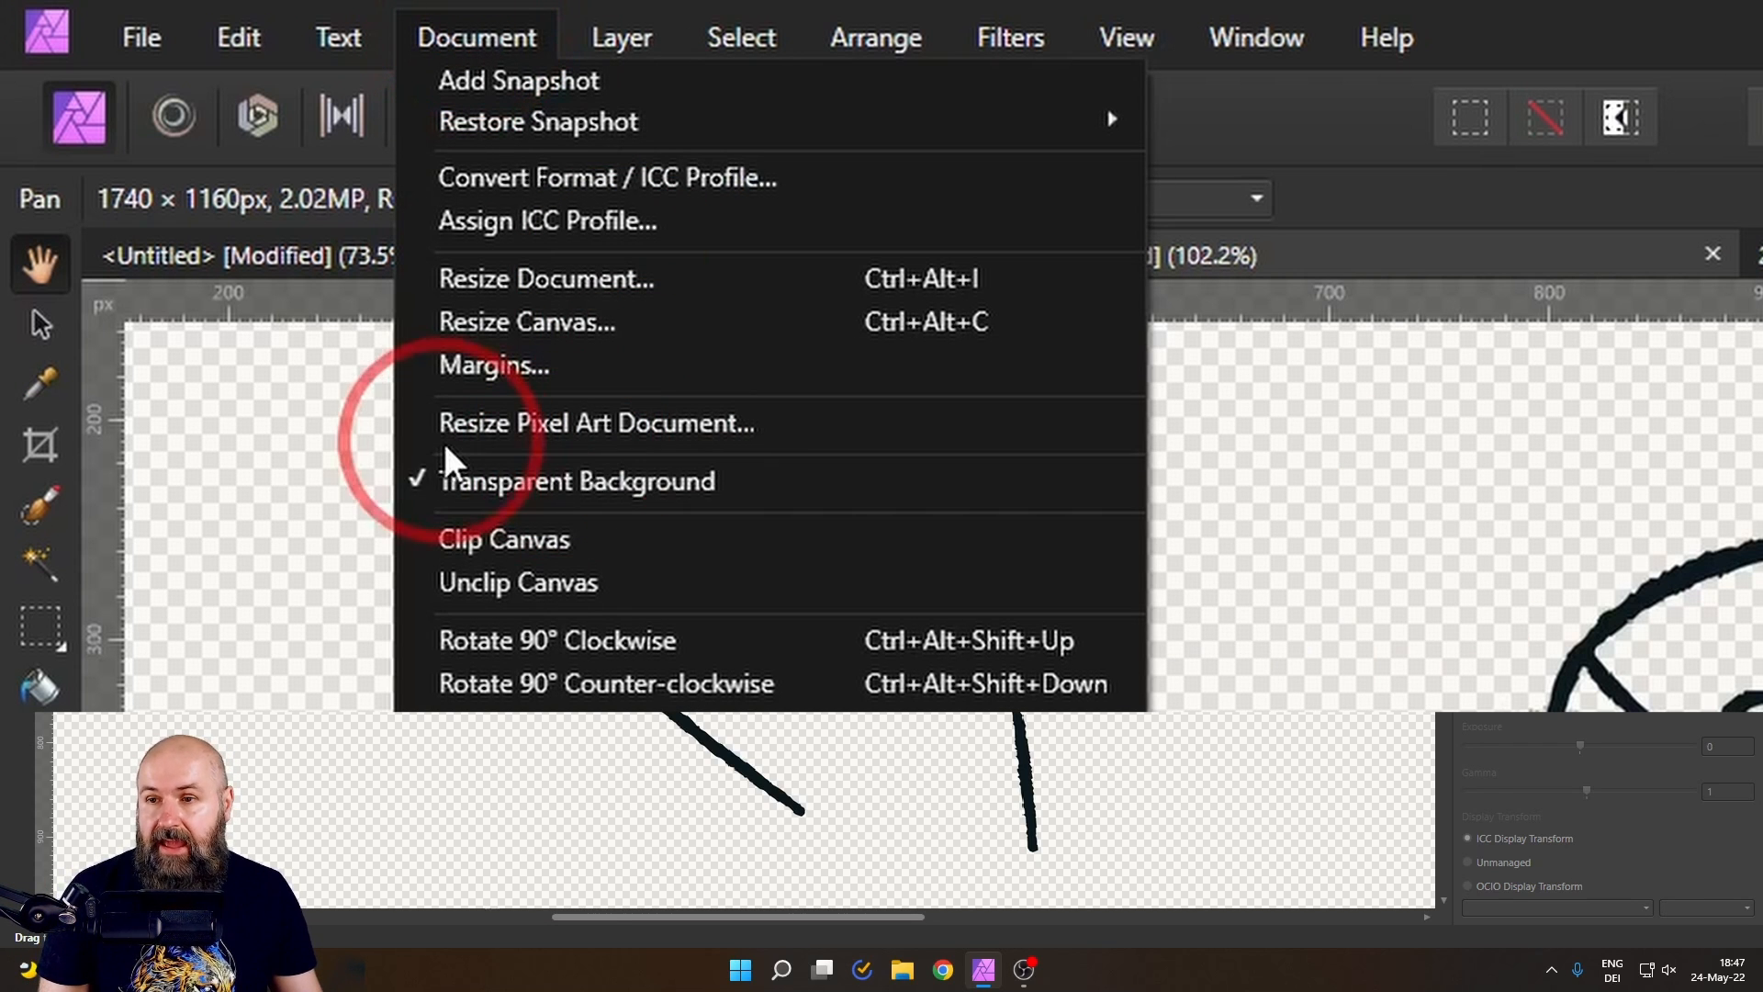
pyautogui.moveTo(742, 506)
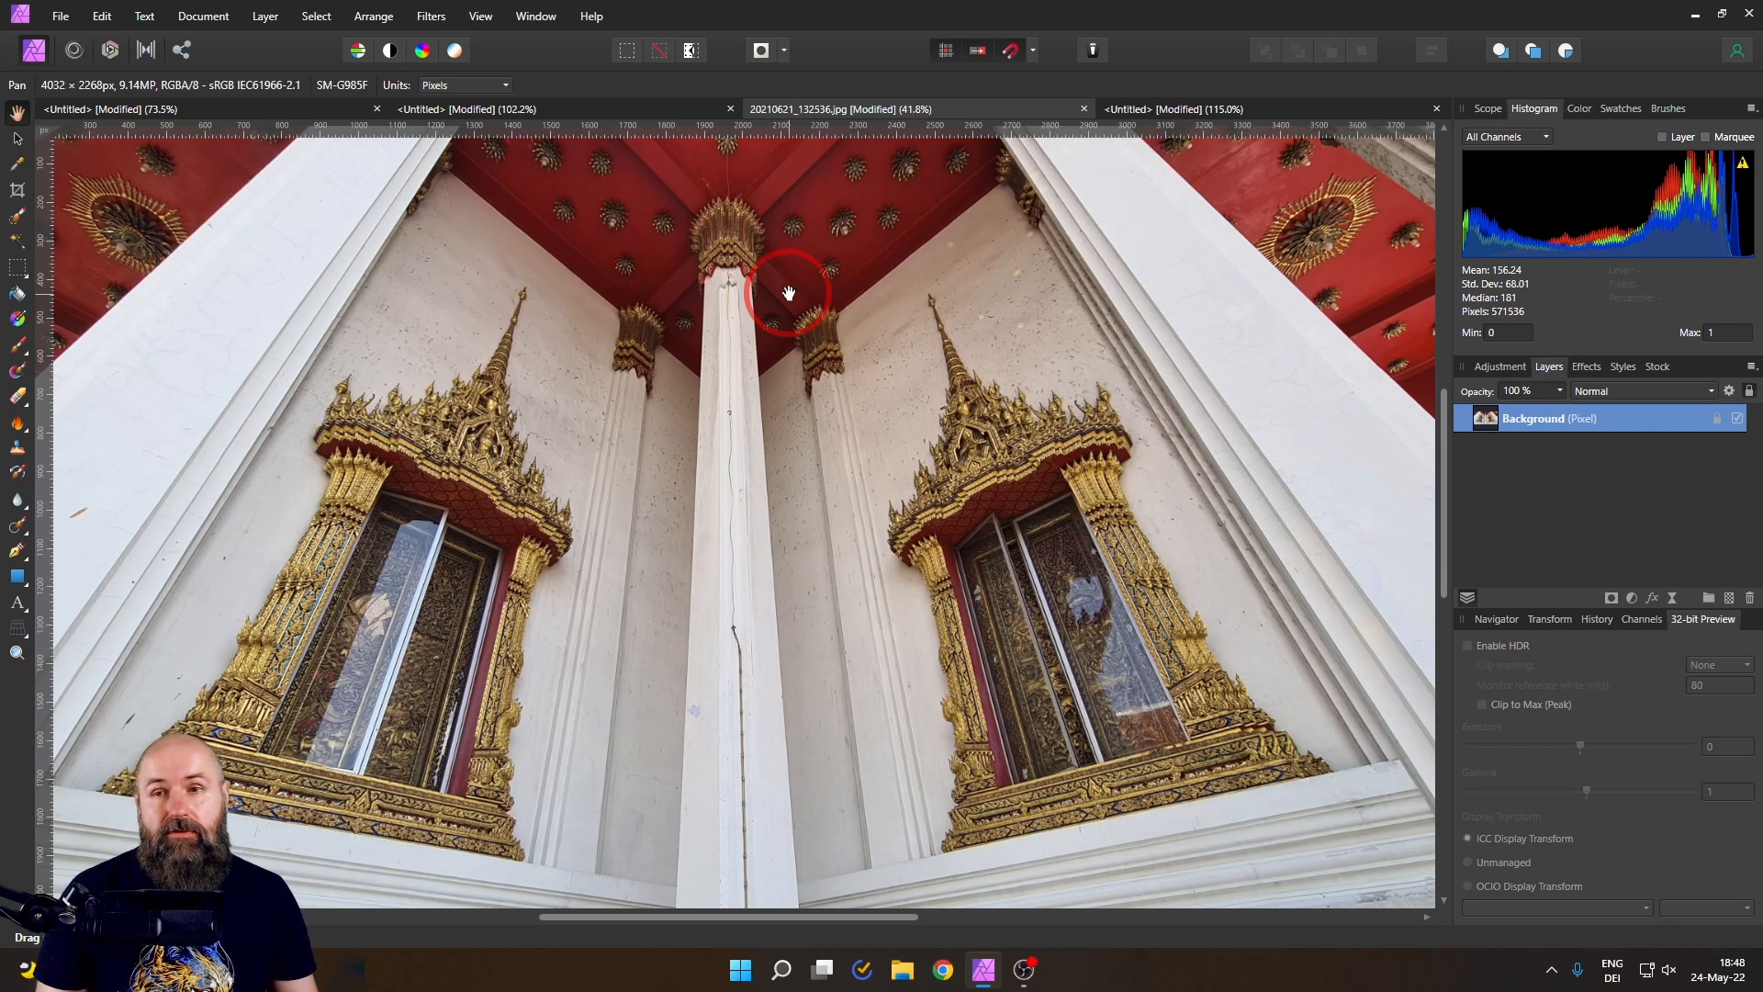
pyautogui.moveTo(1059, 349)
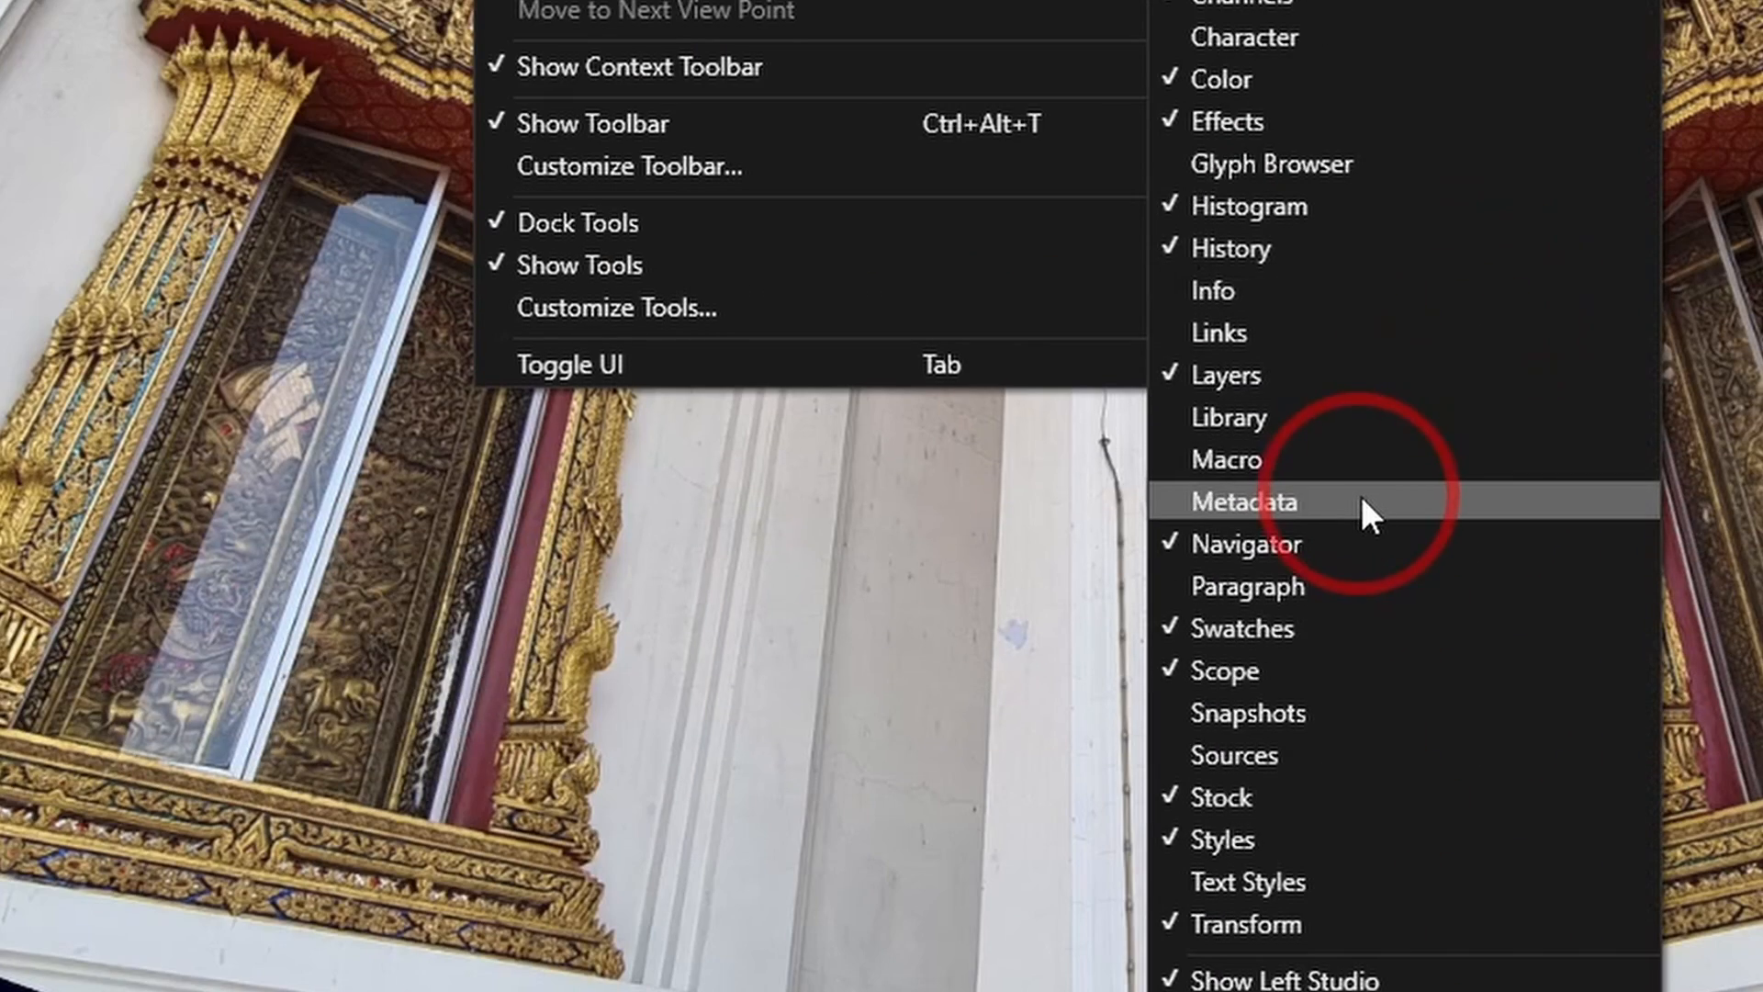
# - Show the temple photo's Metadata panel and browse its category dropdown
pyautogui.click(1241, 501)
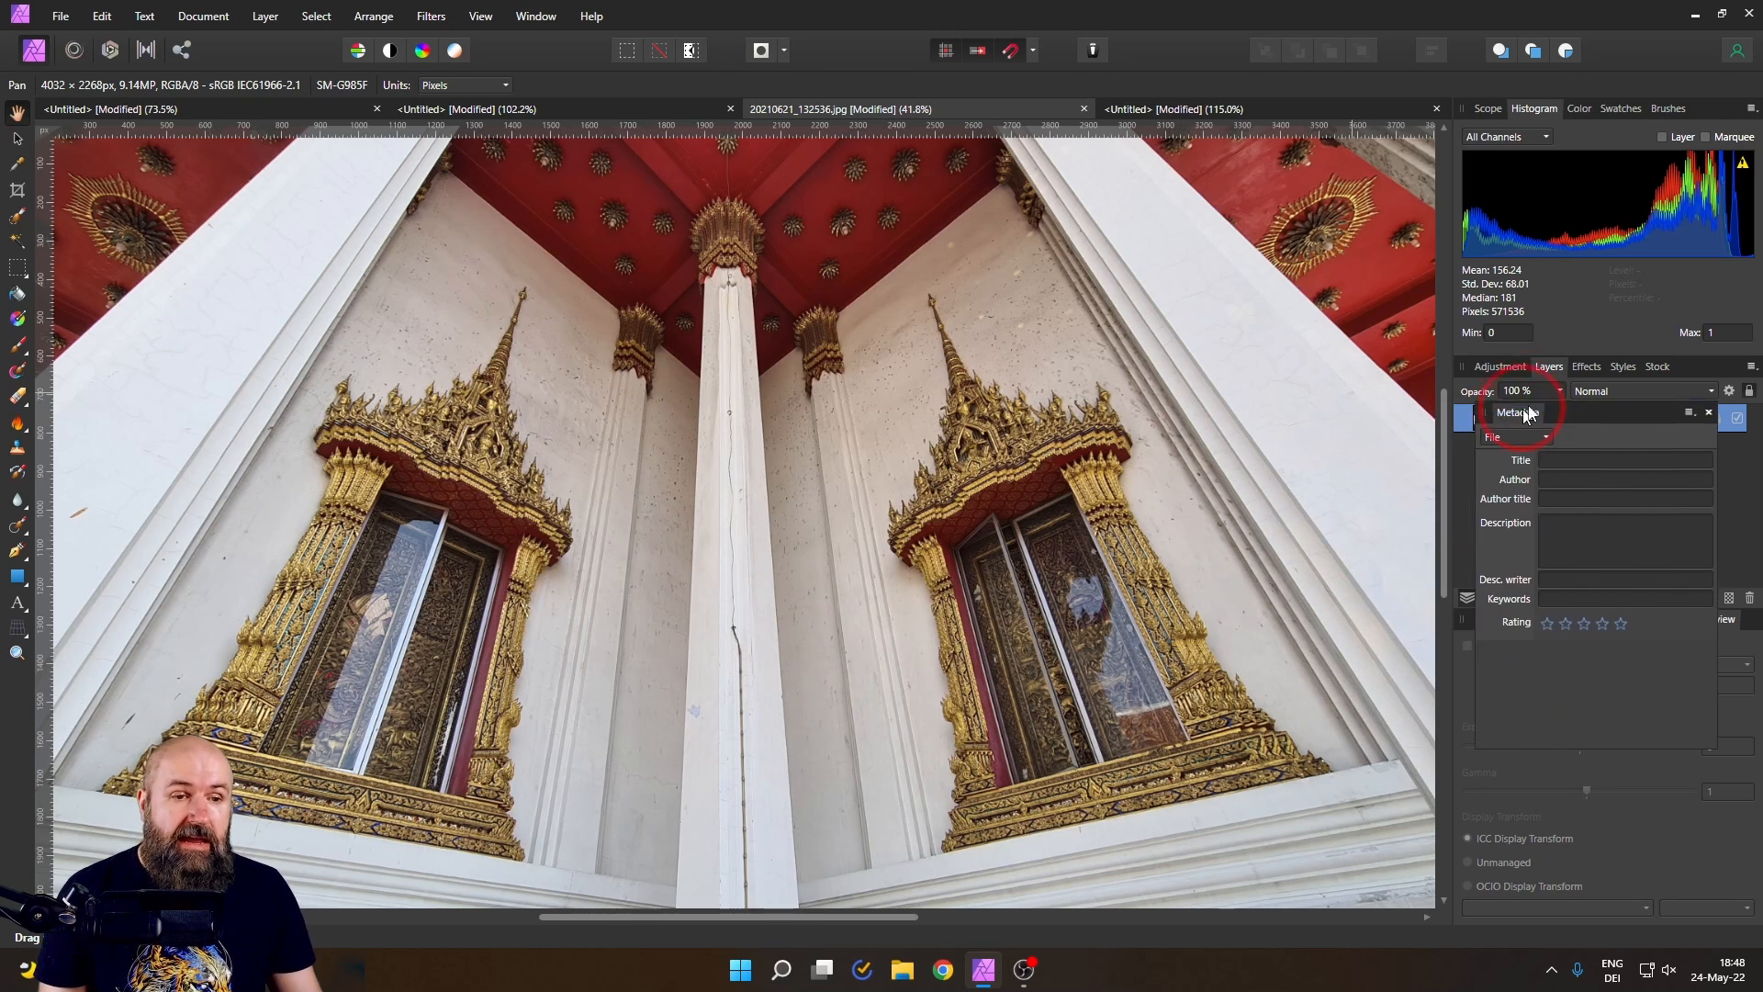
pyautogui.click(1546, 109)
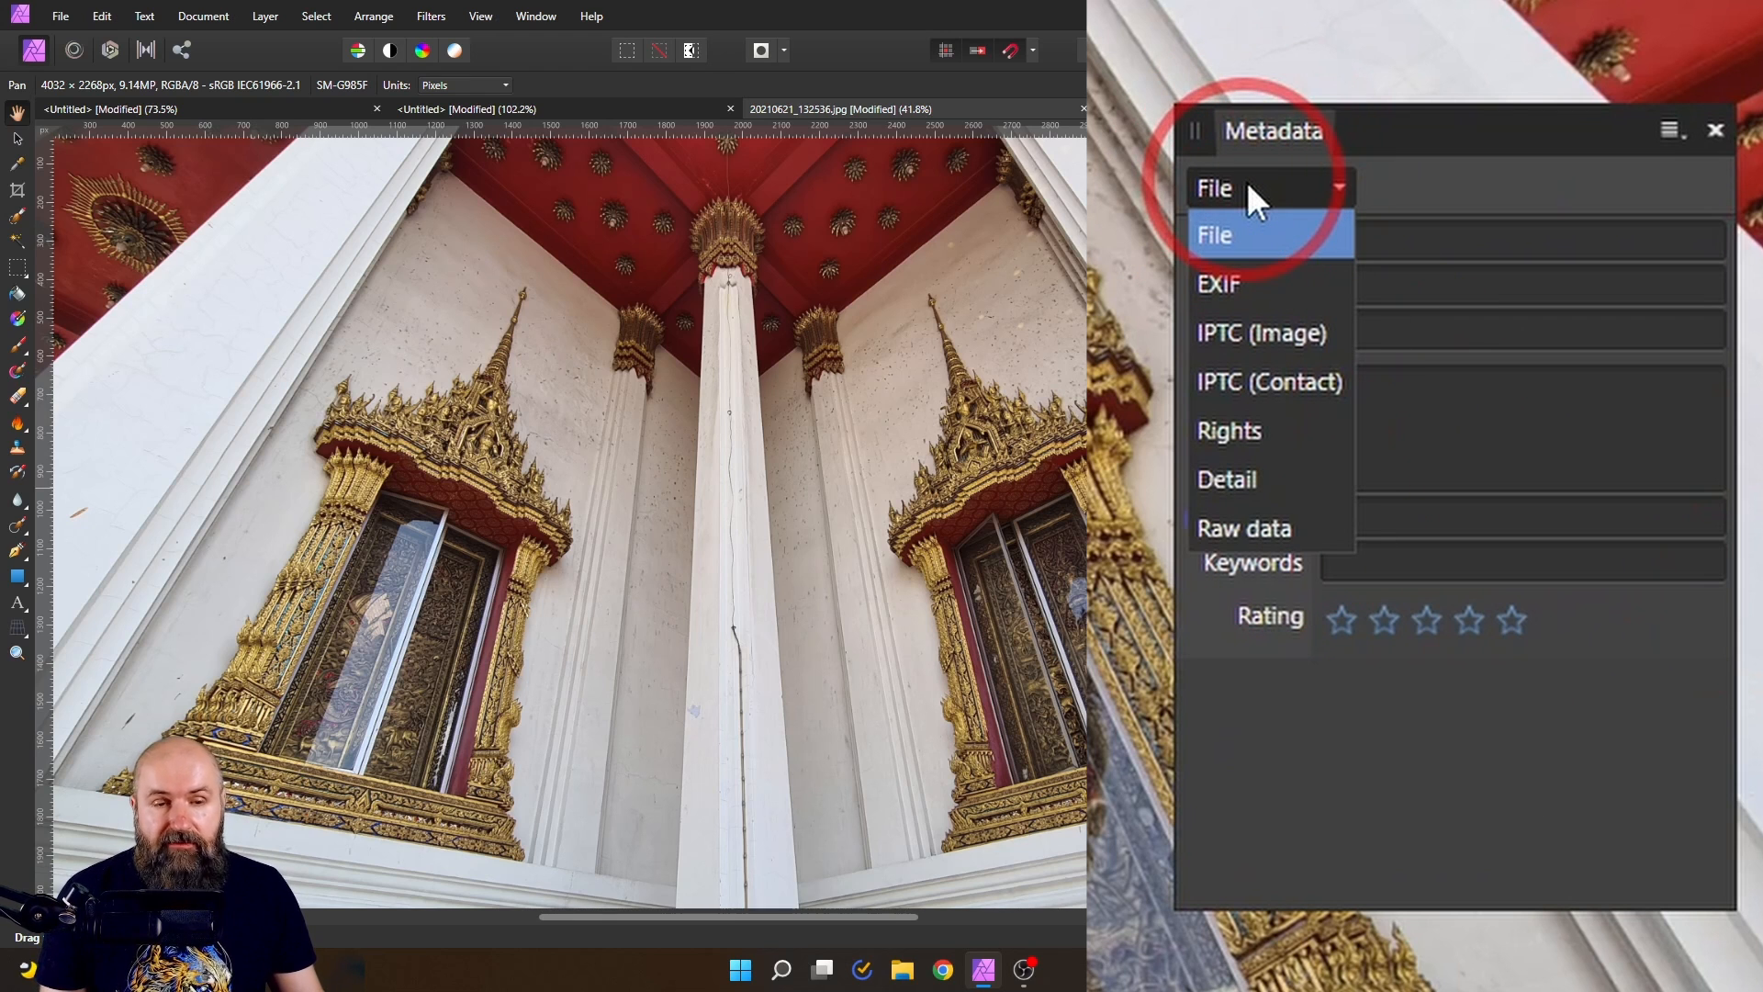
pyautogui.moveTo(1271, 580)
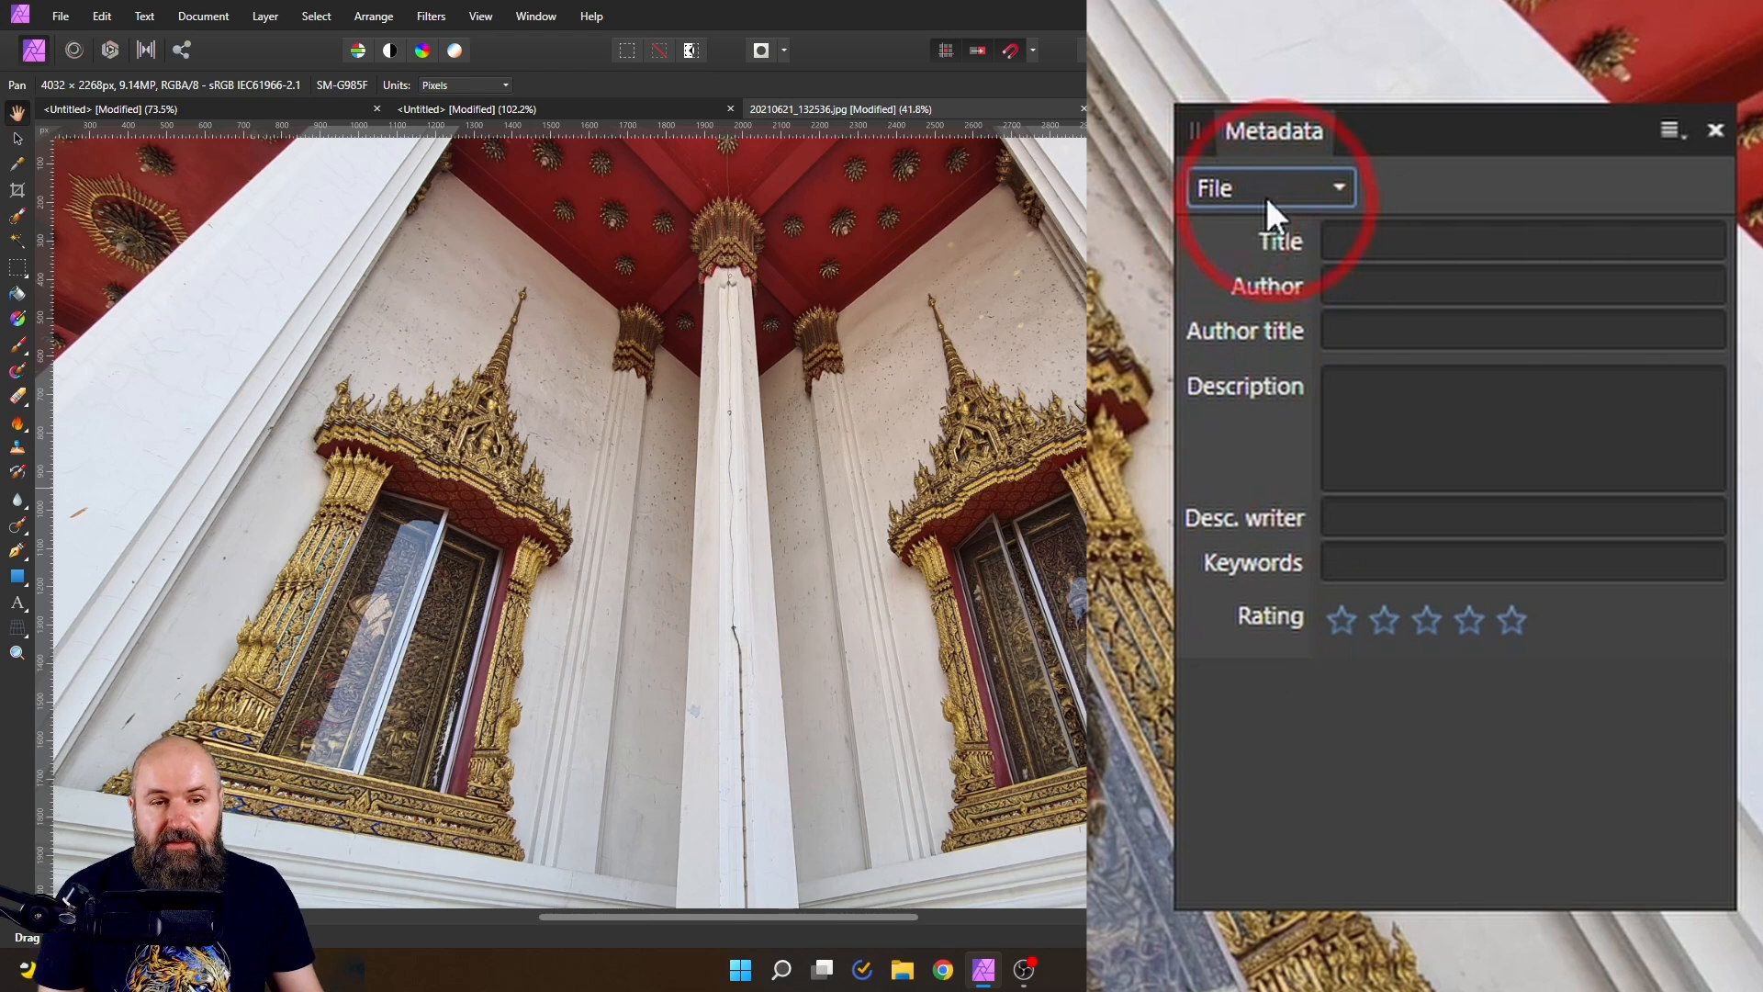
pyautogui.moveTo(1542, 372)
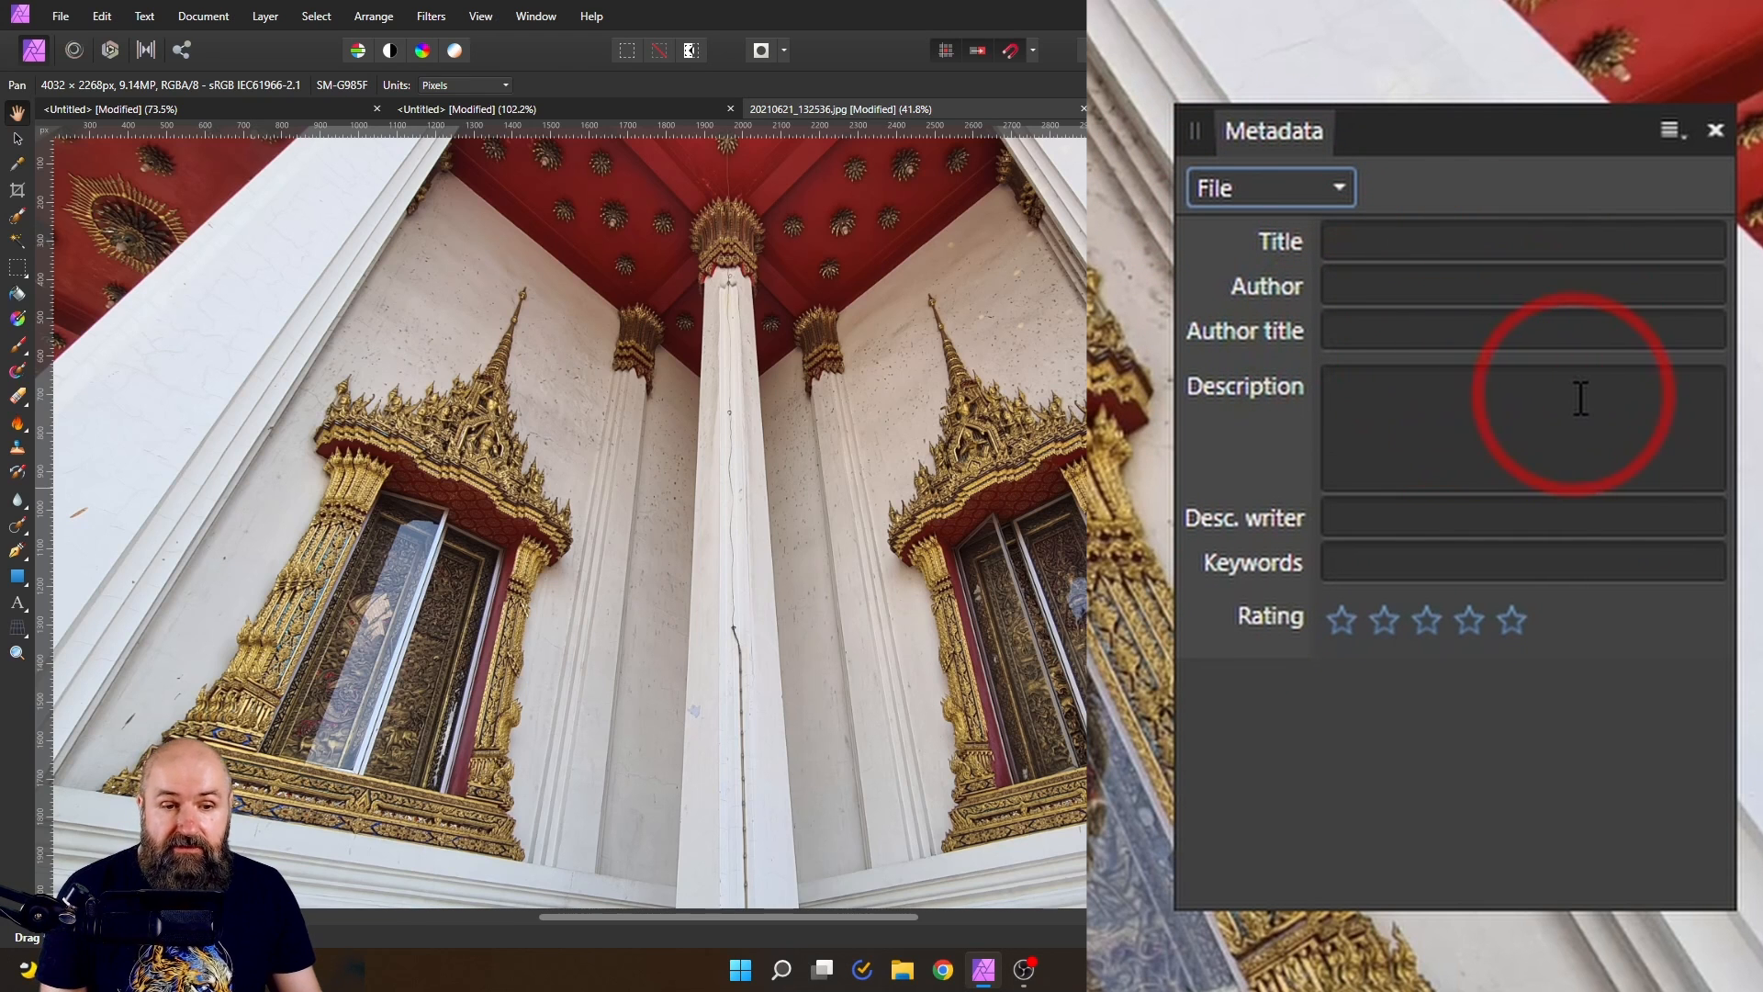
pyautogui.moveTo(1624, 686)
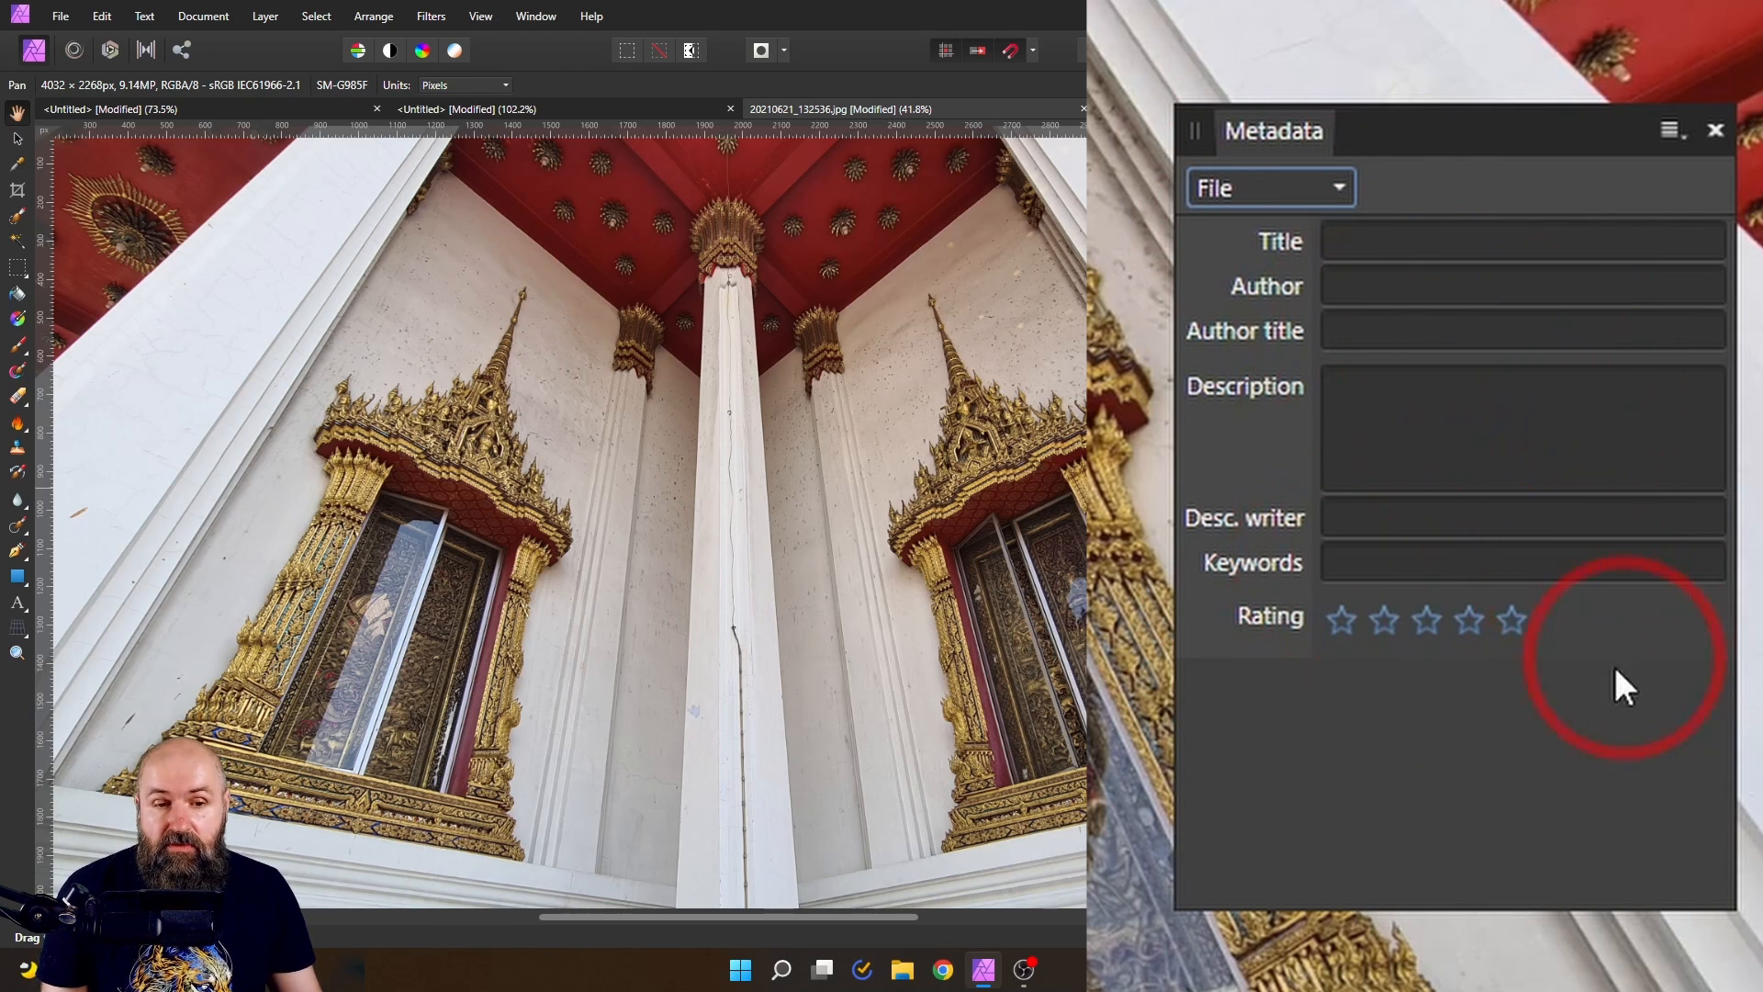
pyautogui.click(1469, 620)
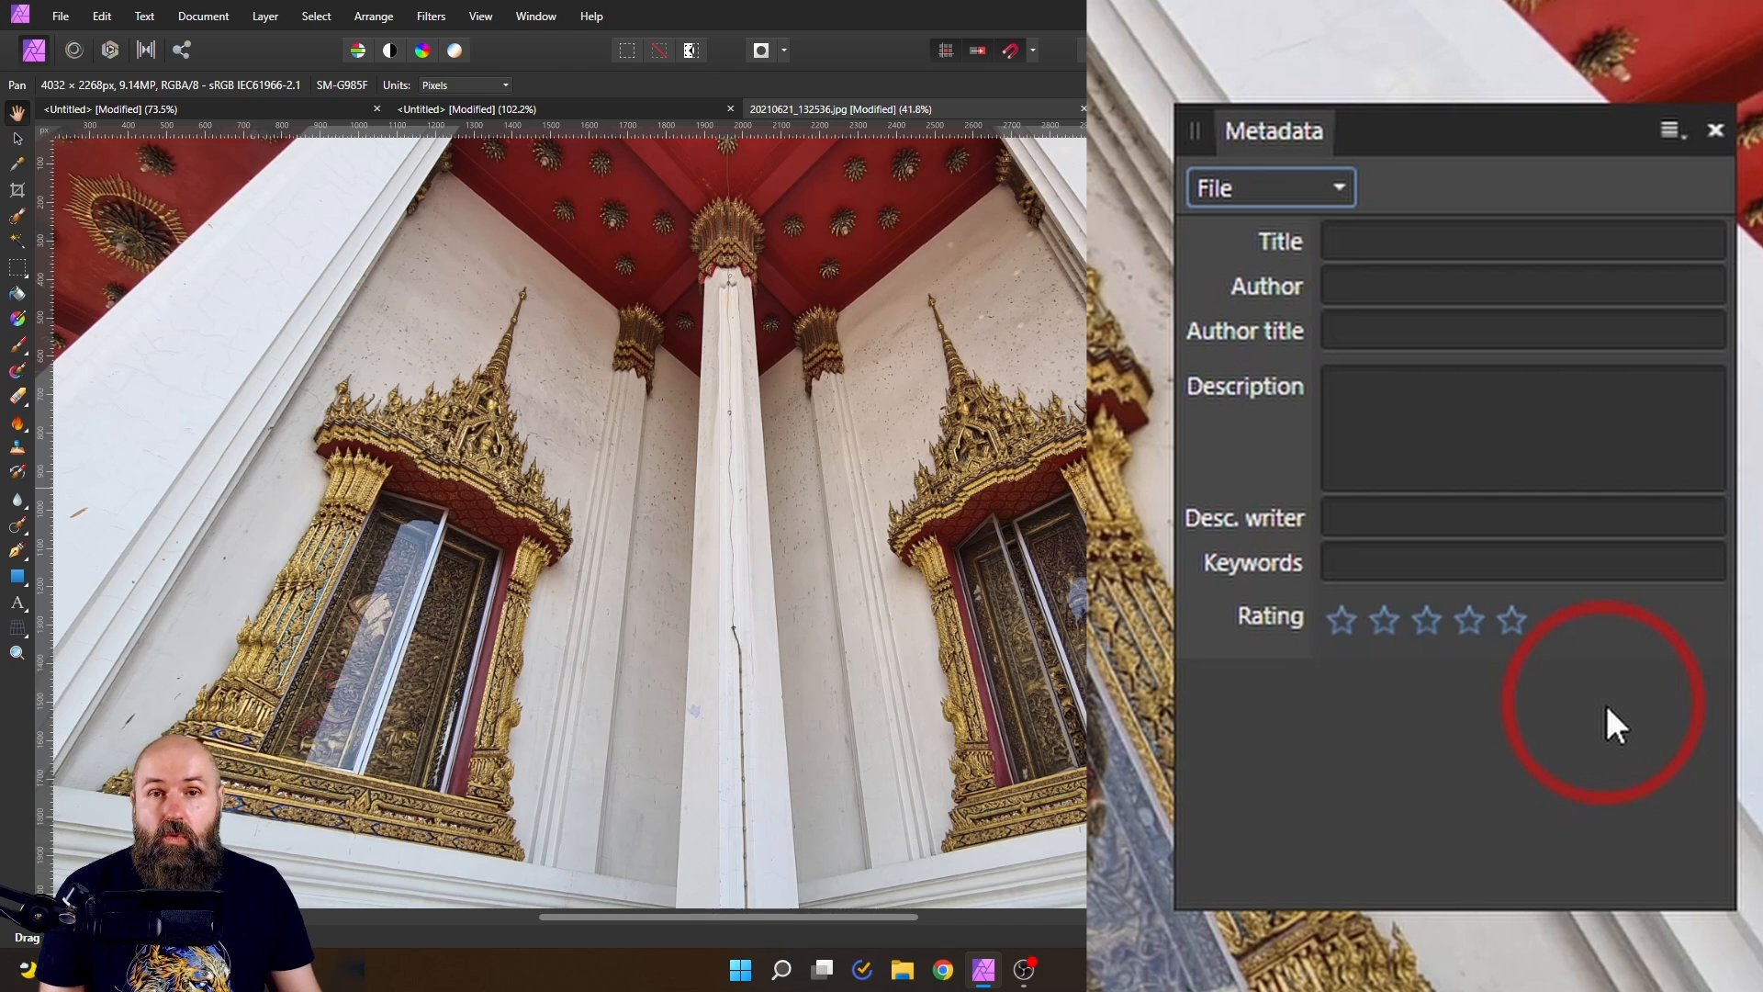
pyautogui.click(1269, 188)
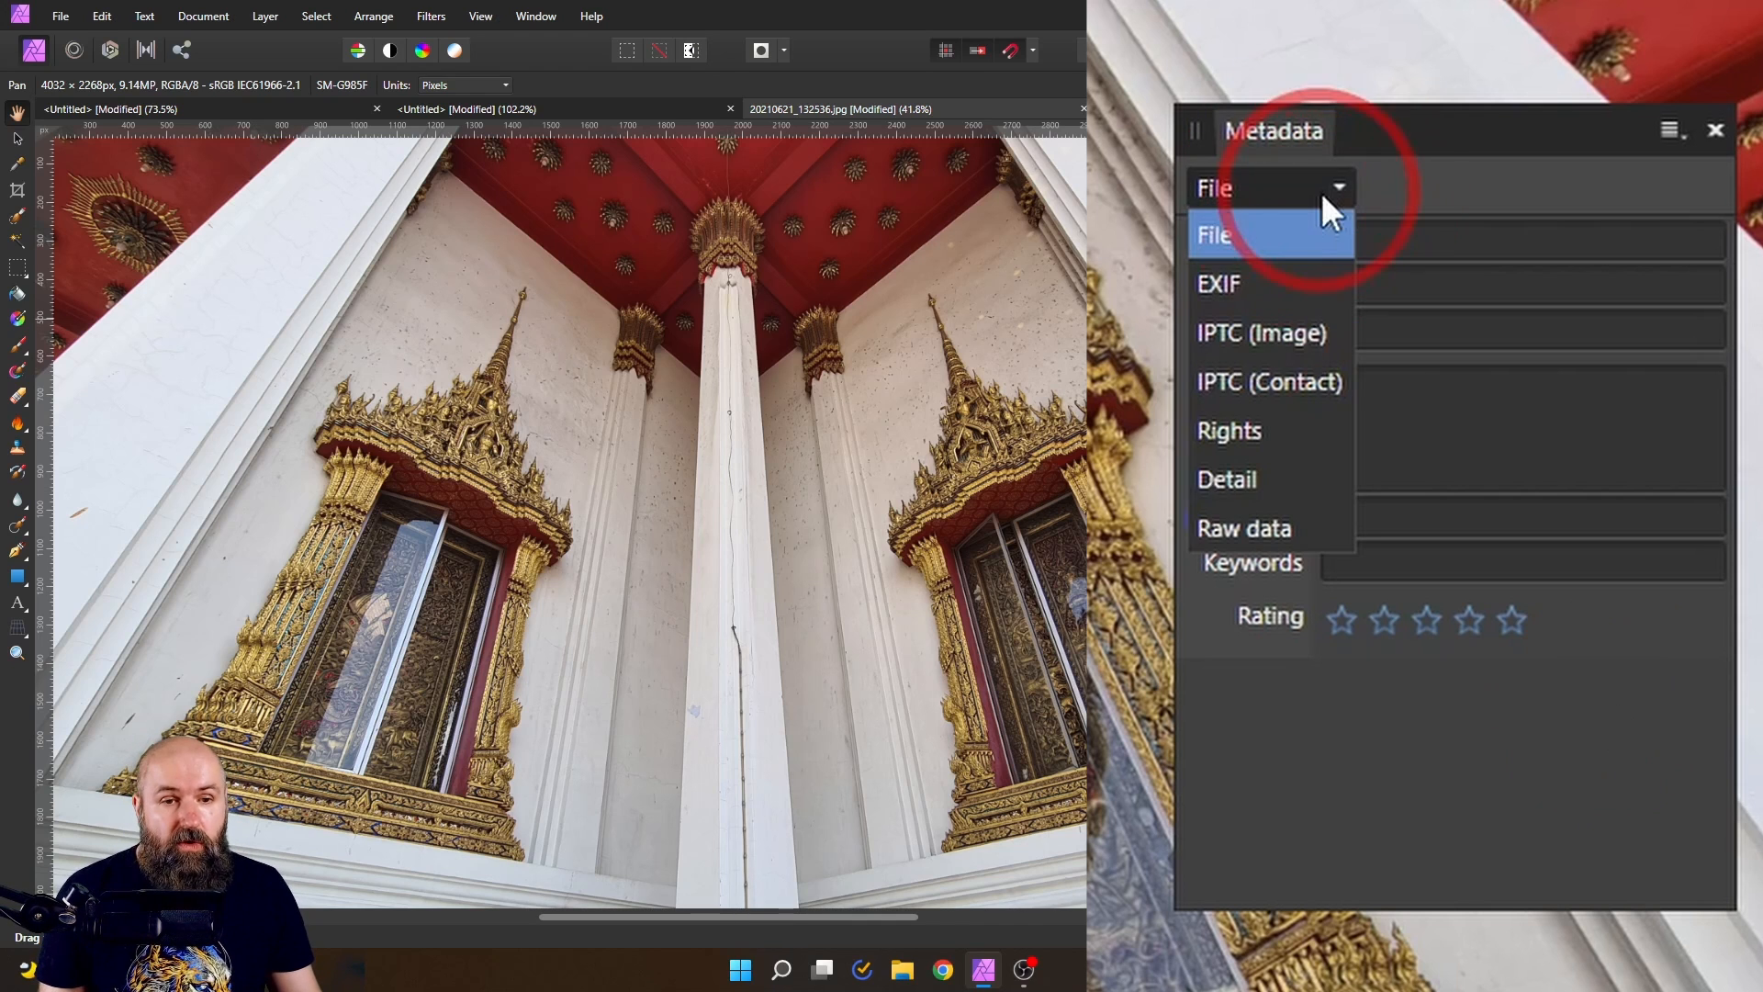
# - Inspect the EXIF, Detail and Rights metadata categories, then close the Metadata panel
pyautogui.click(1219, 281)
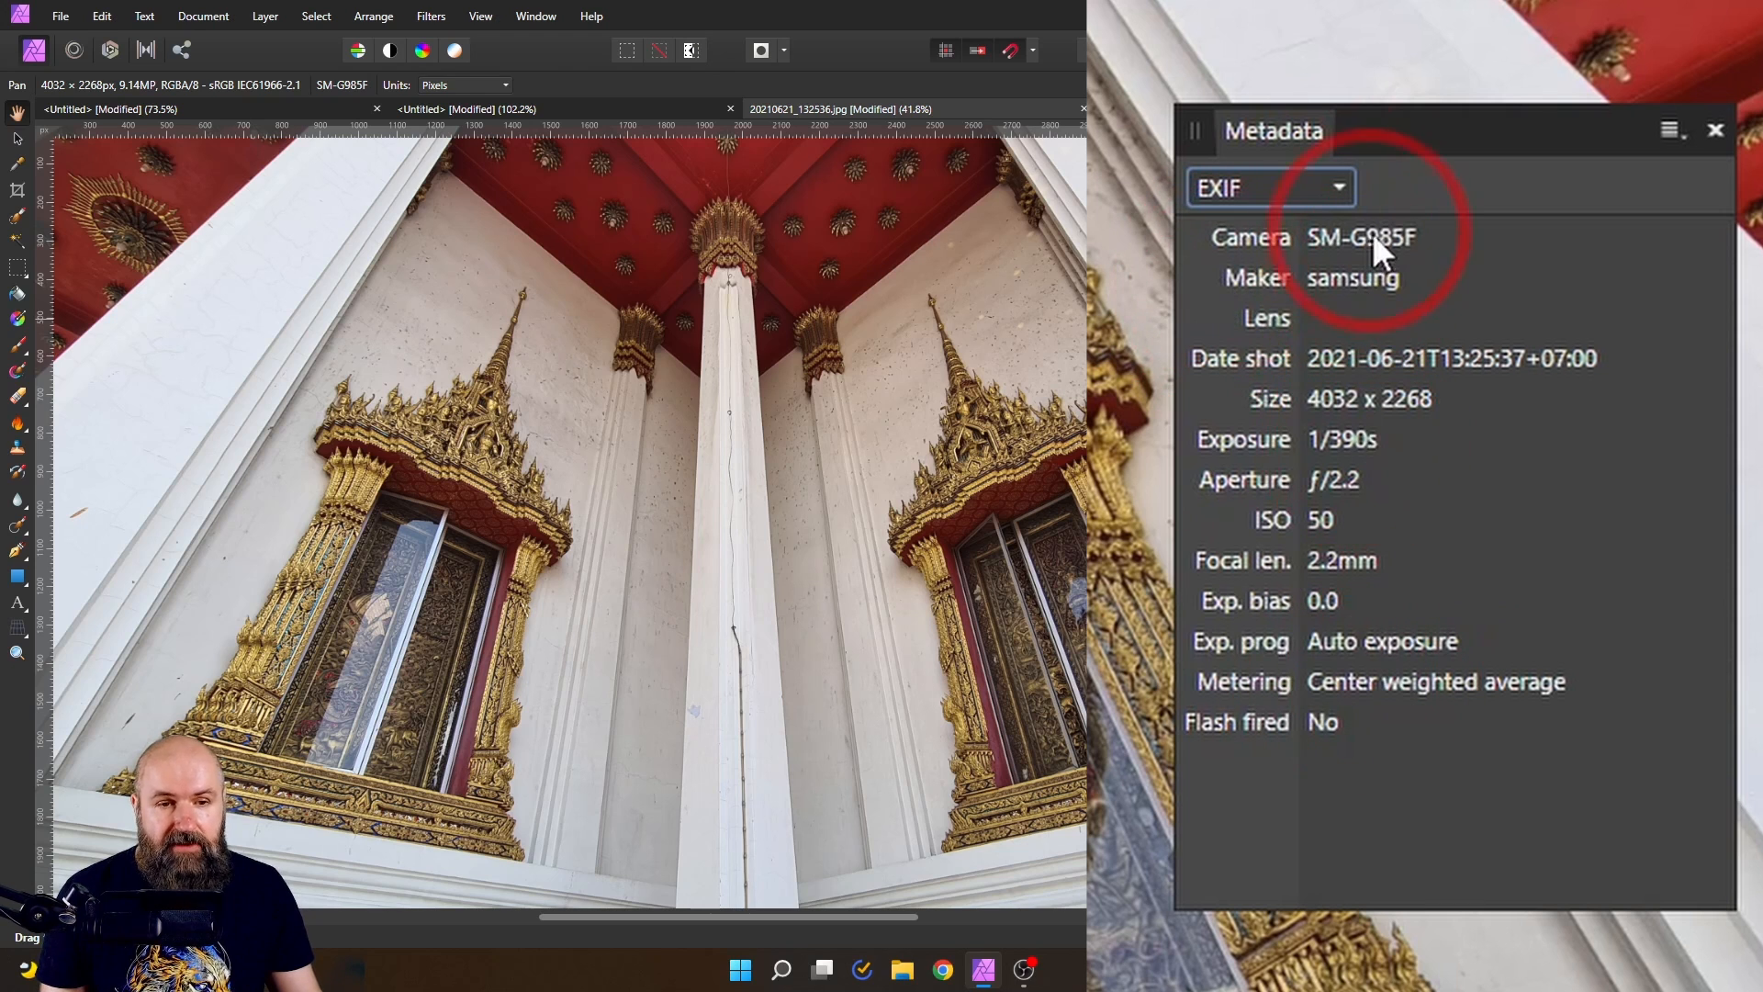
pyautogui.moveTo(1542, 335)
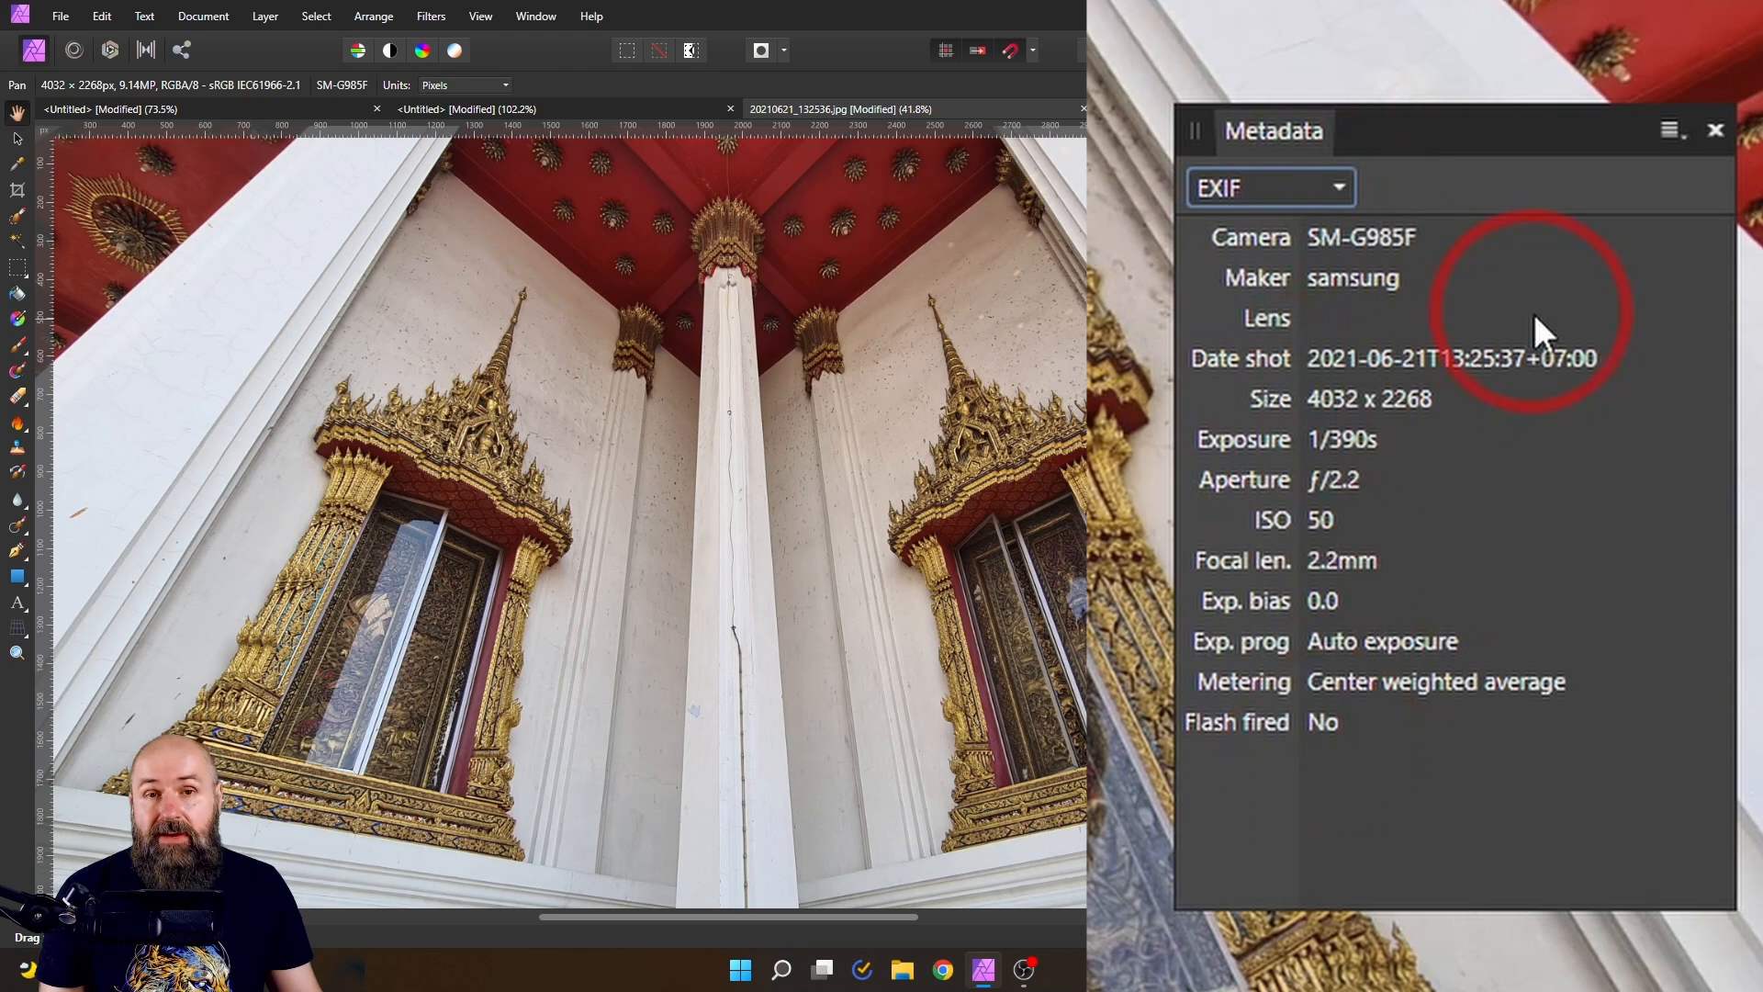
pyautogui.moveTo(1349, 236)
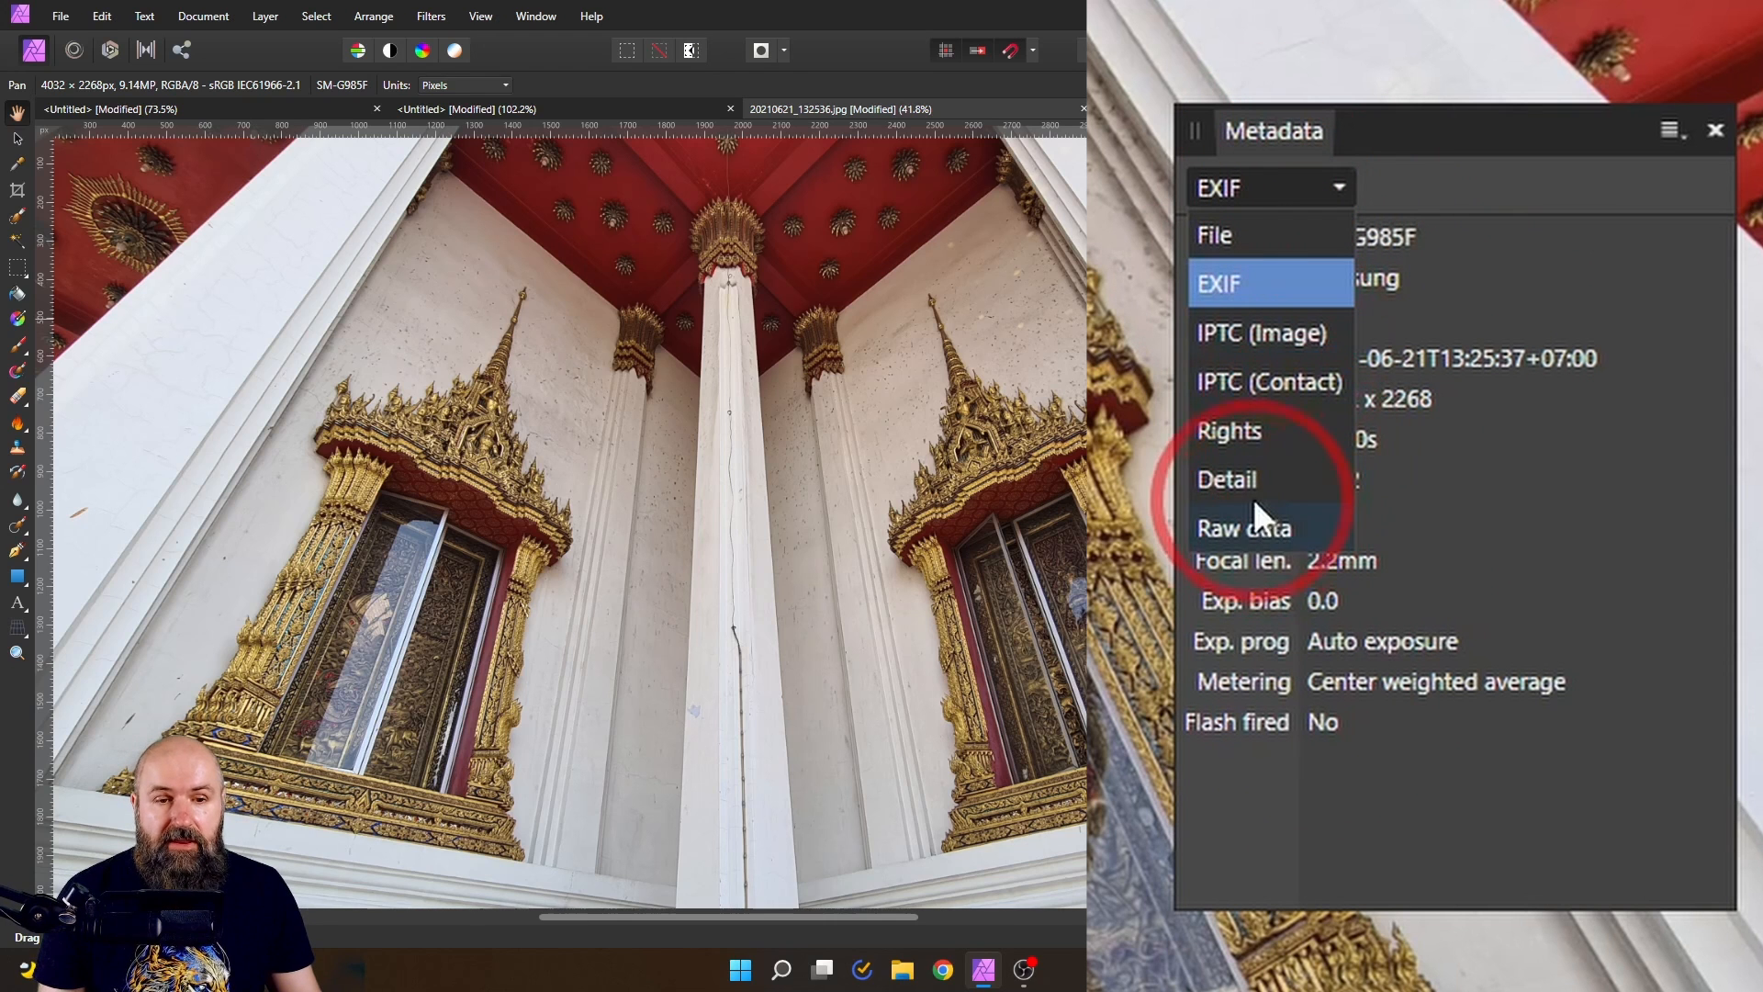
pyautogui.click(1227, 479)
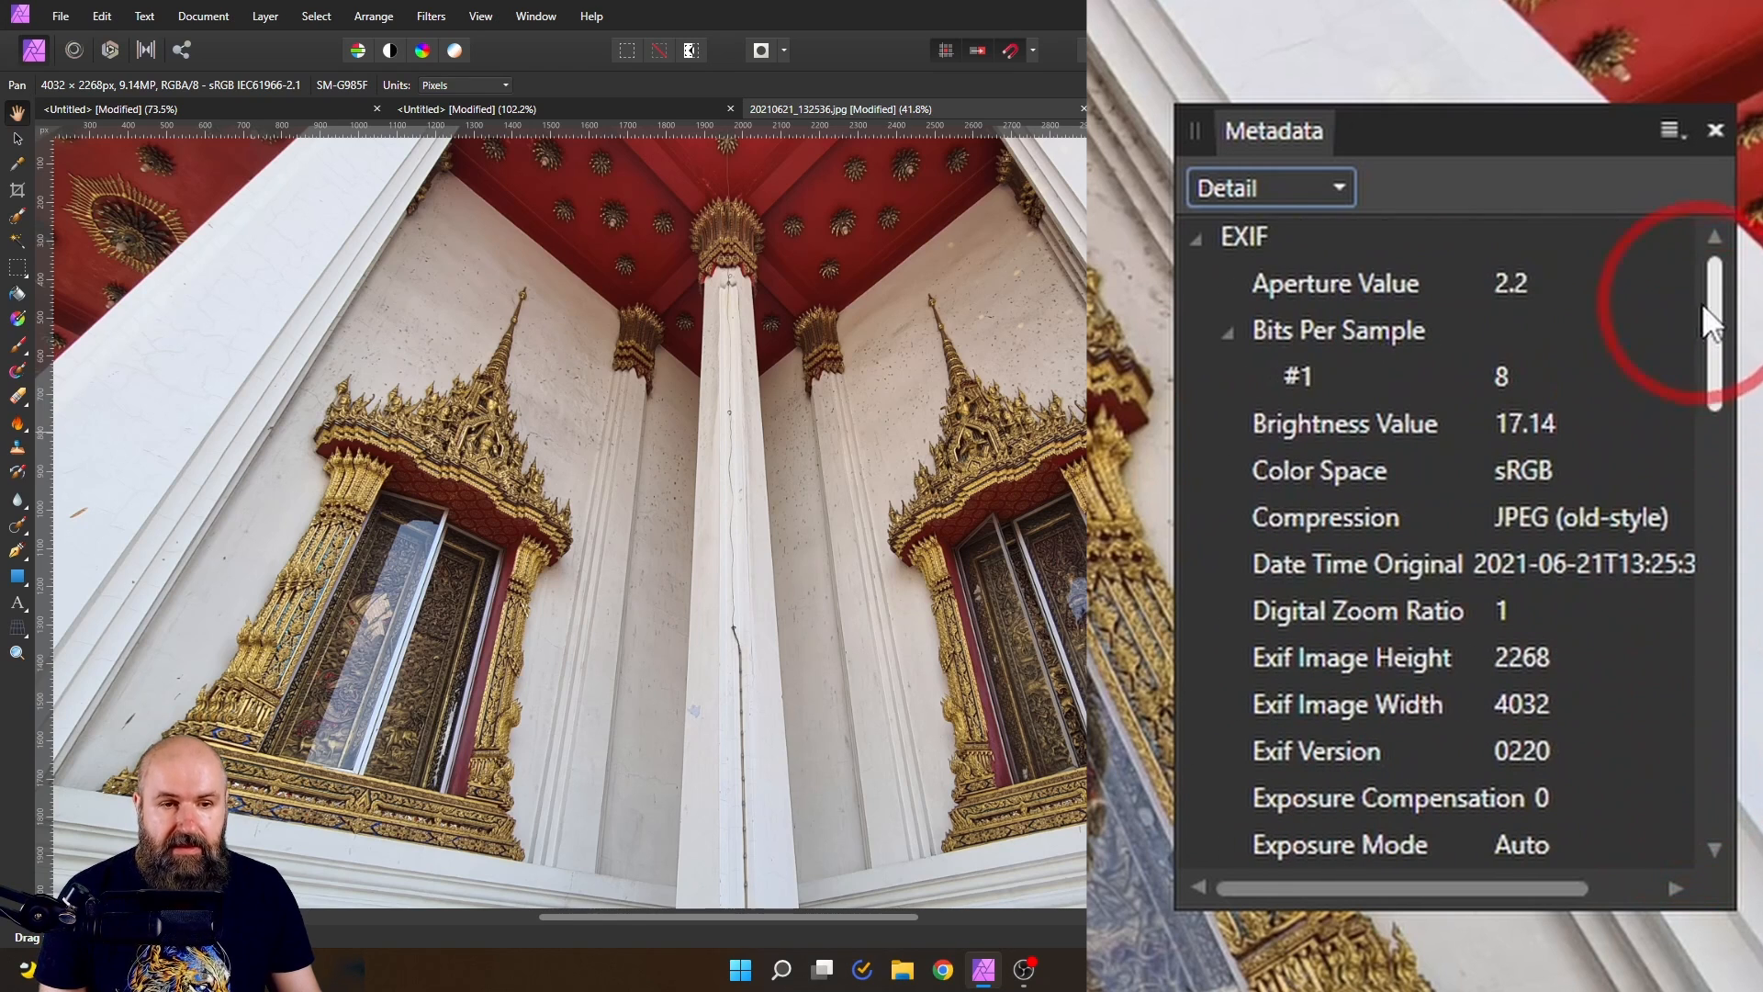
pyautogui.click(1269, 187)
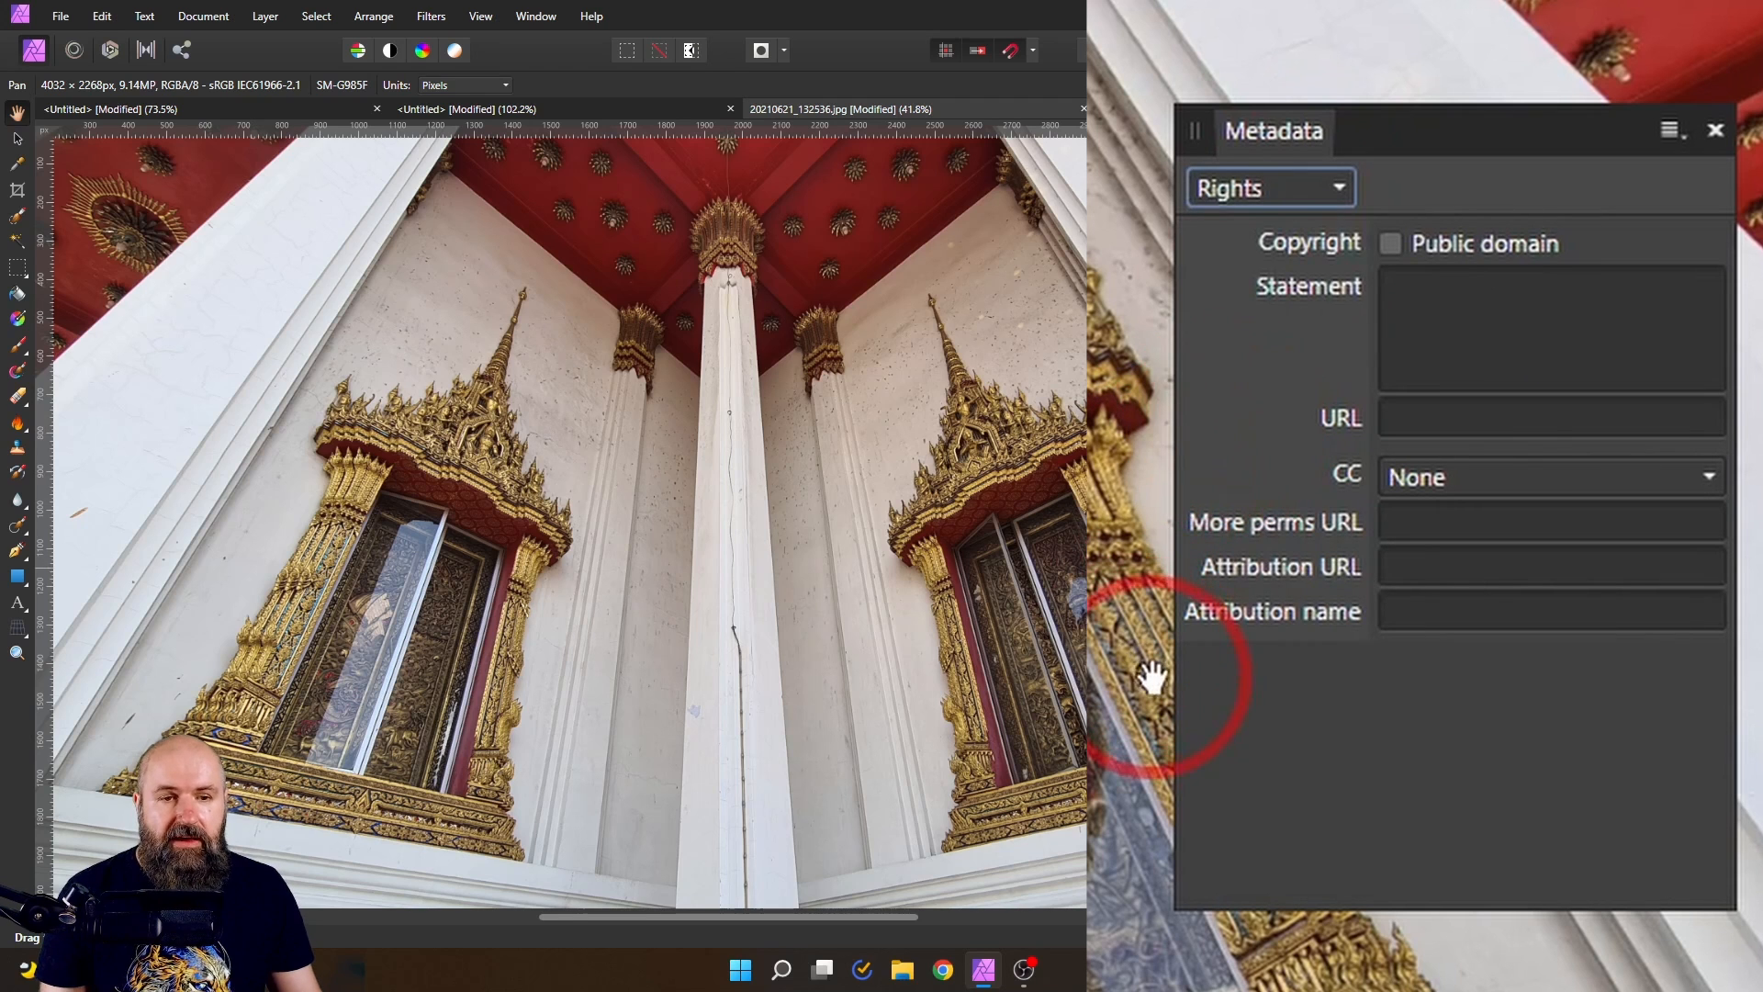
pyautogui.moveTo(1399, 662)
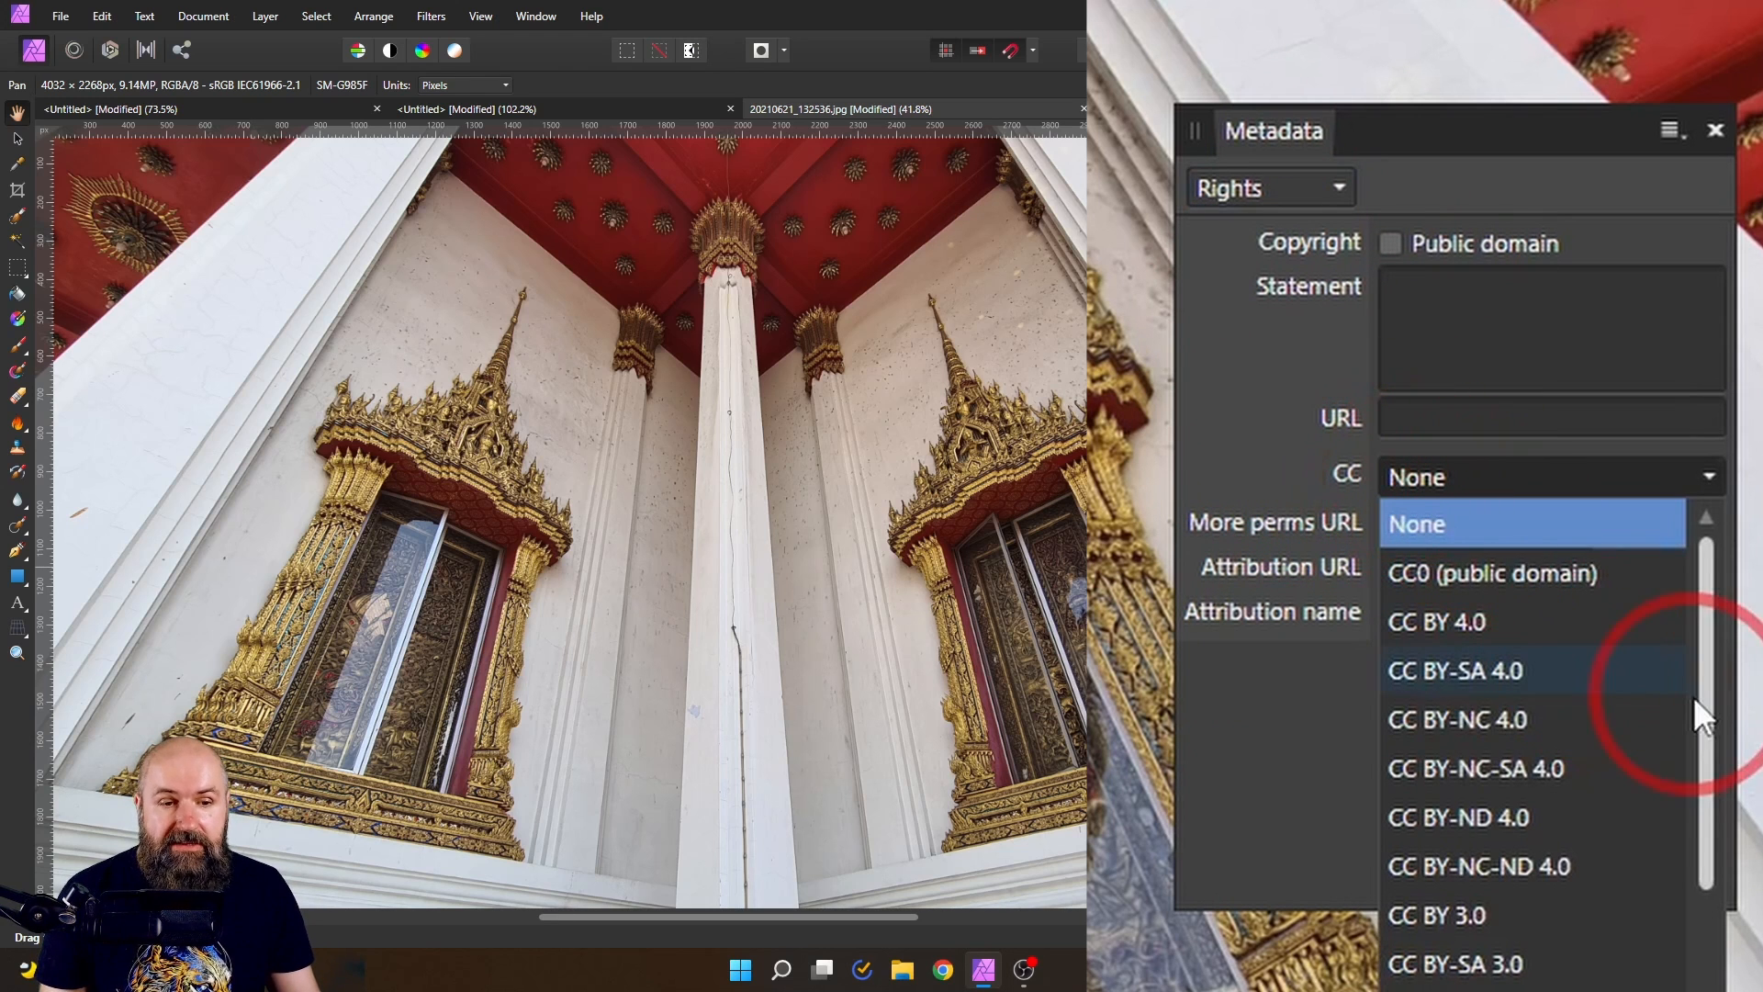
pyautogui.scroll(-3)
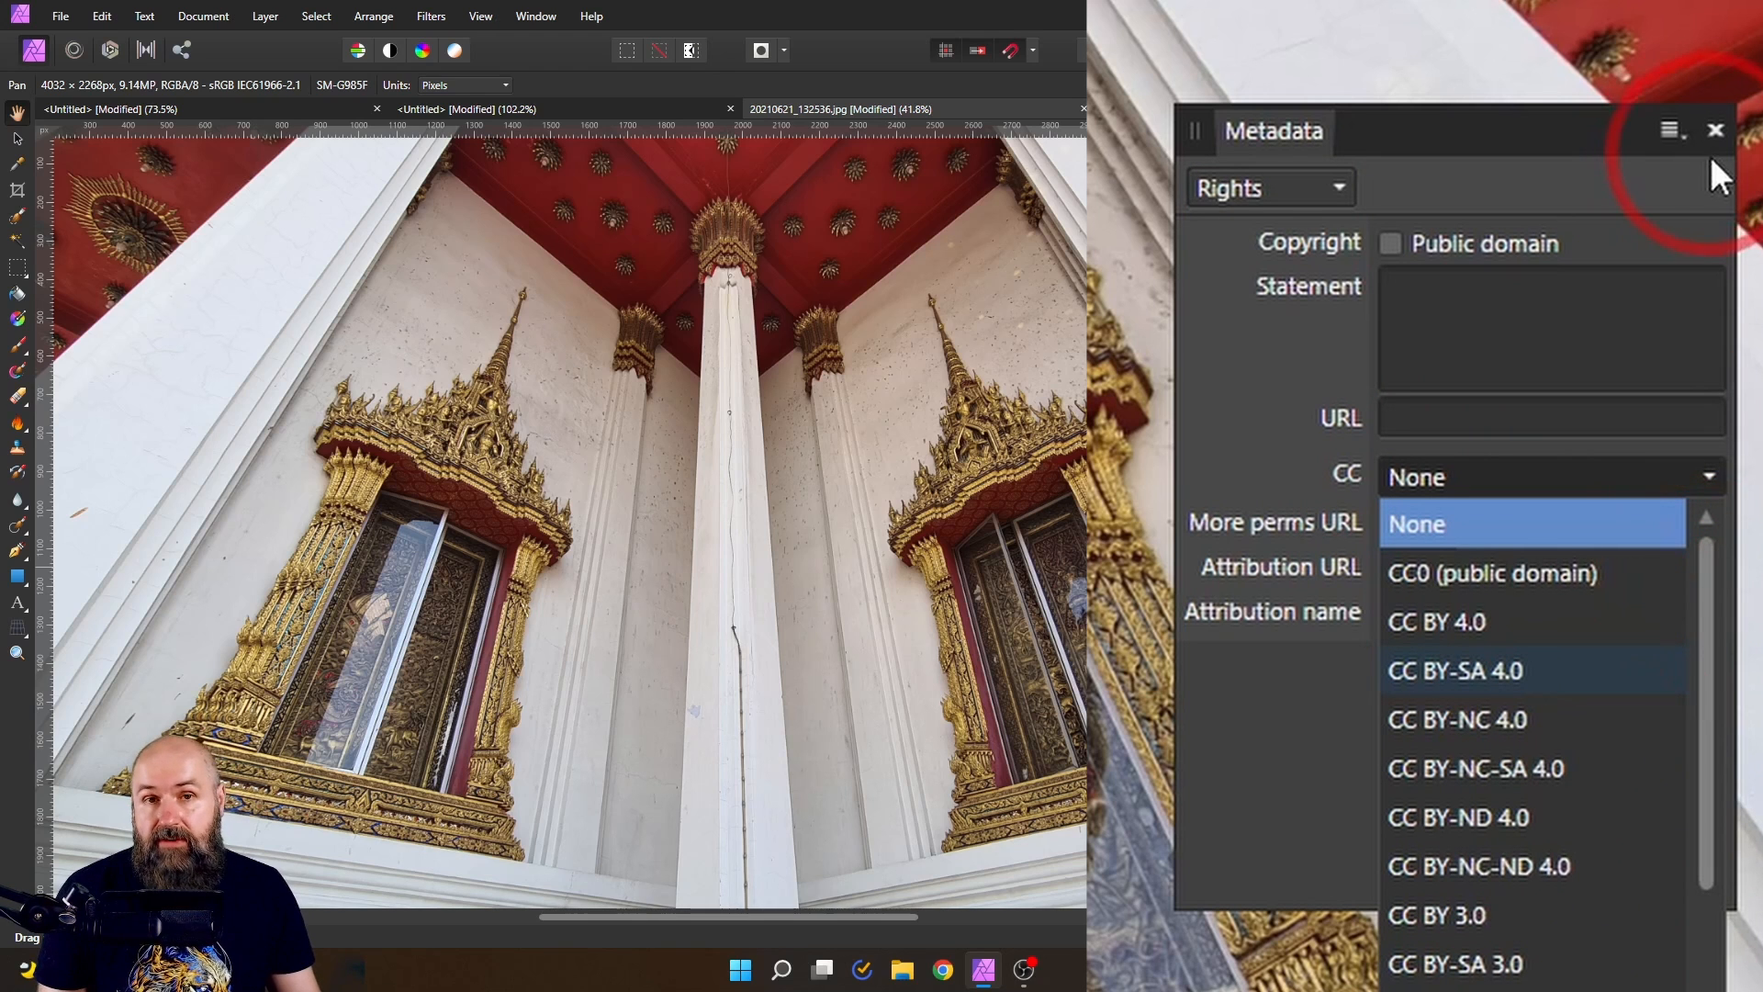
pyautogui.click(1716, 130)
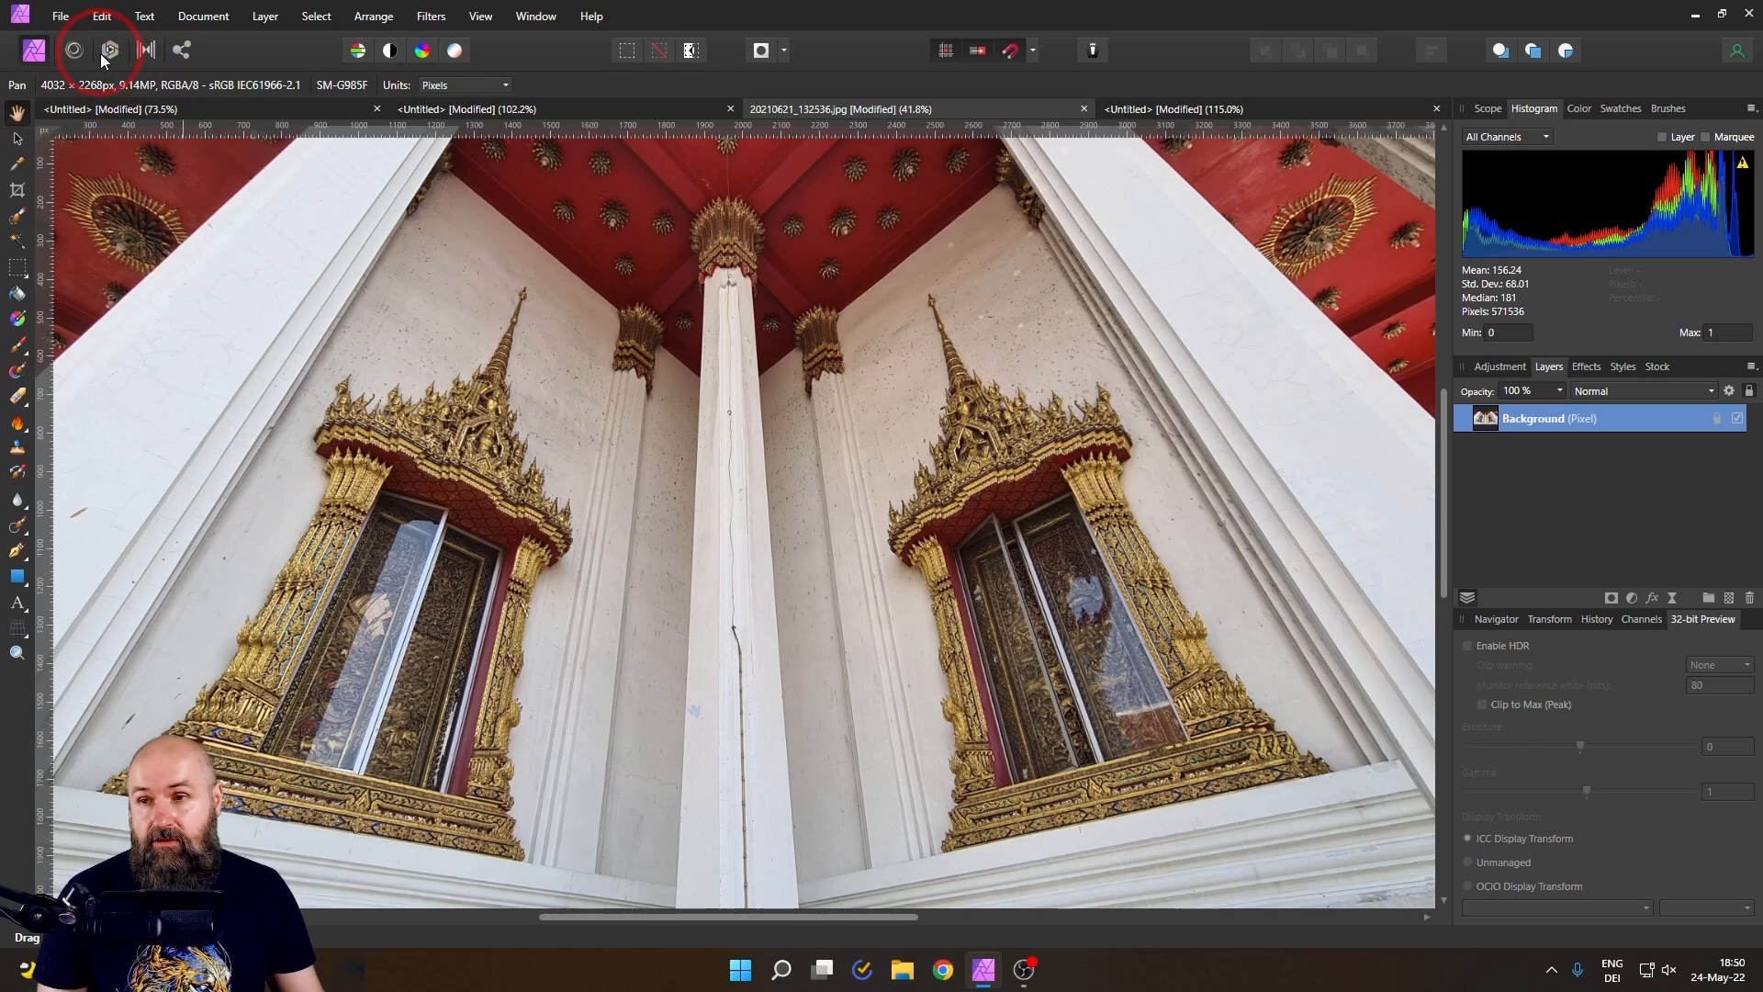
# - Switch to the Develop Persona and view the Lens settings
pyautogui.click(109, 49)
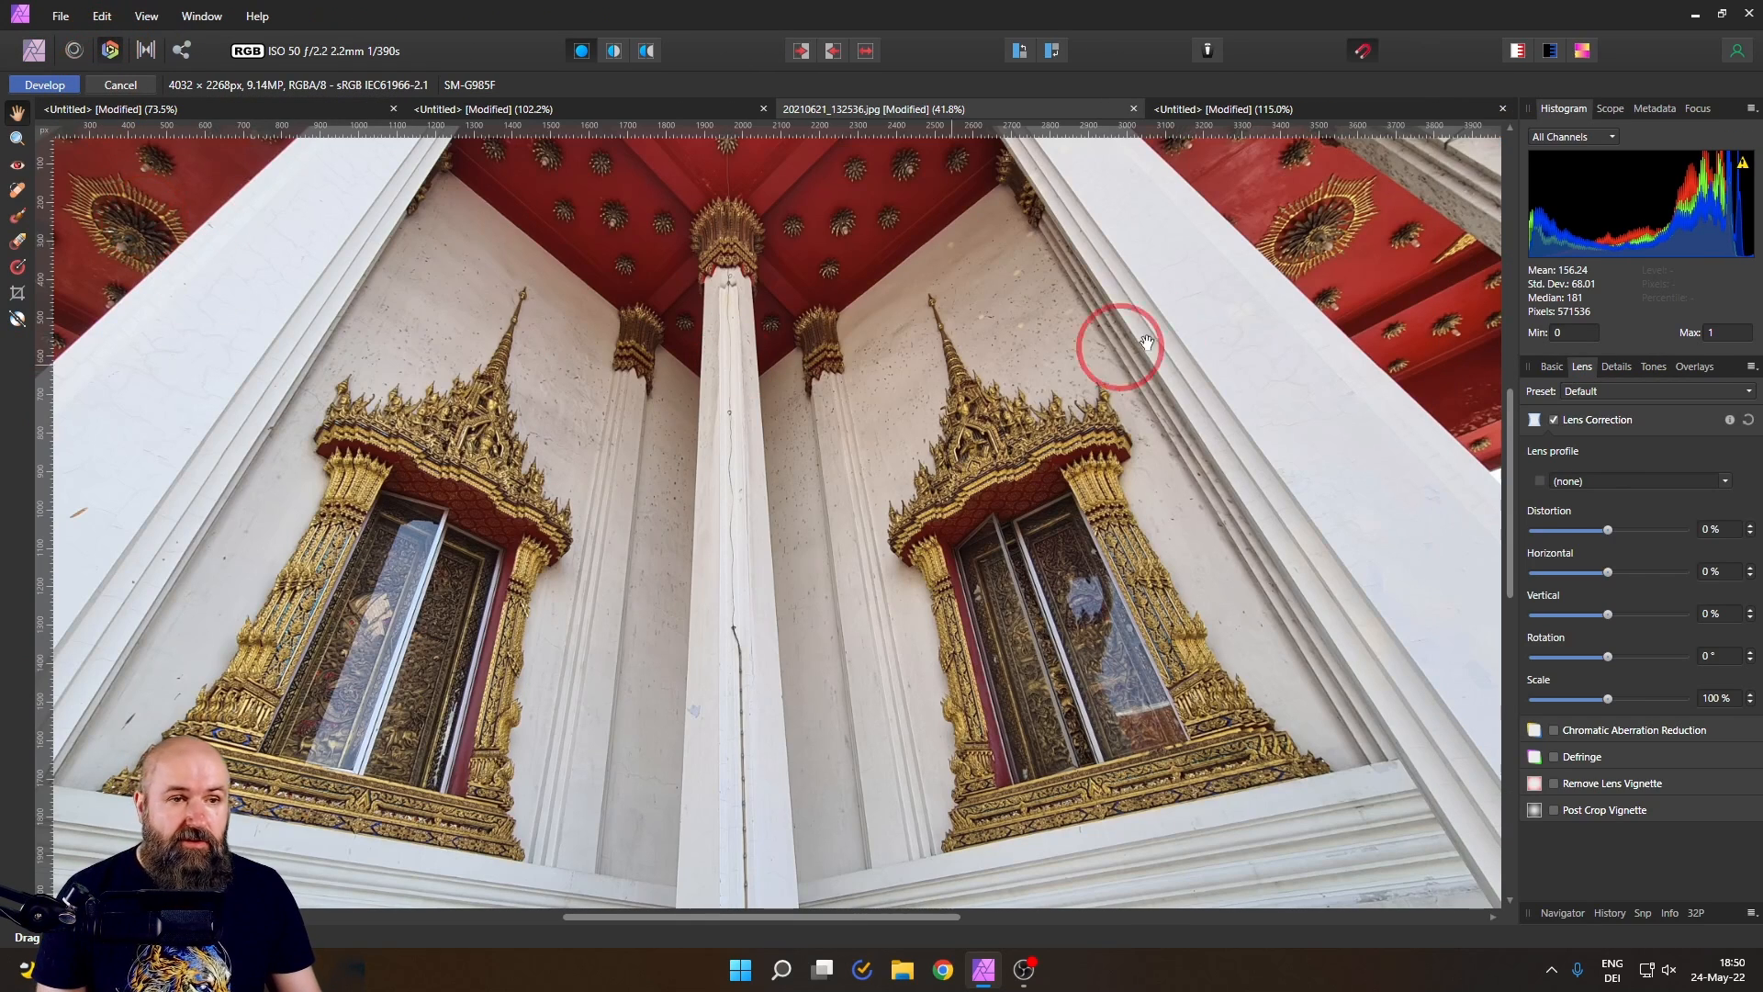
pyautogui.click(1654, 108)
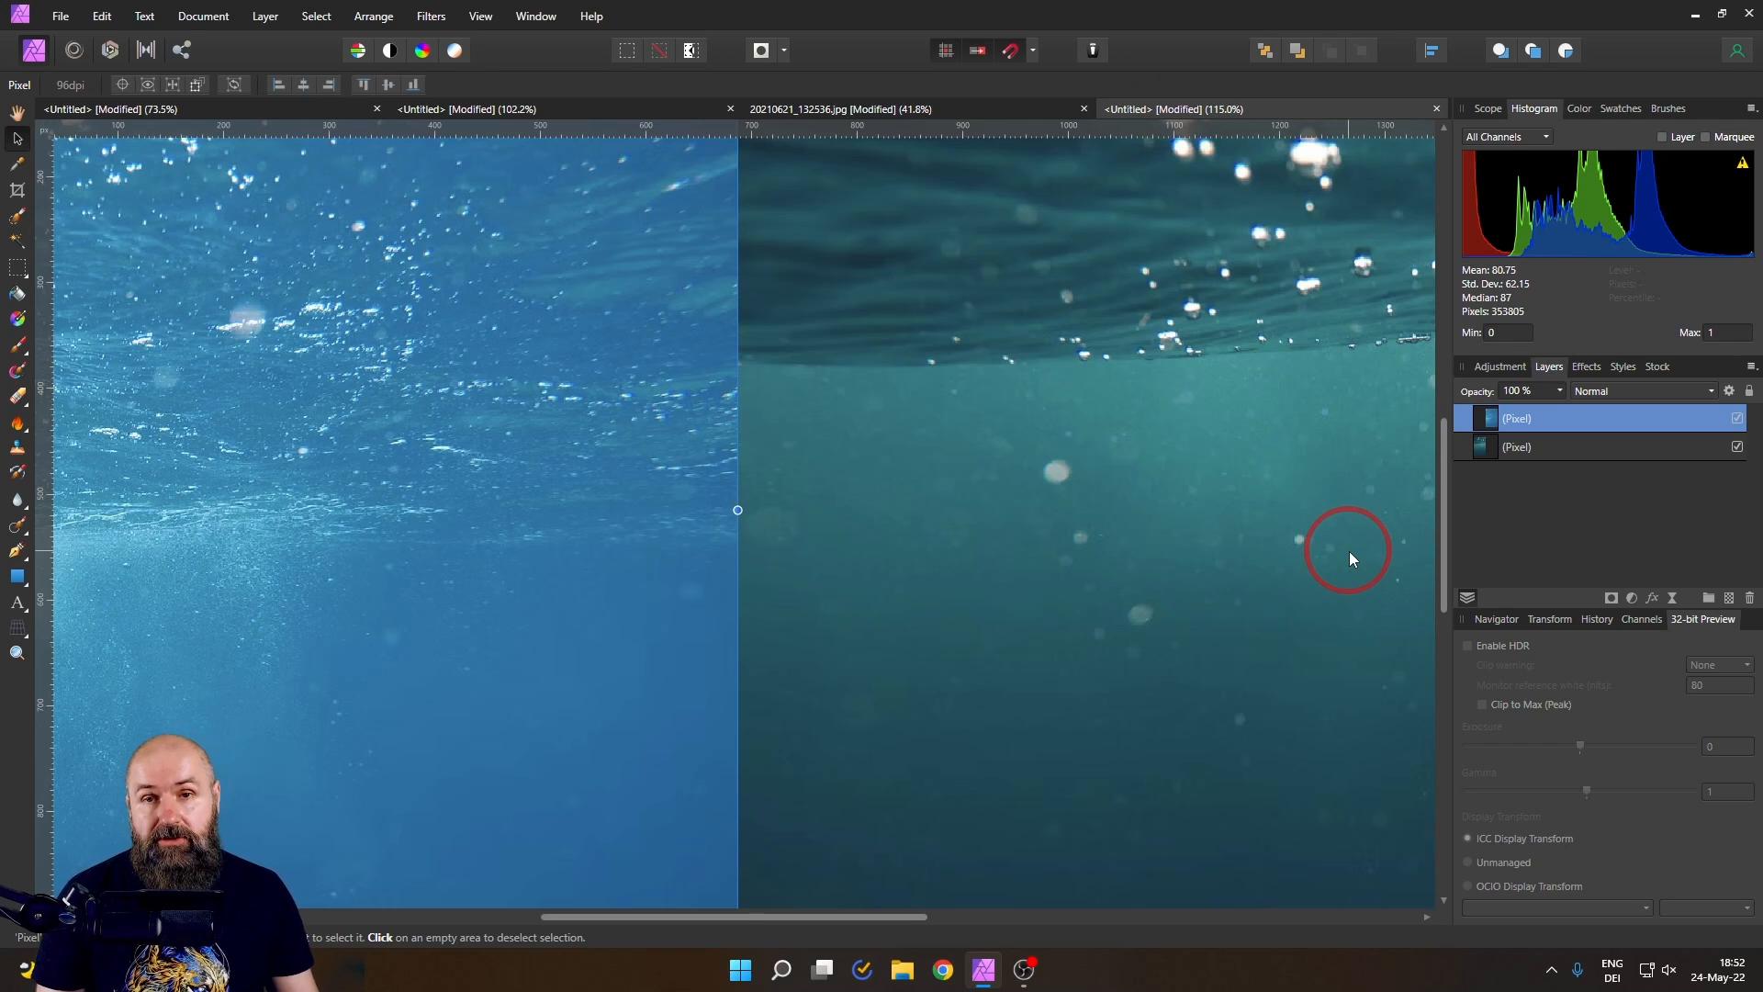
pyautogui.moveTo(555, 401)
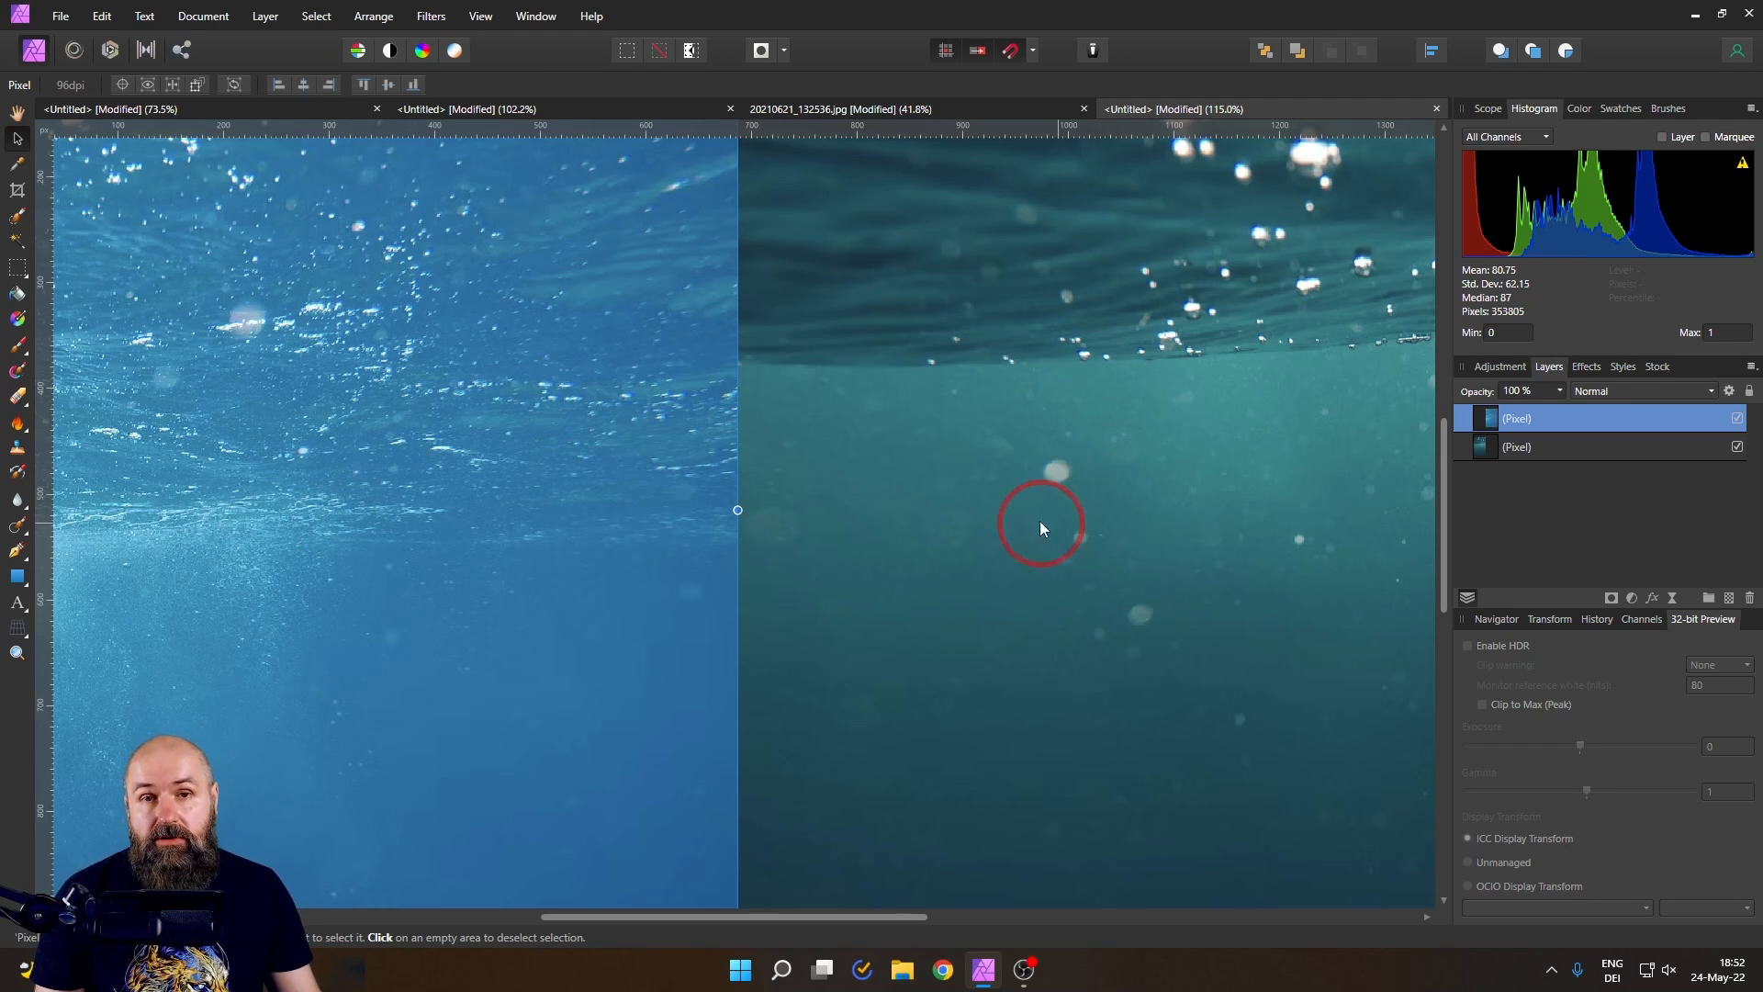
pyautogui.moveTo(1214, 571)
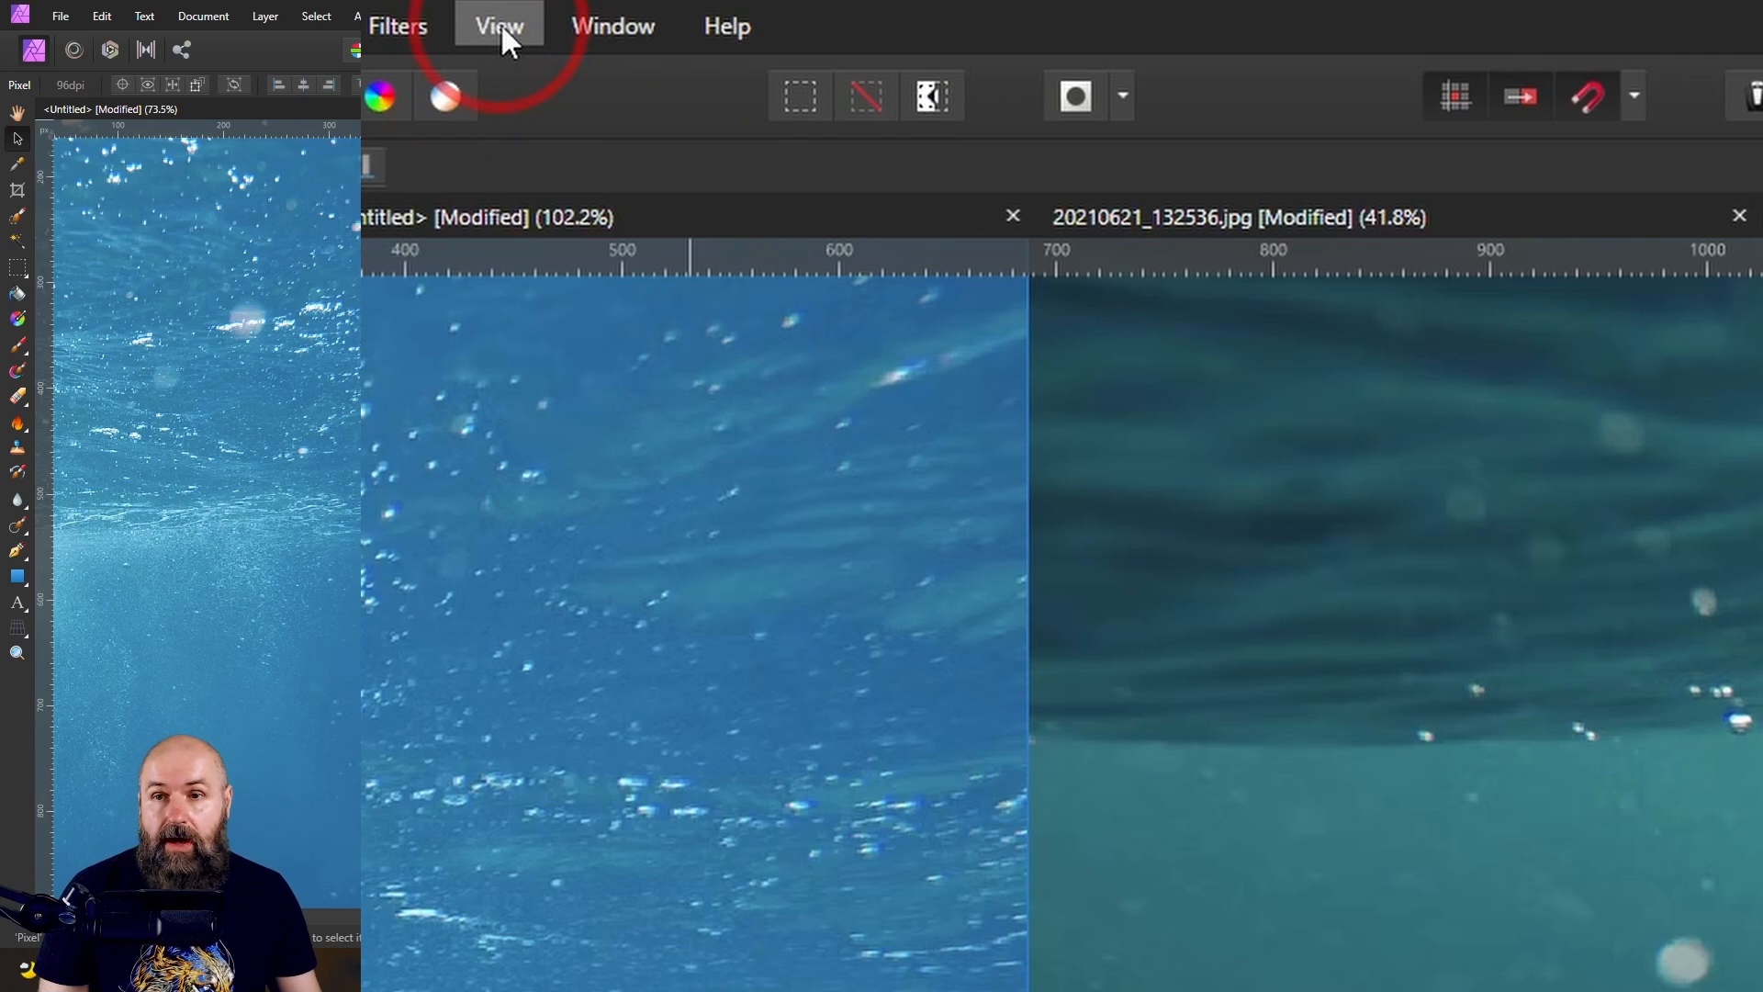
# - Show the Info panel from View > Studio, reading R 2, G 124, B 166
pyautogui.click(498, 25)
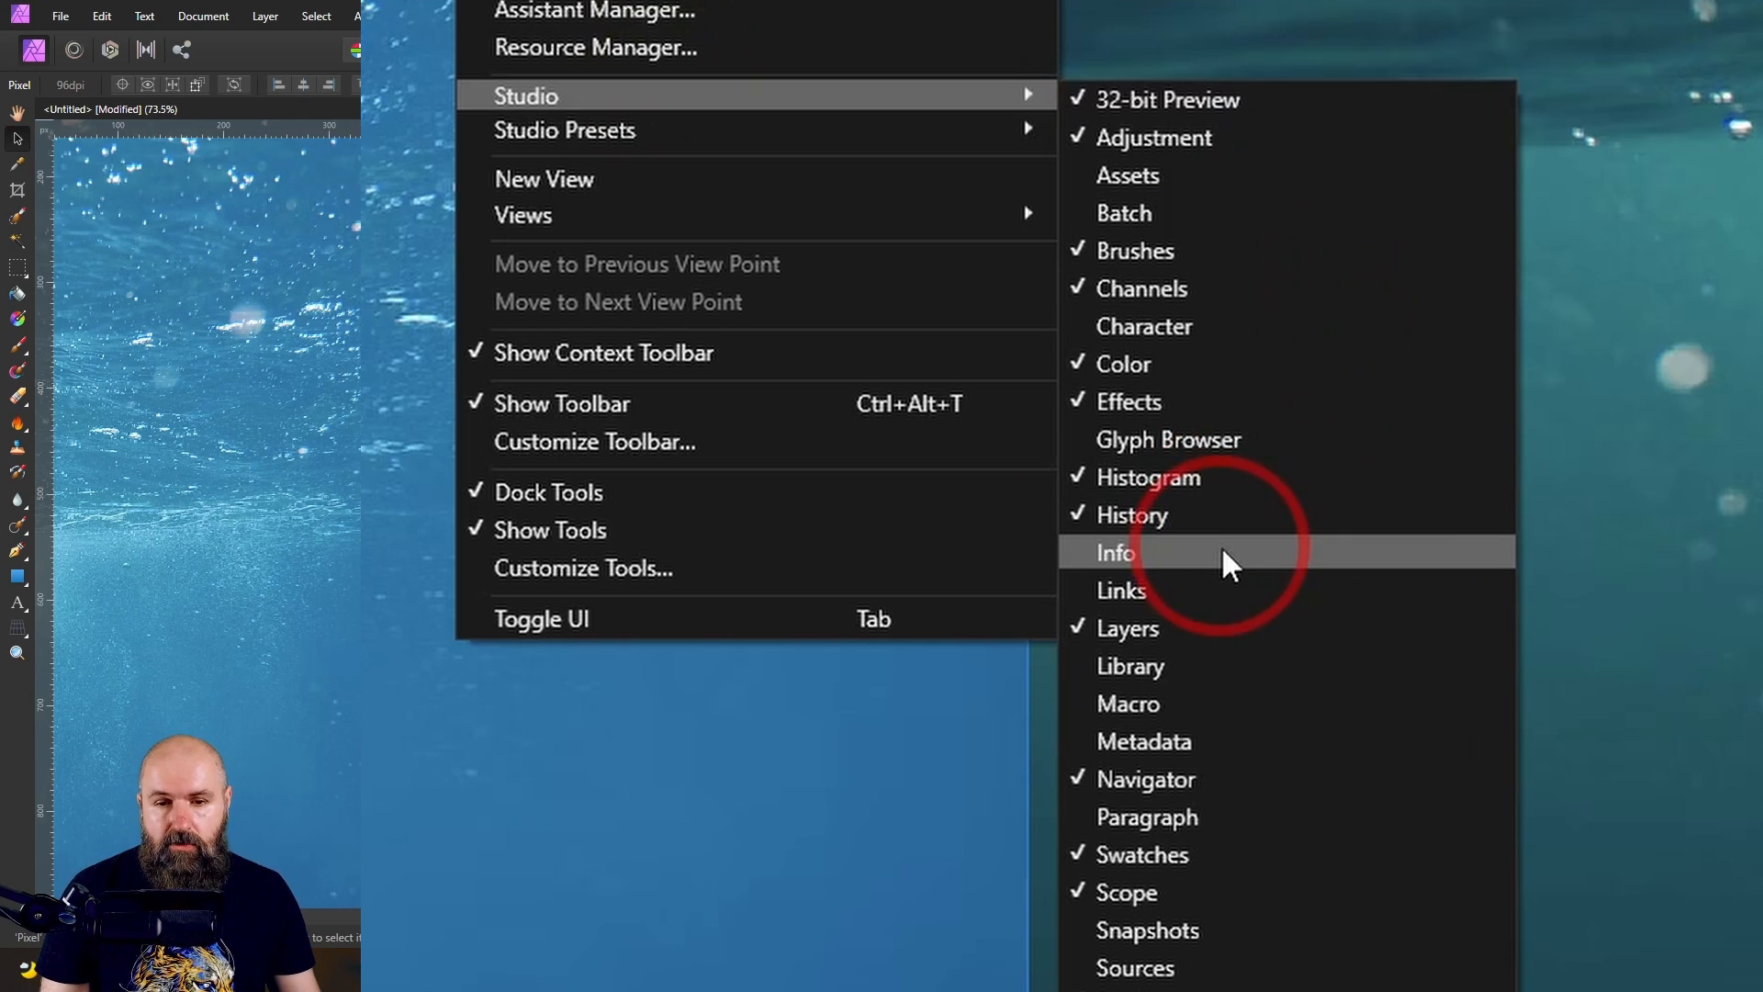
pyautogui.click(1113, 552)
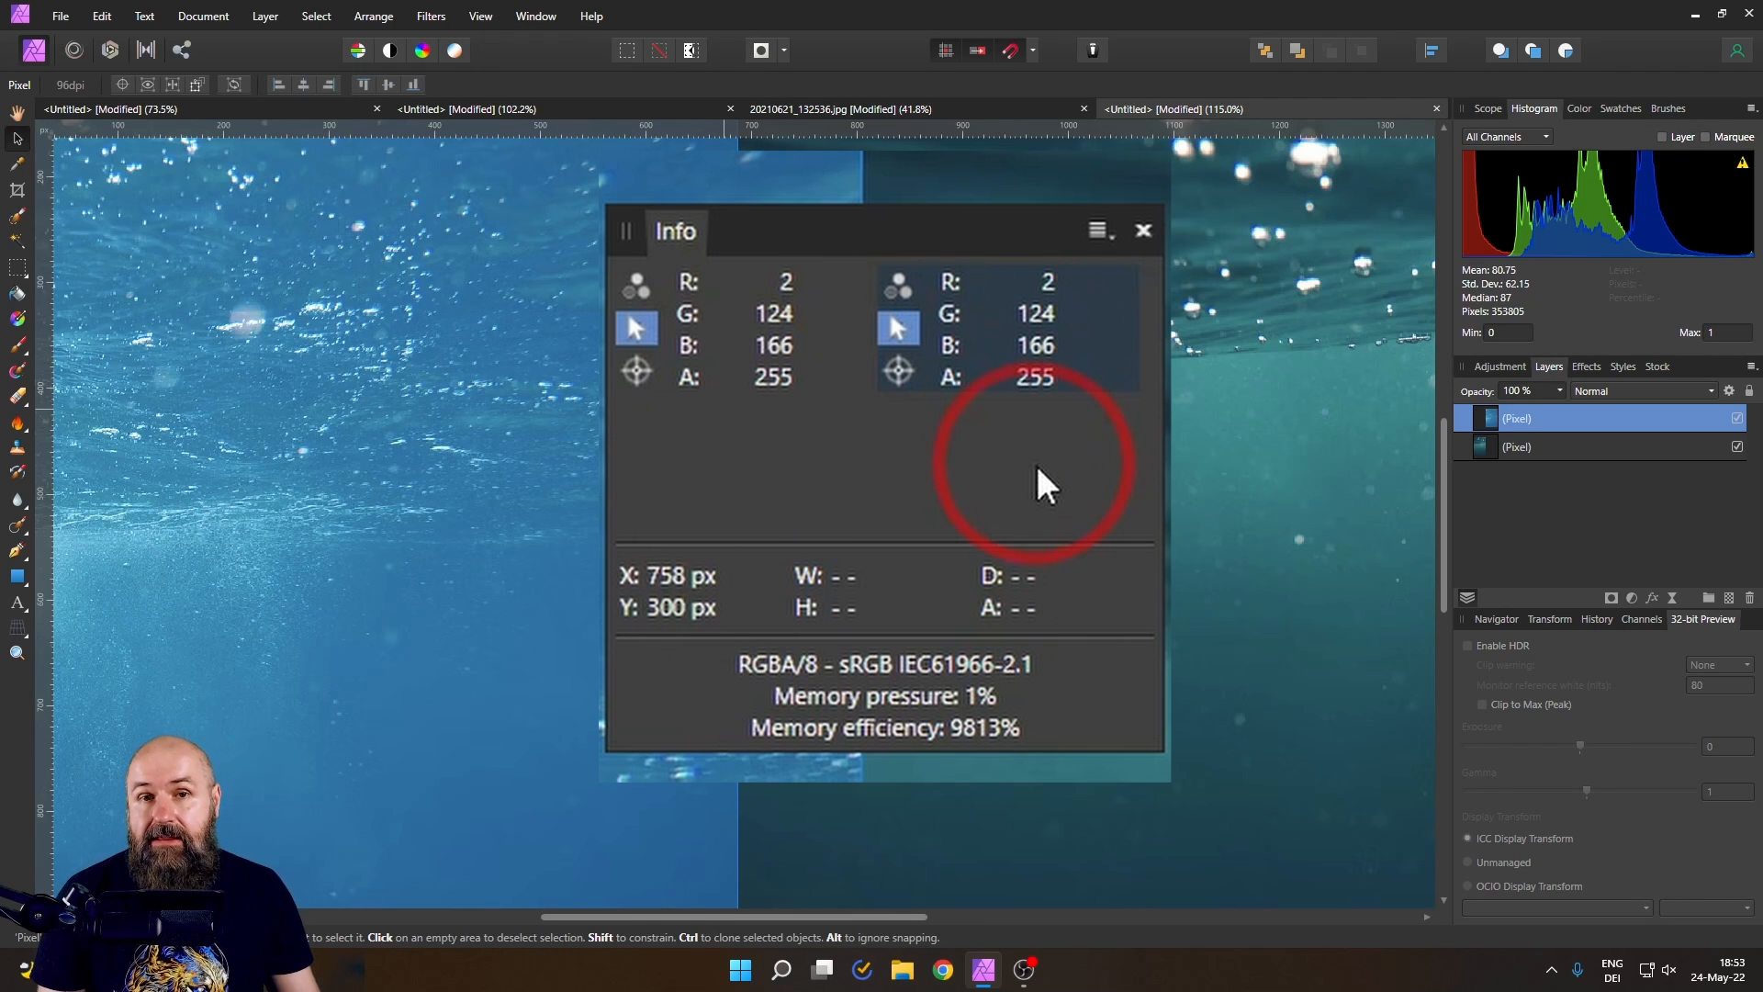
pyautogui.moveTo(638, 284)
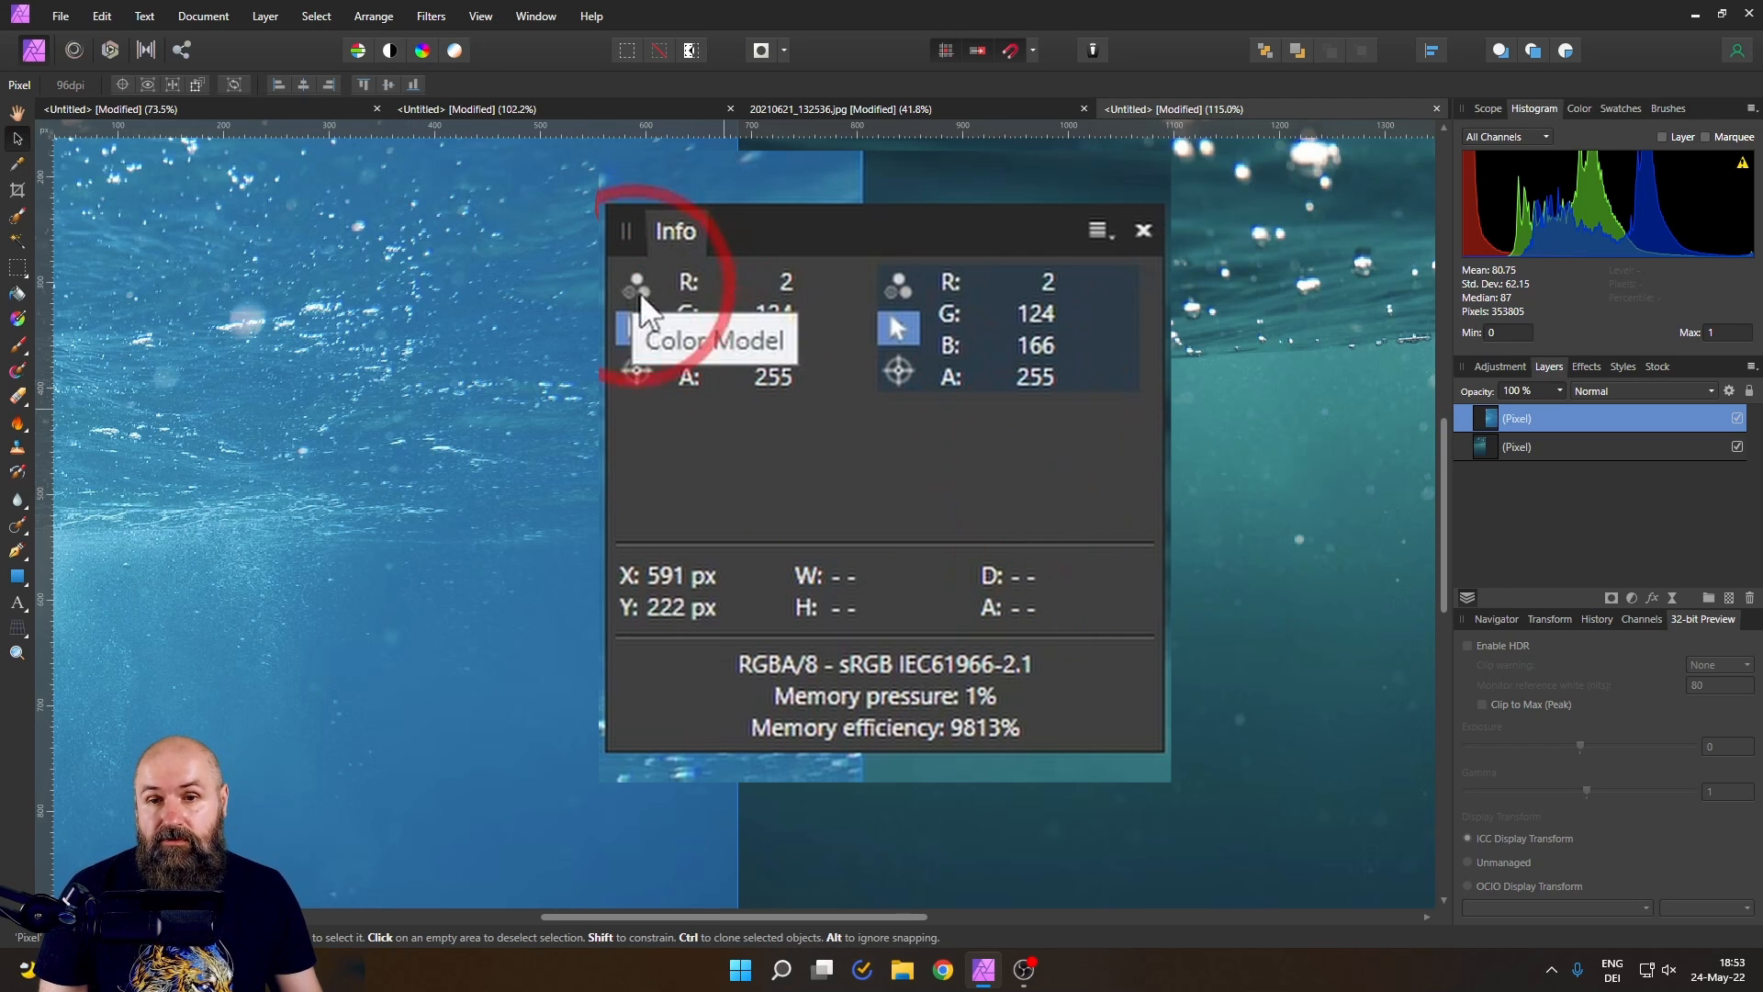
pyautogui.moveTo(641, 315)
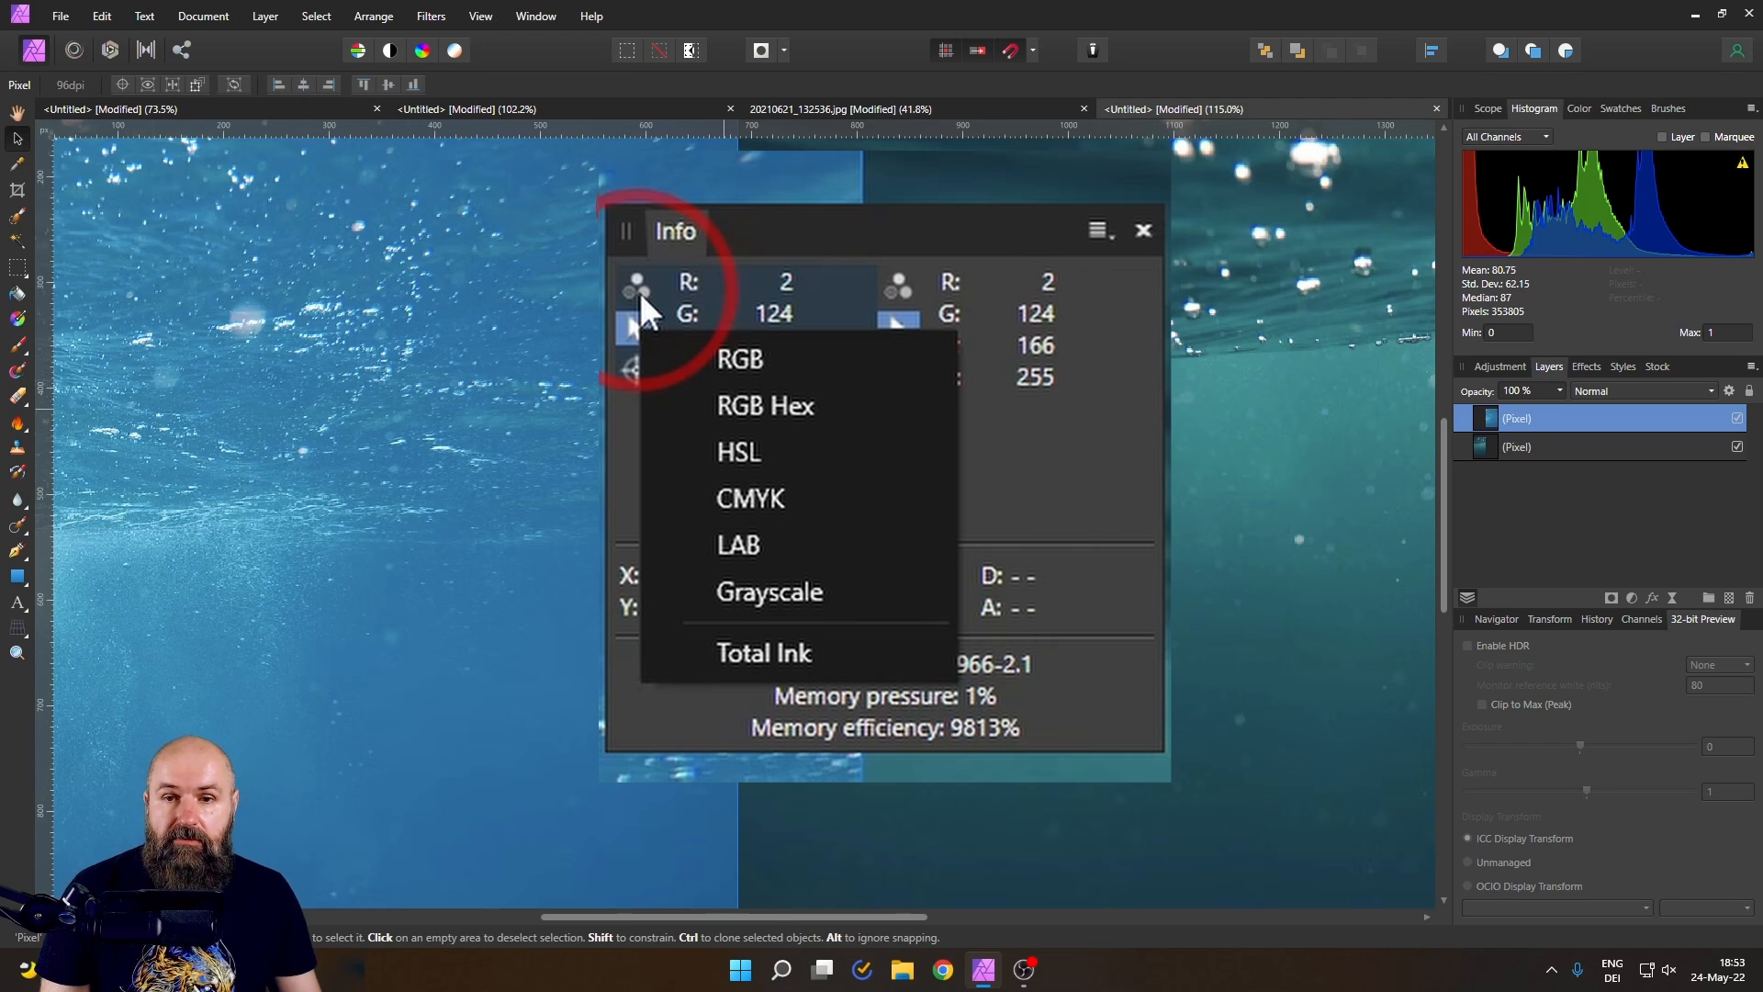
pyautogui.moveTo(815, 451)
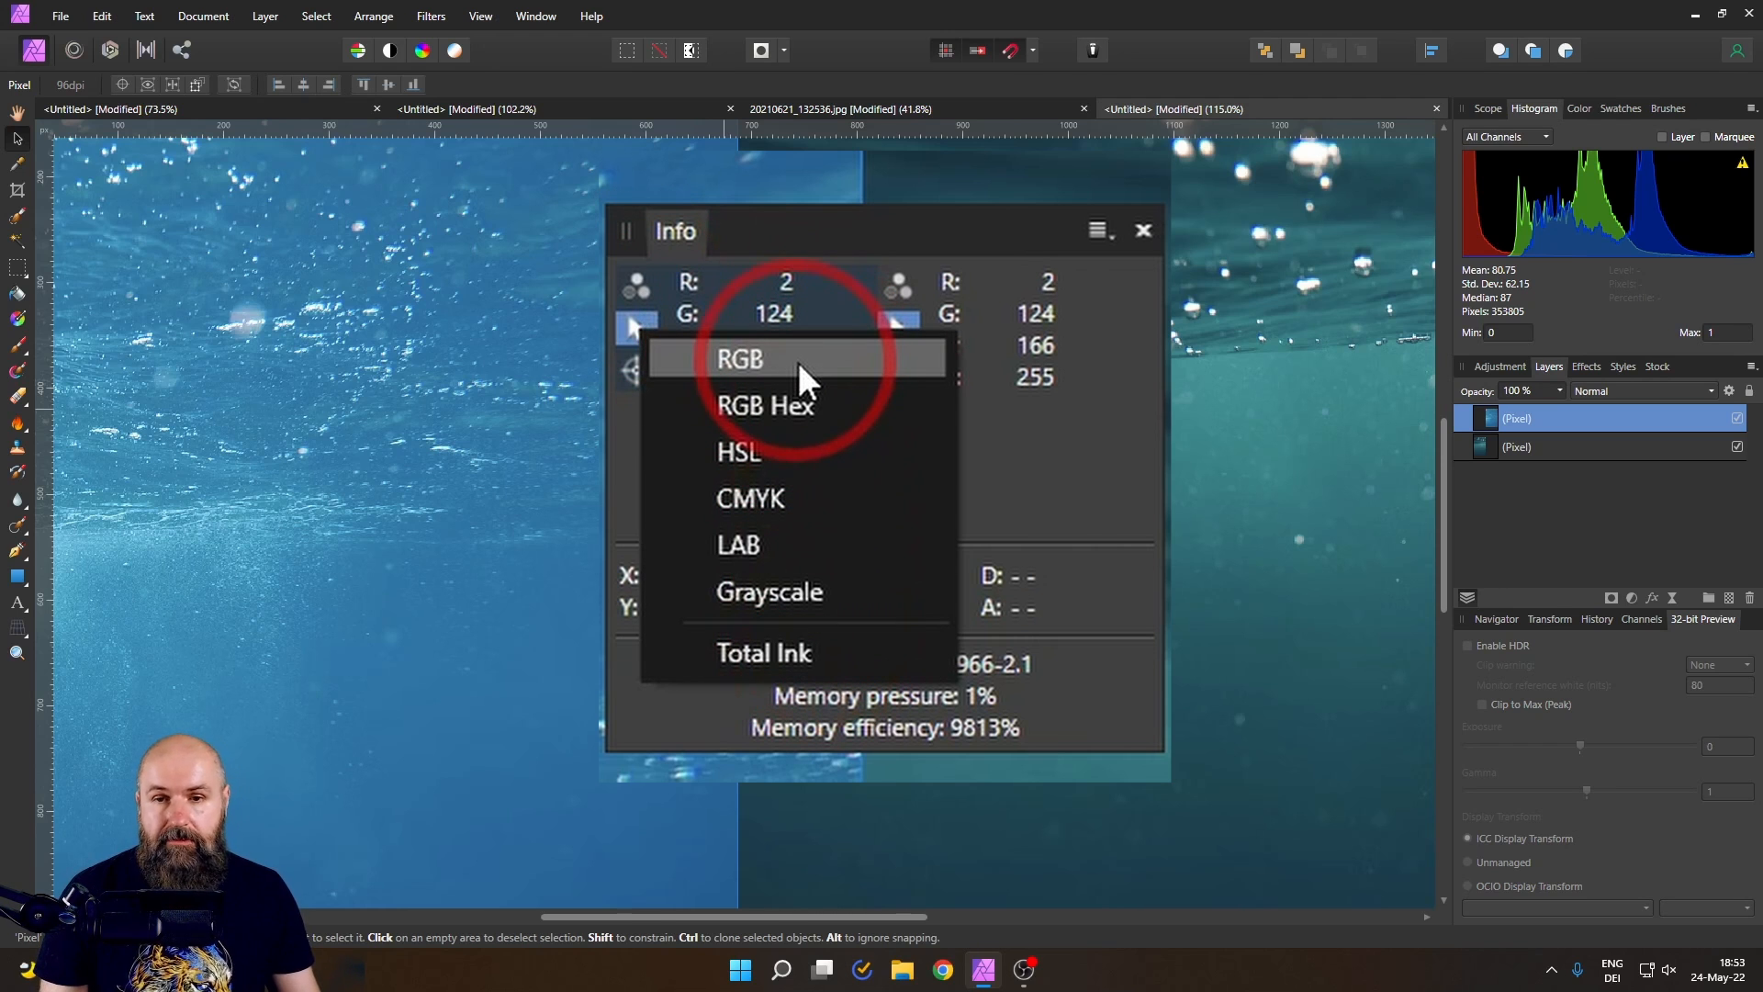
pyautogui.click(741, 357)
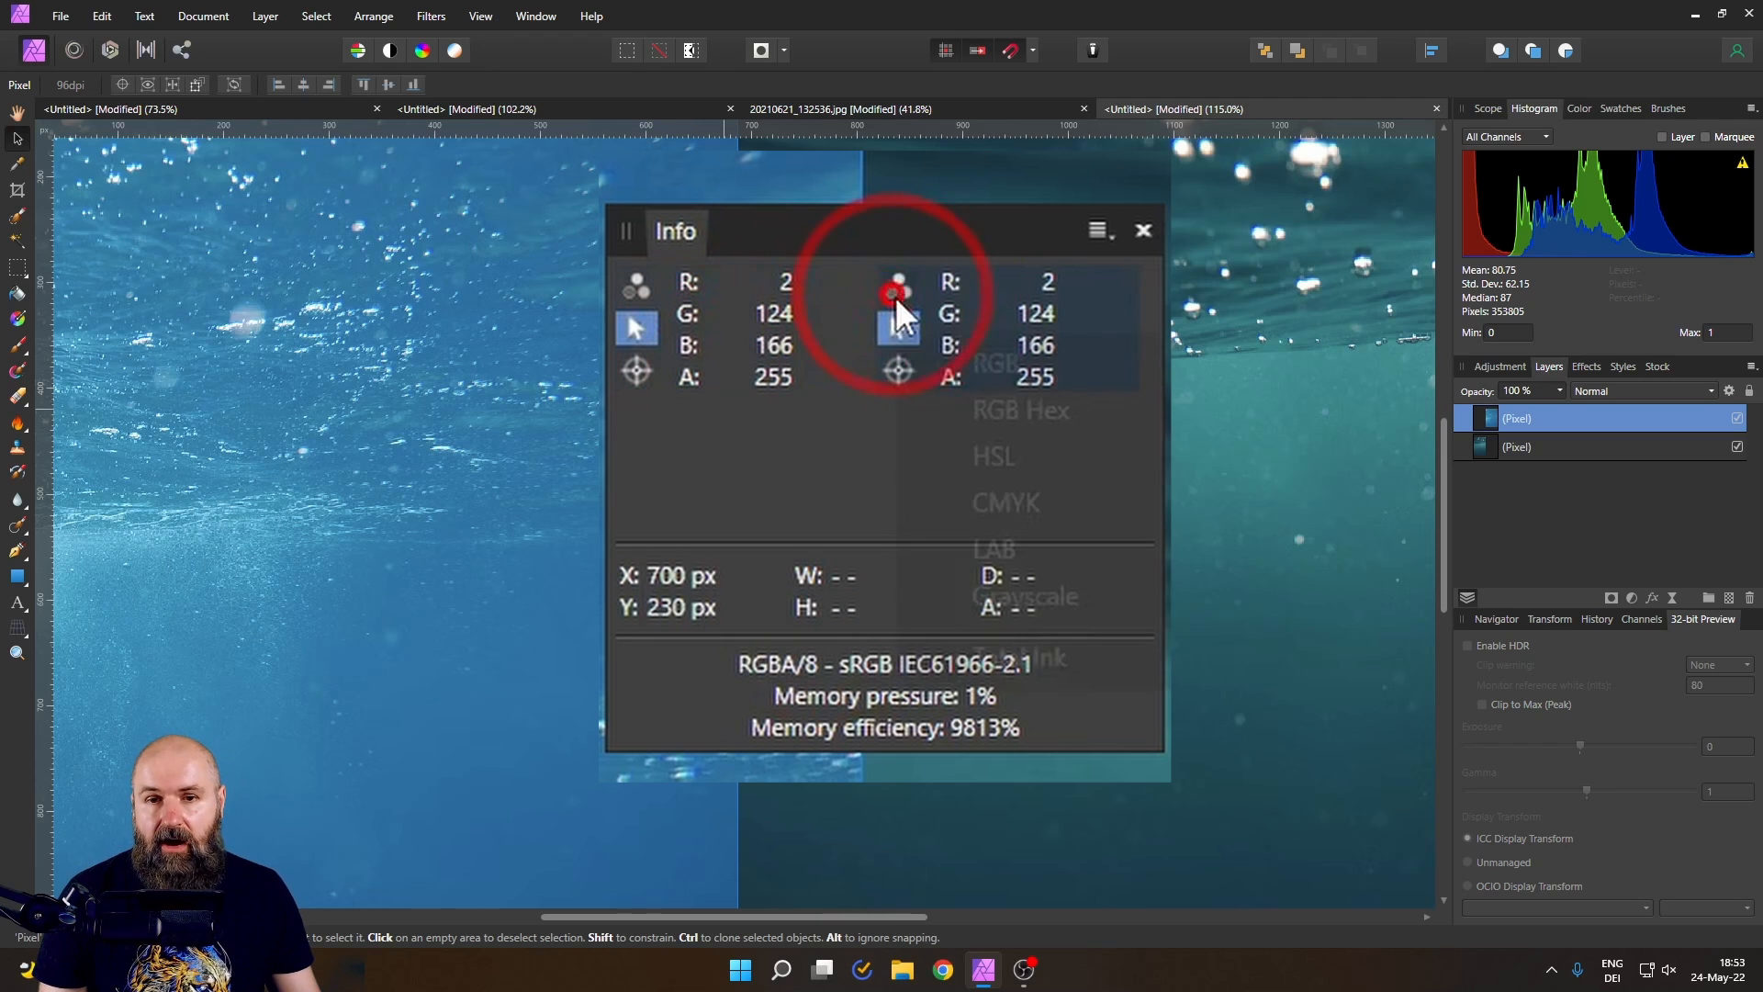
pyautogui.click(897, 332)
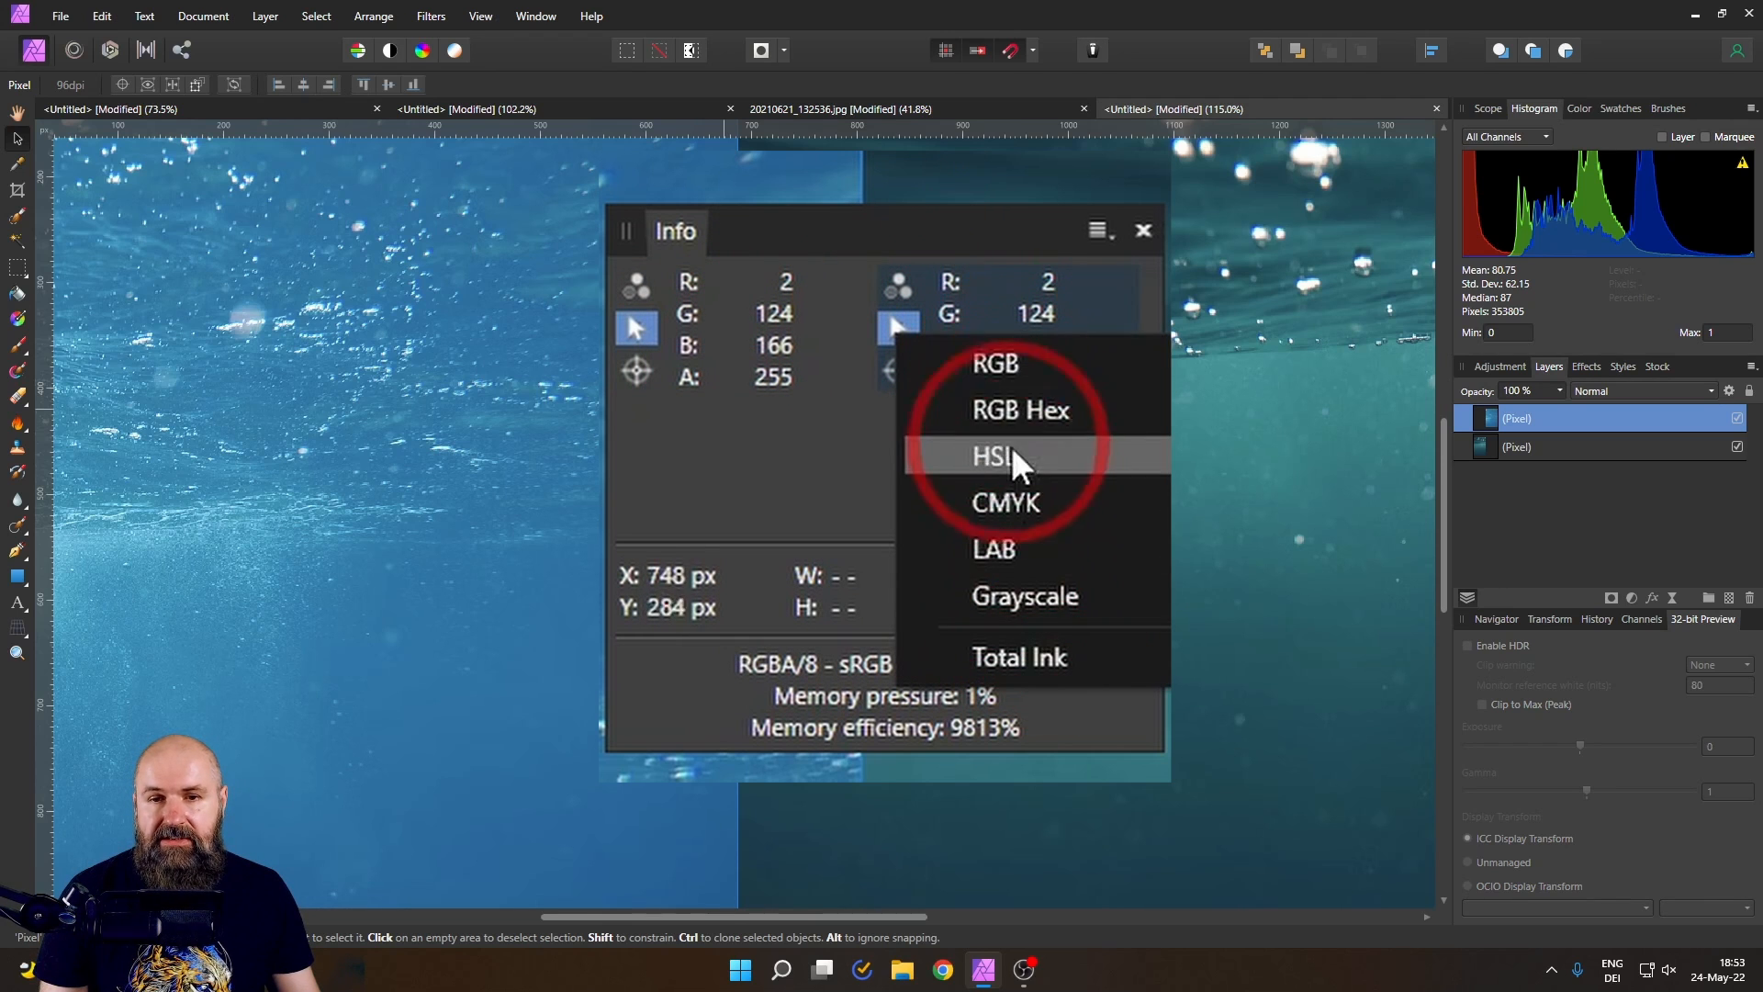
pyautogui.click(993, 455)
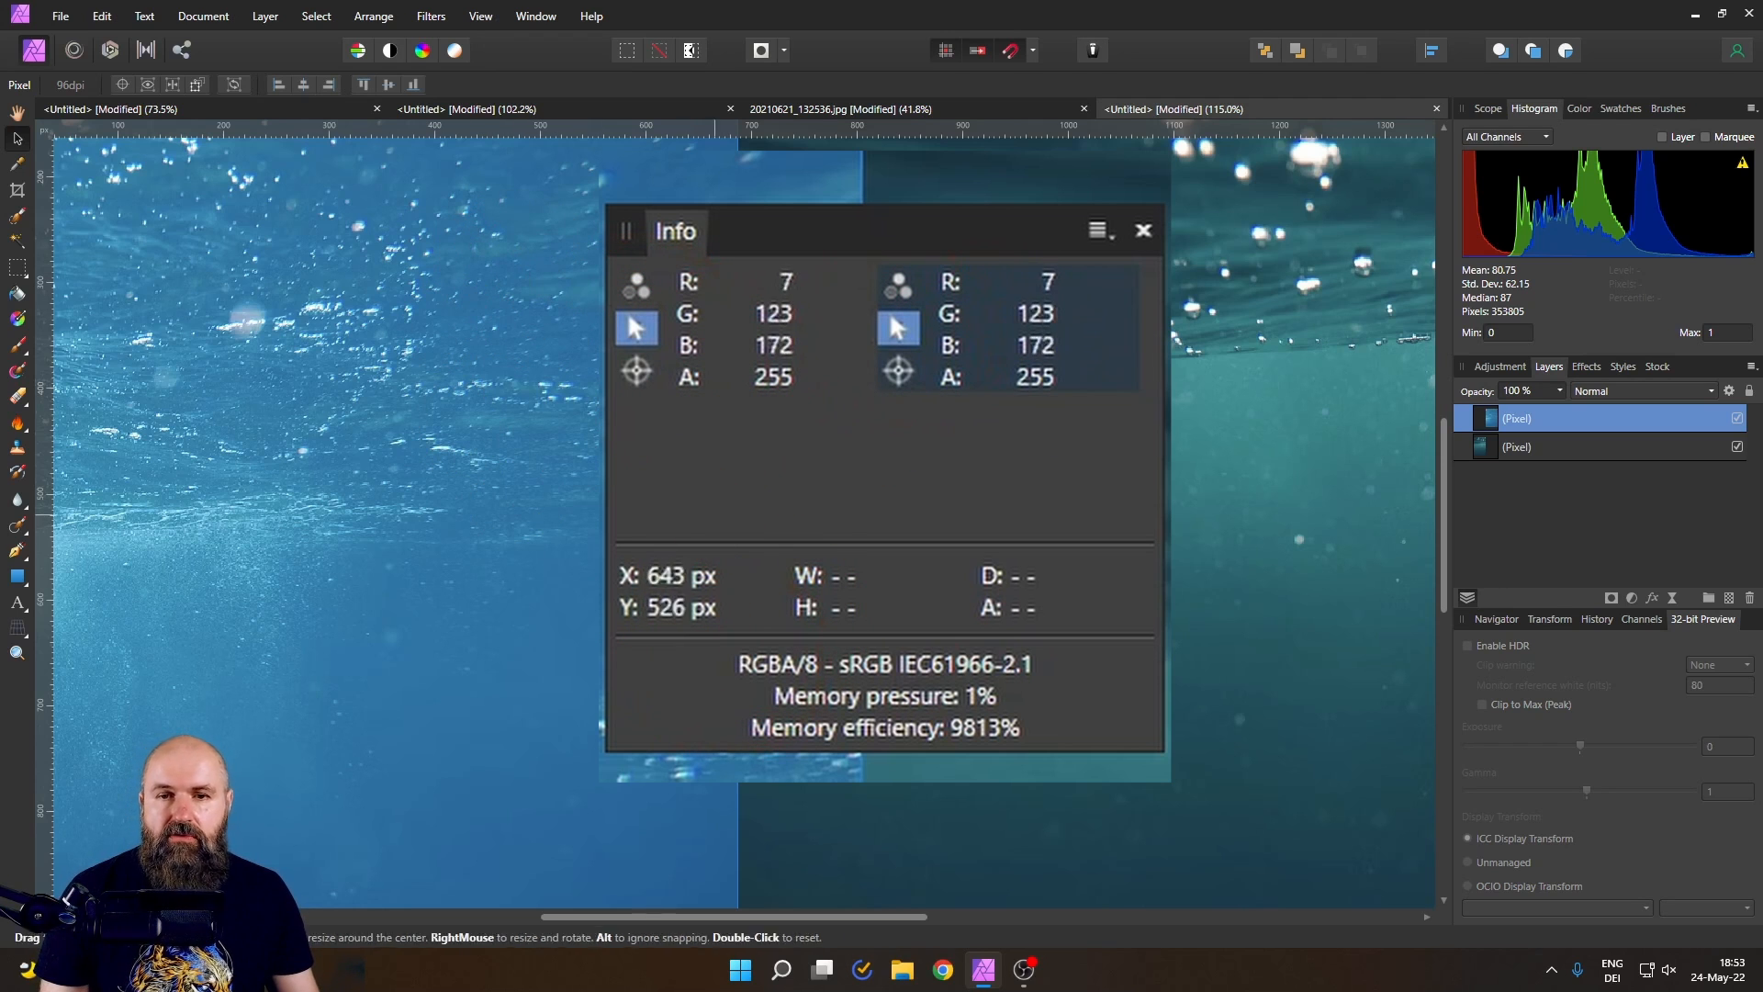
pyautogui.moveTo(777, 570)
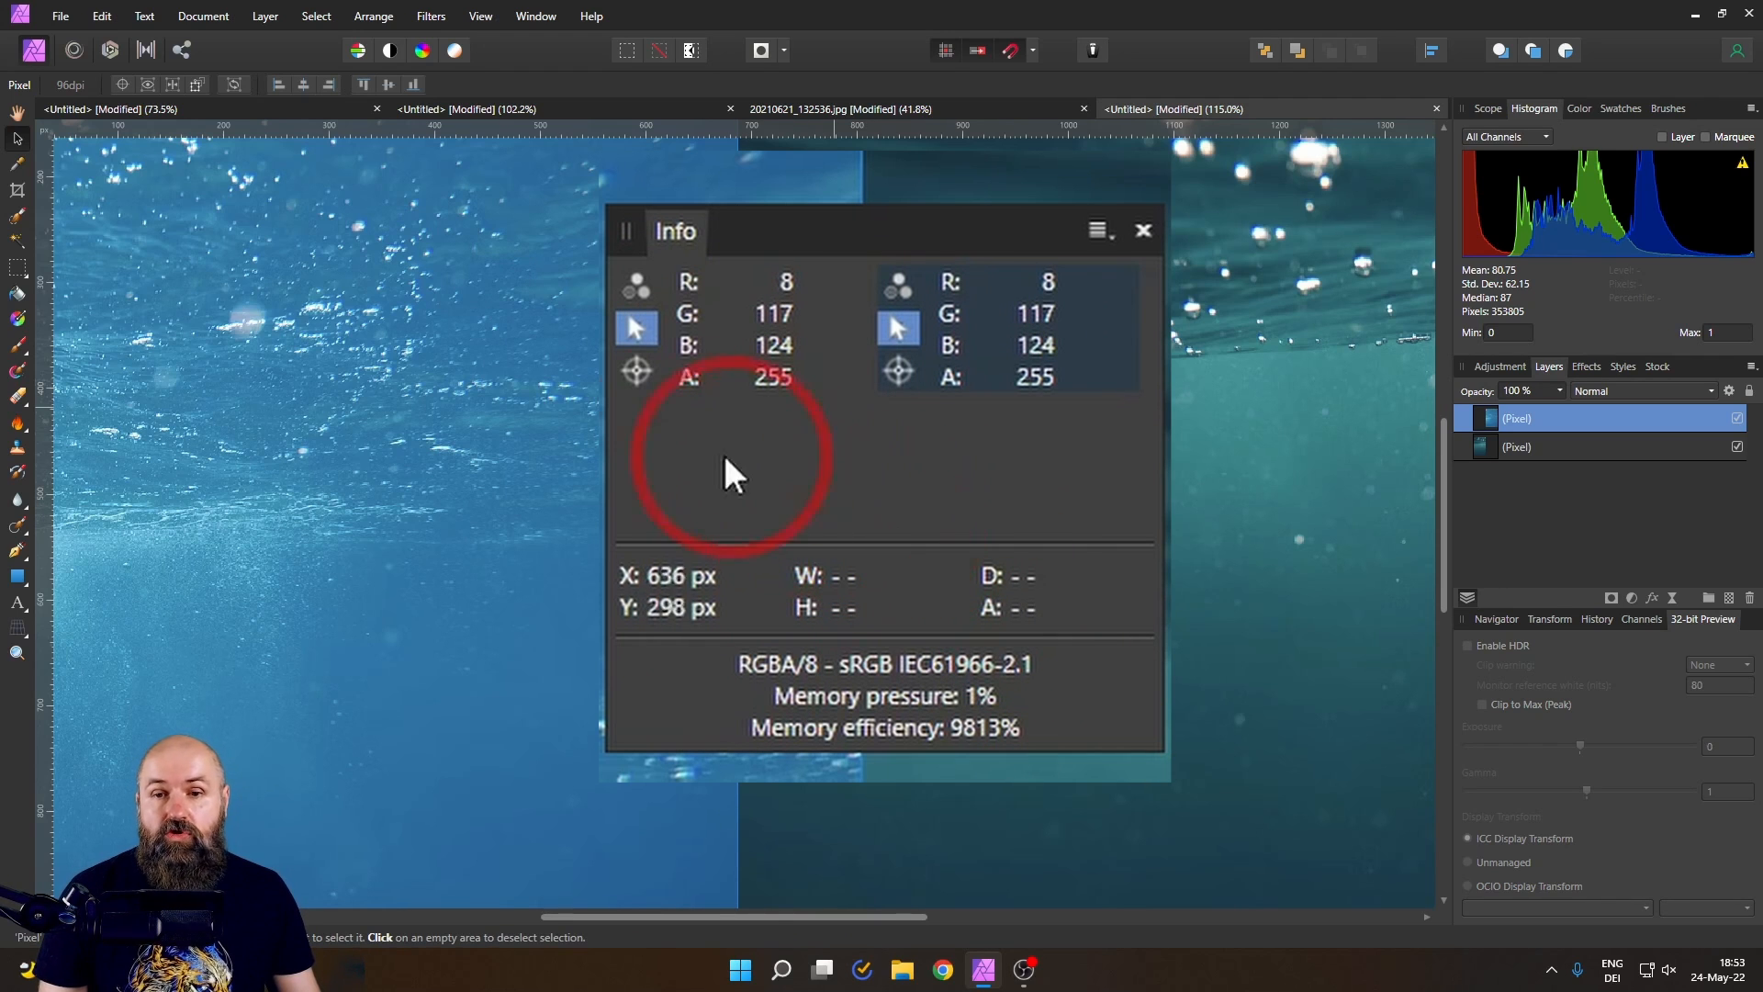
pyautogui.moveTo(692, 445)
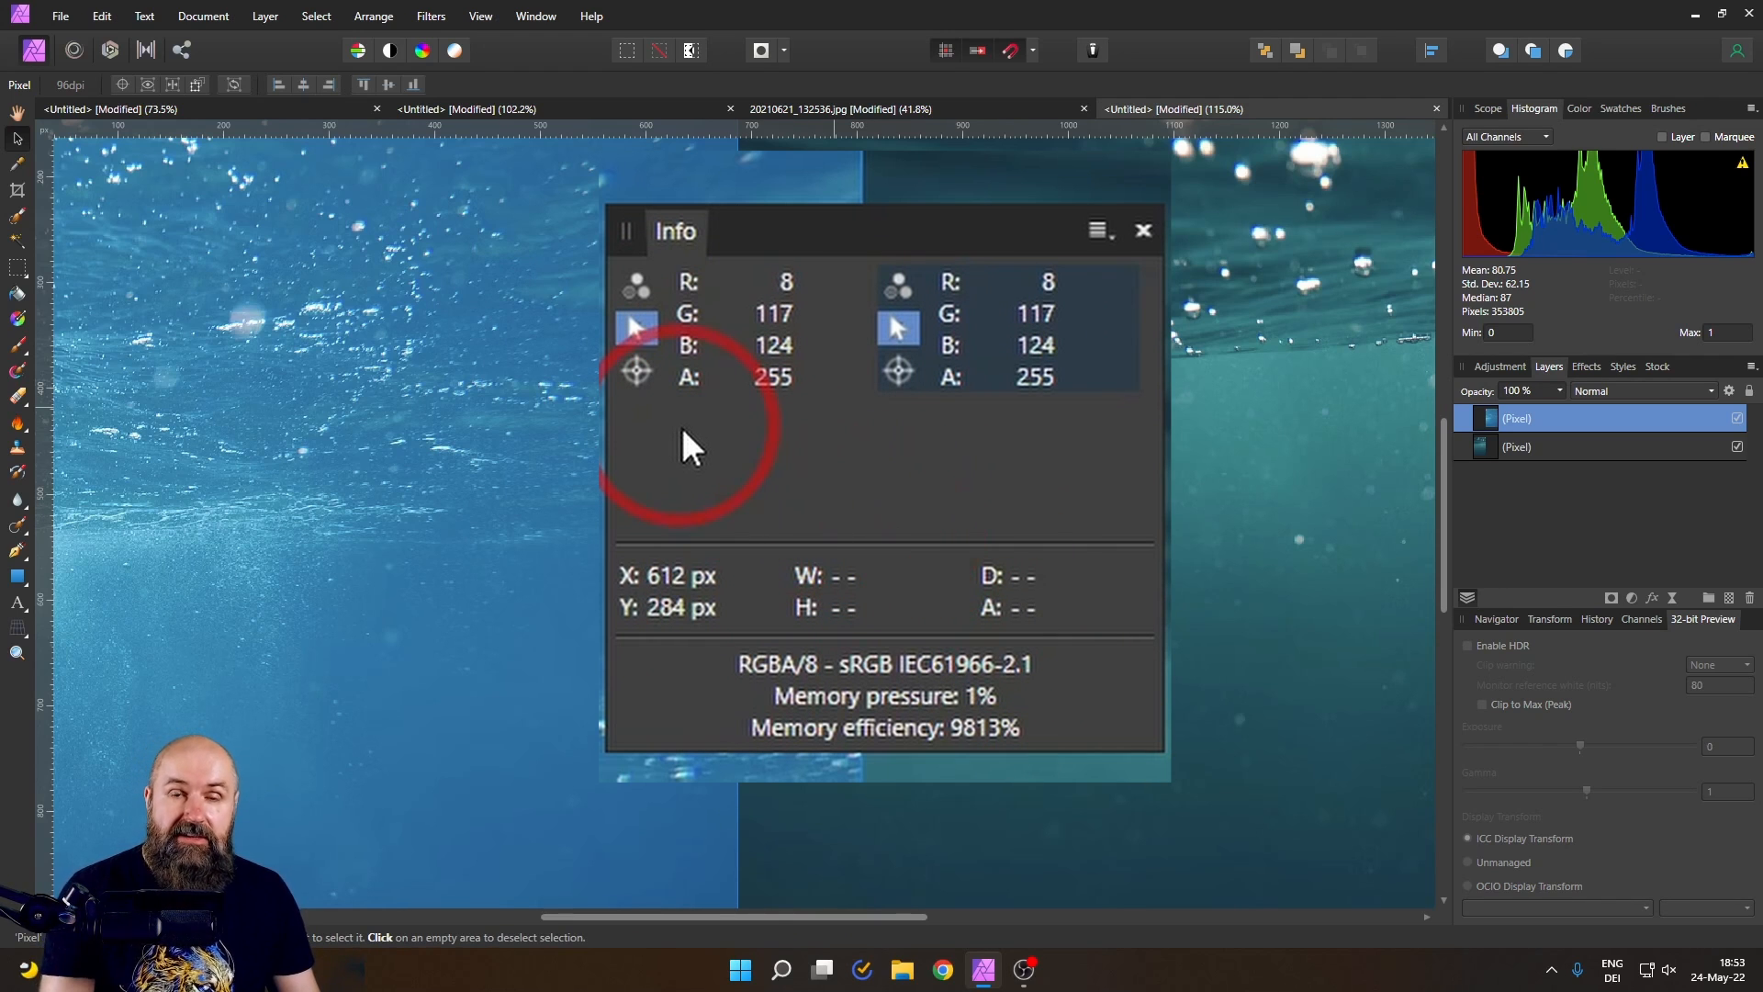
pyautogui.moveTo(669, 455)
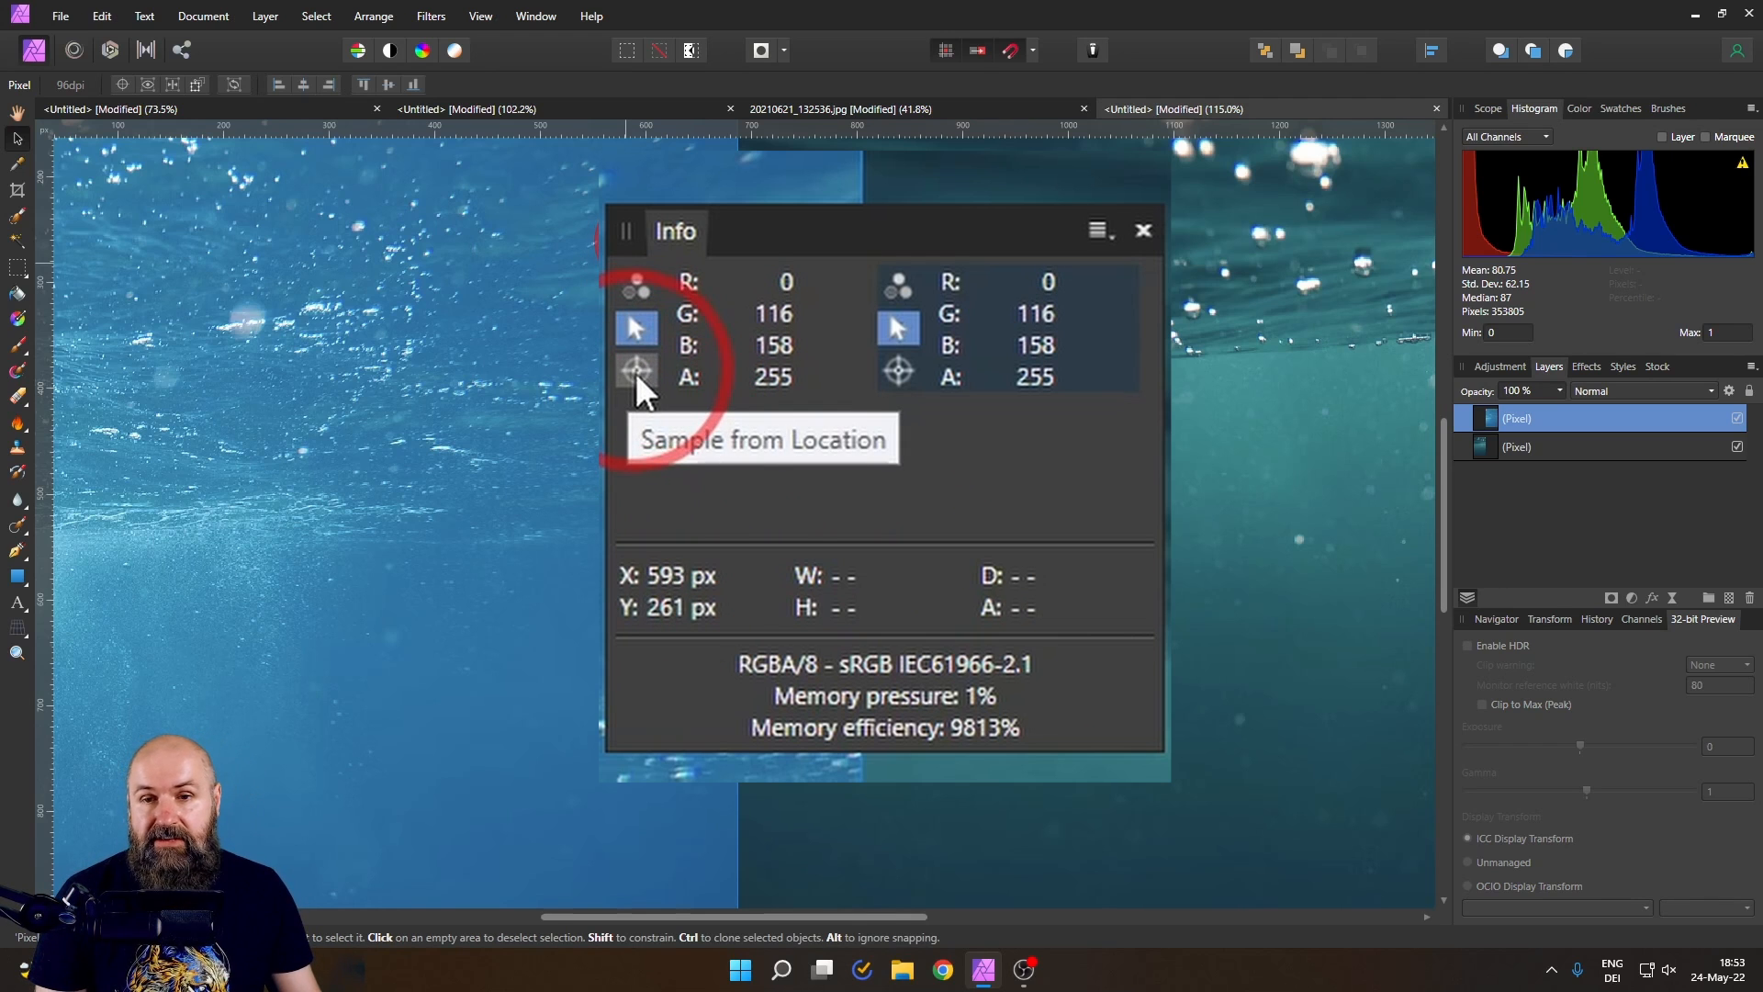
pyautogui.moveTo(898, 371)
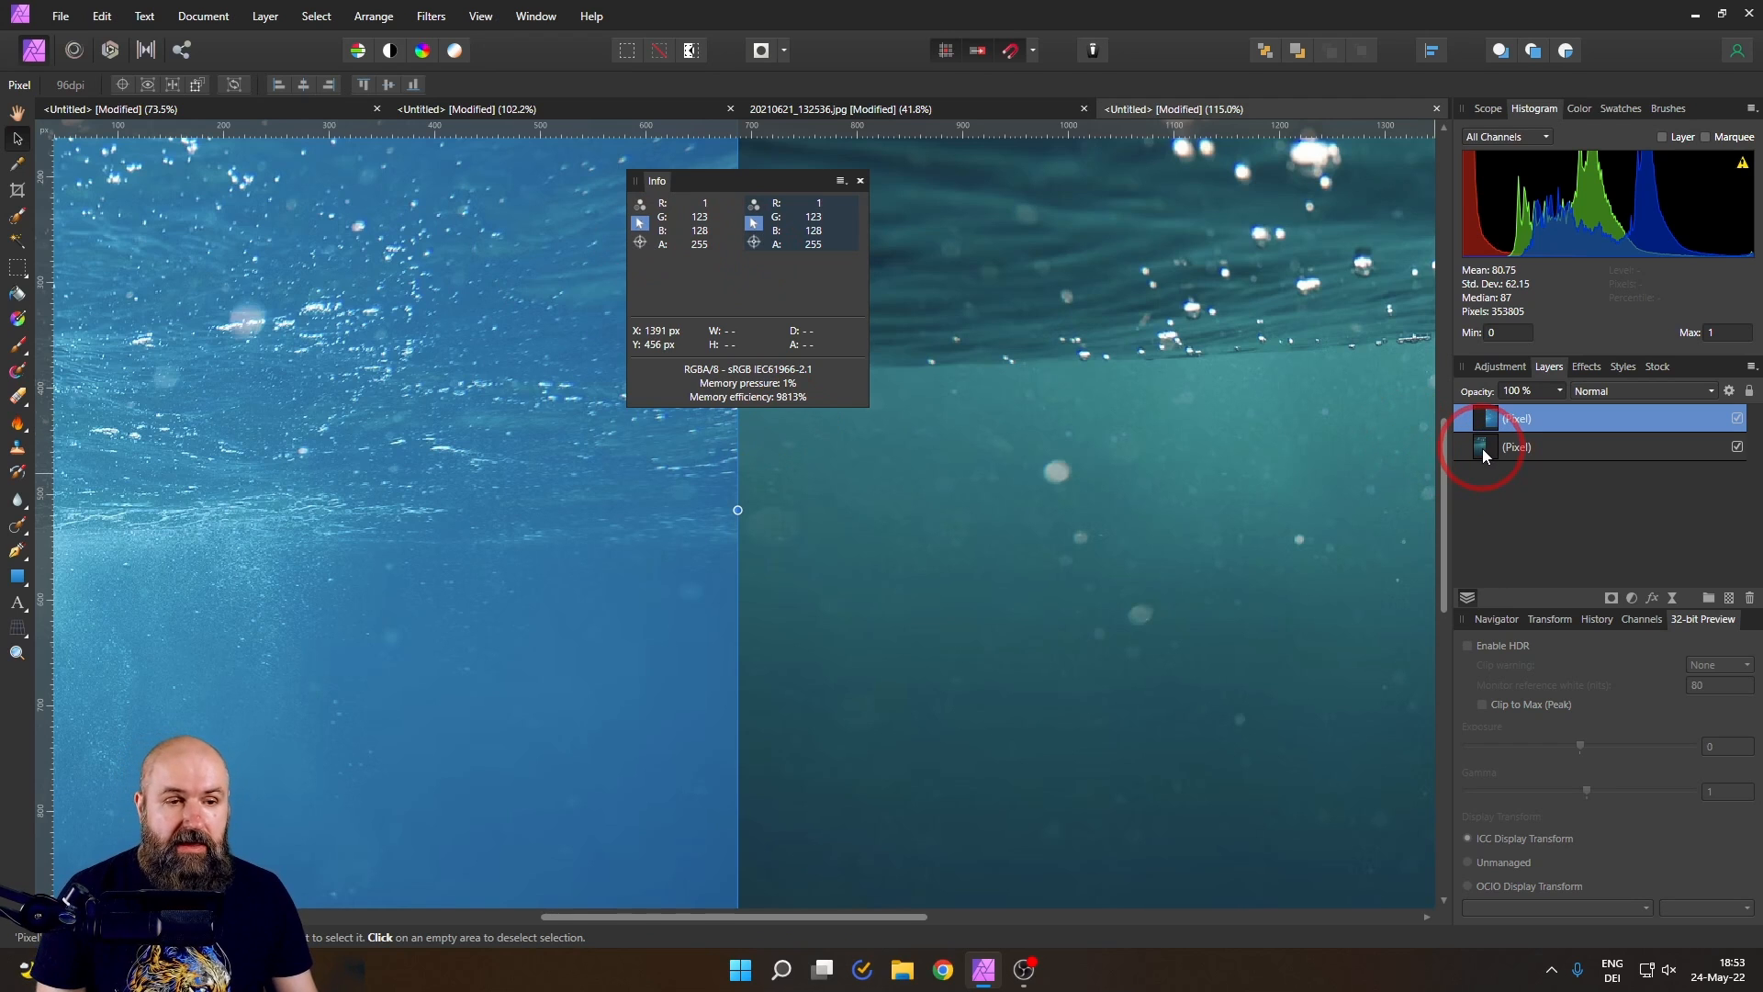
# - Duplicate both photo layers and average-blur each copy into flat blue and teal
pyautogui.rightClick(1518, 446)
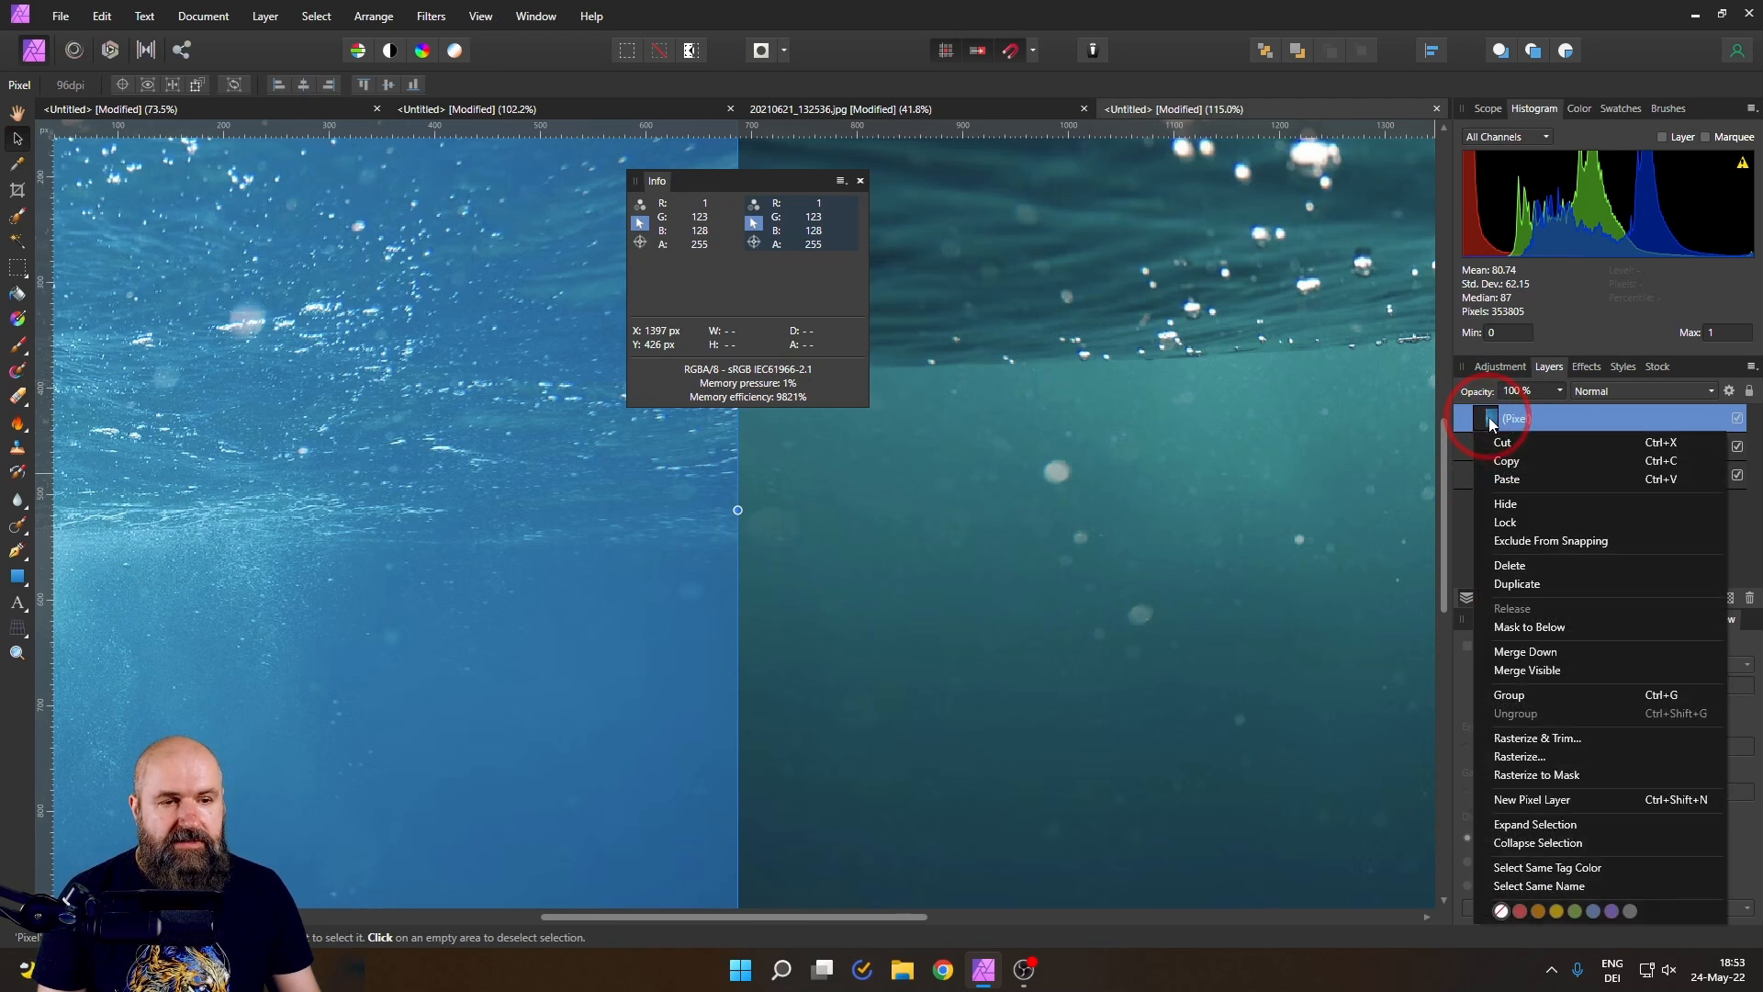
pyautogui.click(1518, 475)
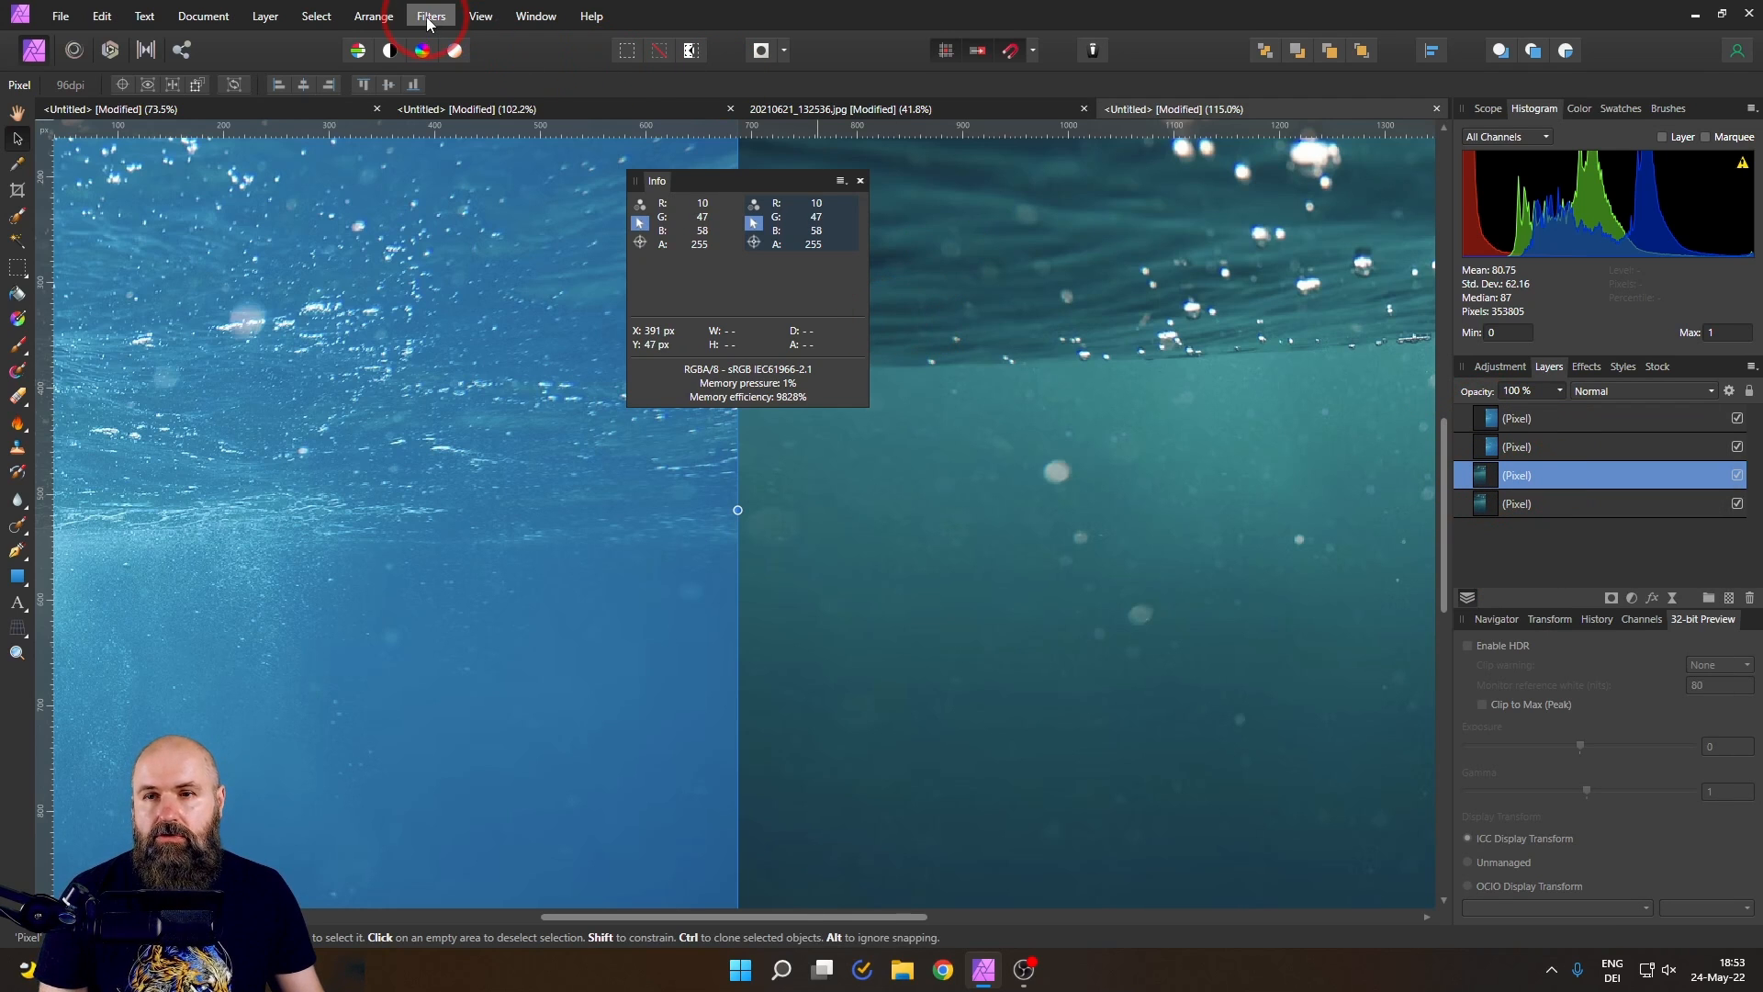
pyautogui.click(430, 16)
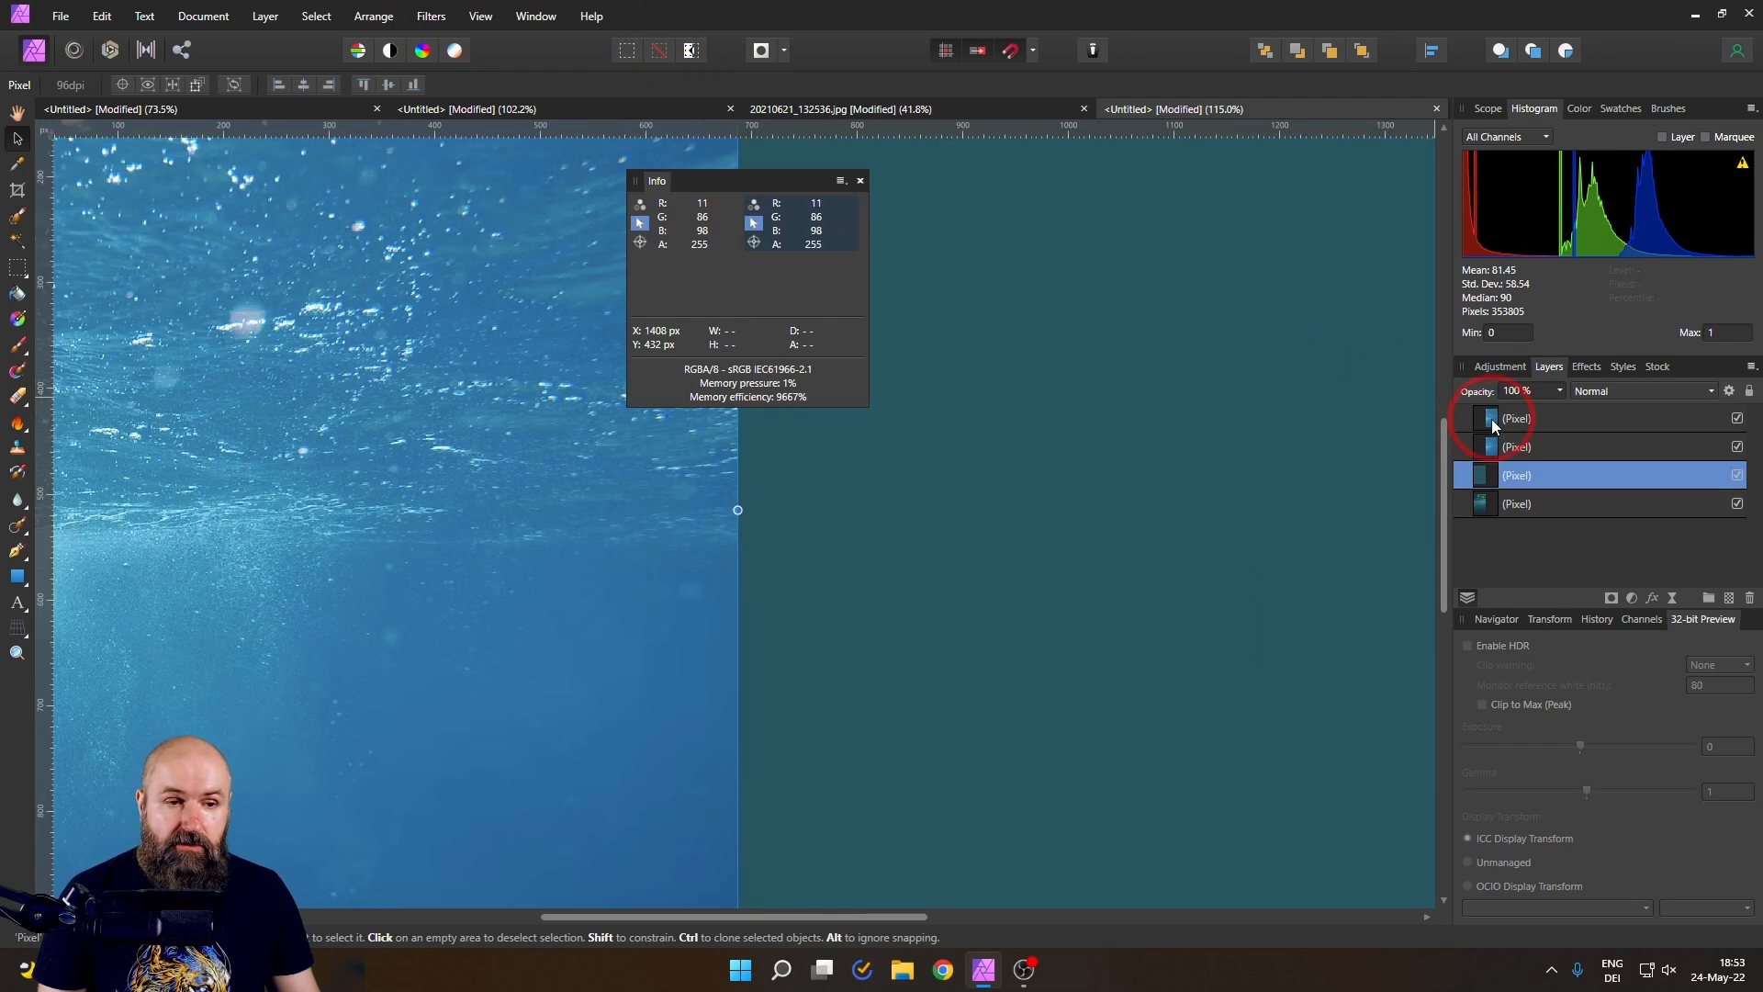
pyautogui.click(431, 16)
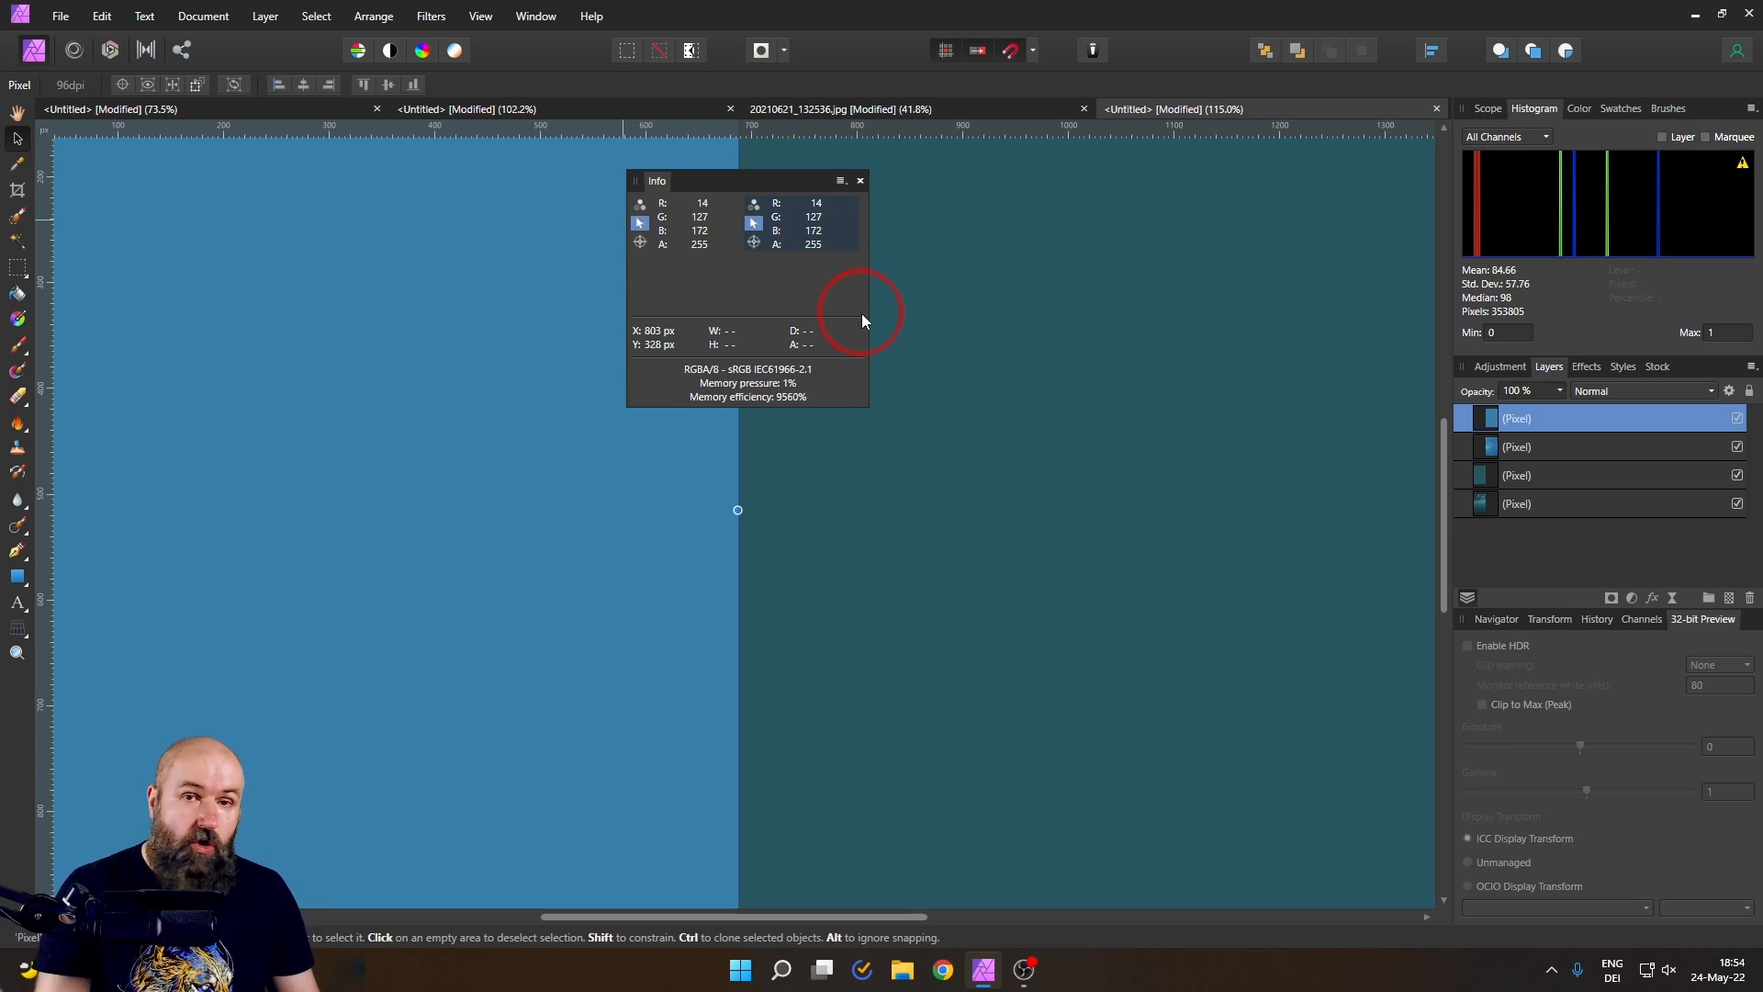
pyautogui.moveTo(871, 334)
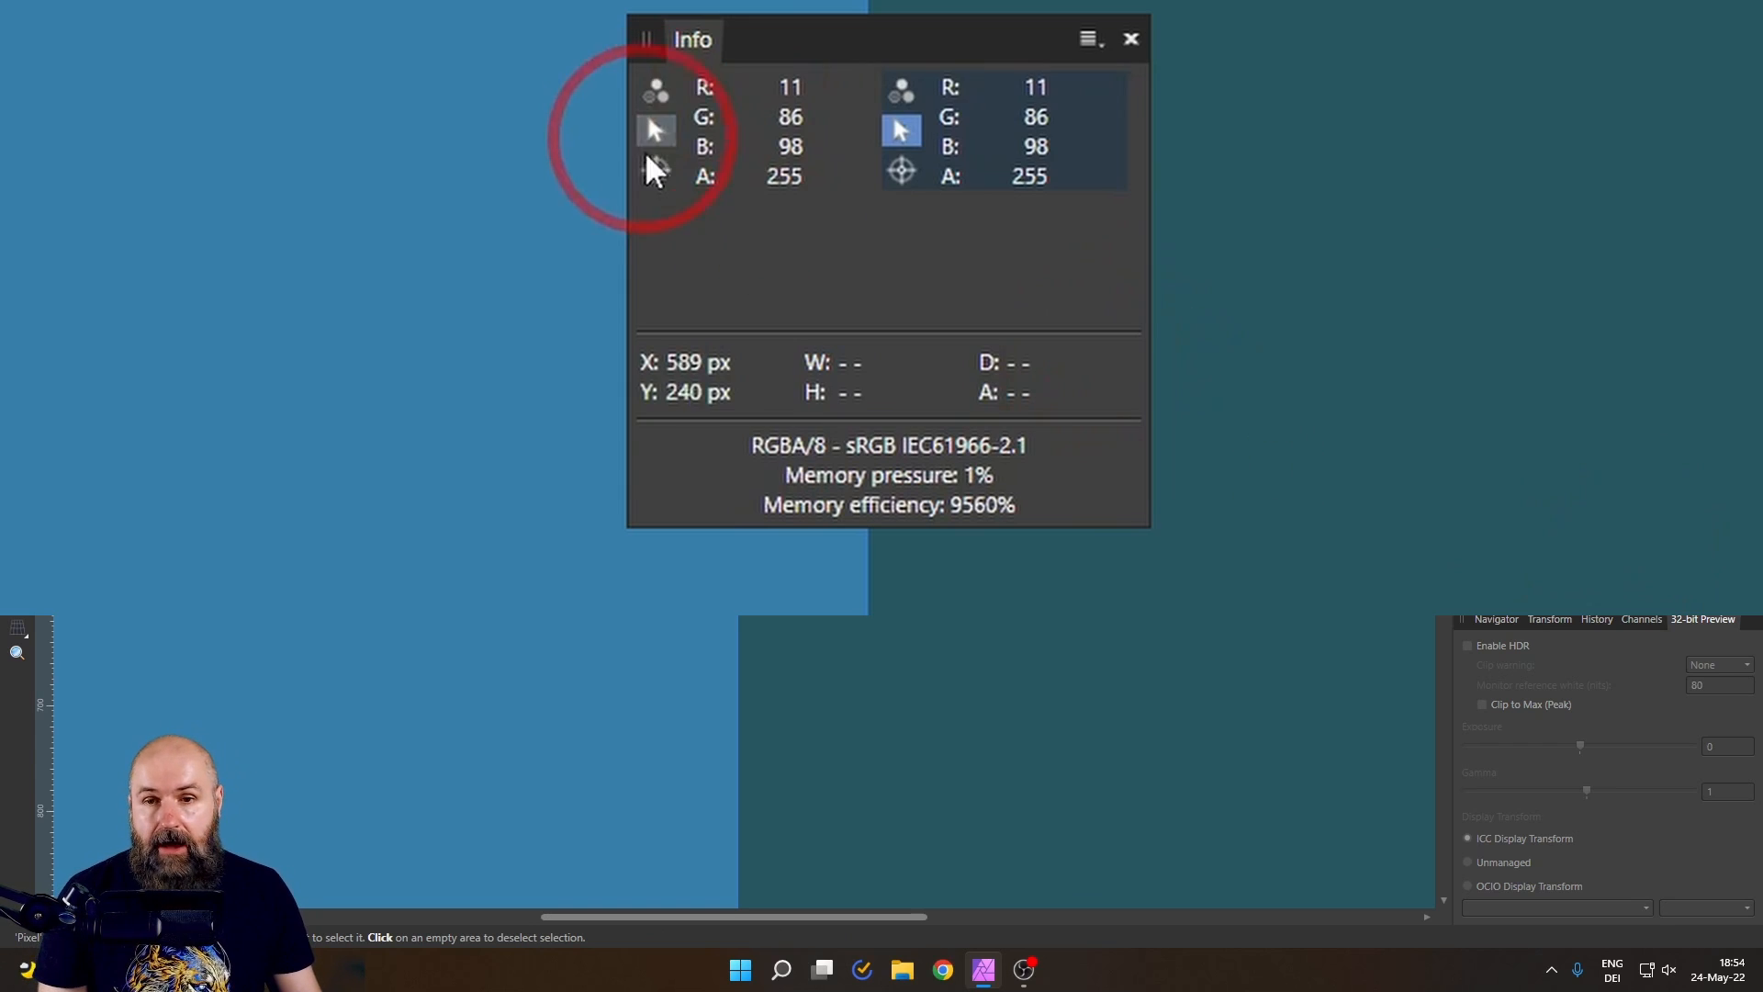
pyautogui.moveTo(662, 180)
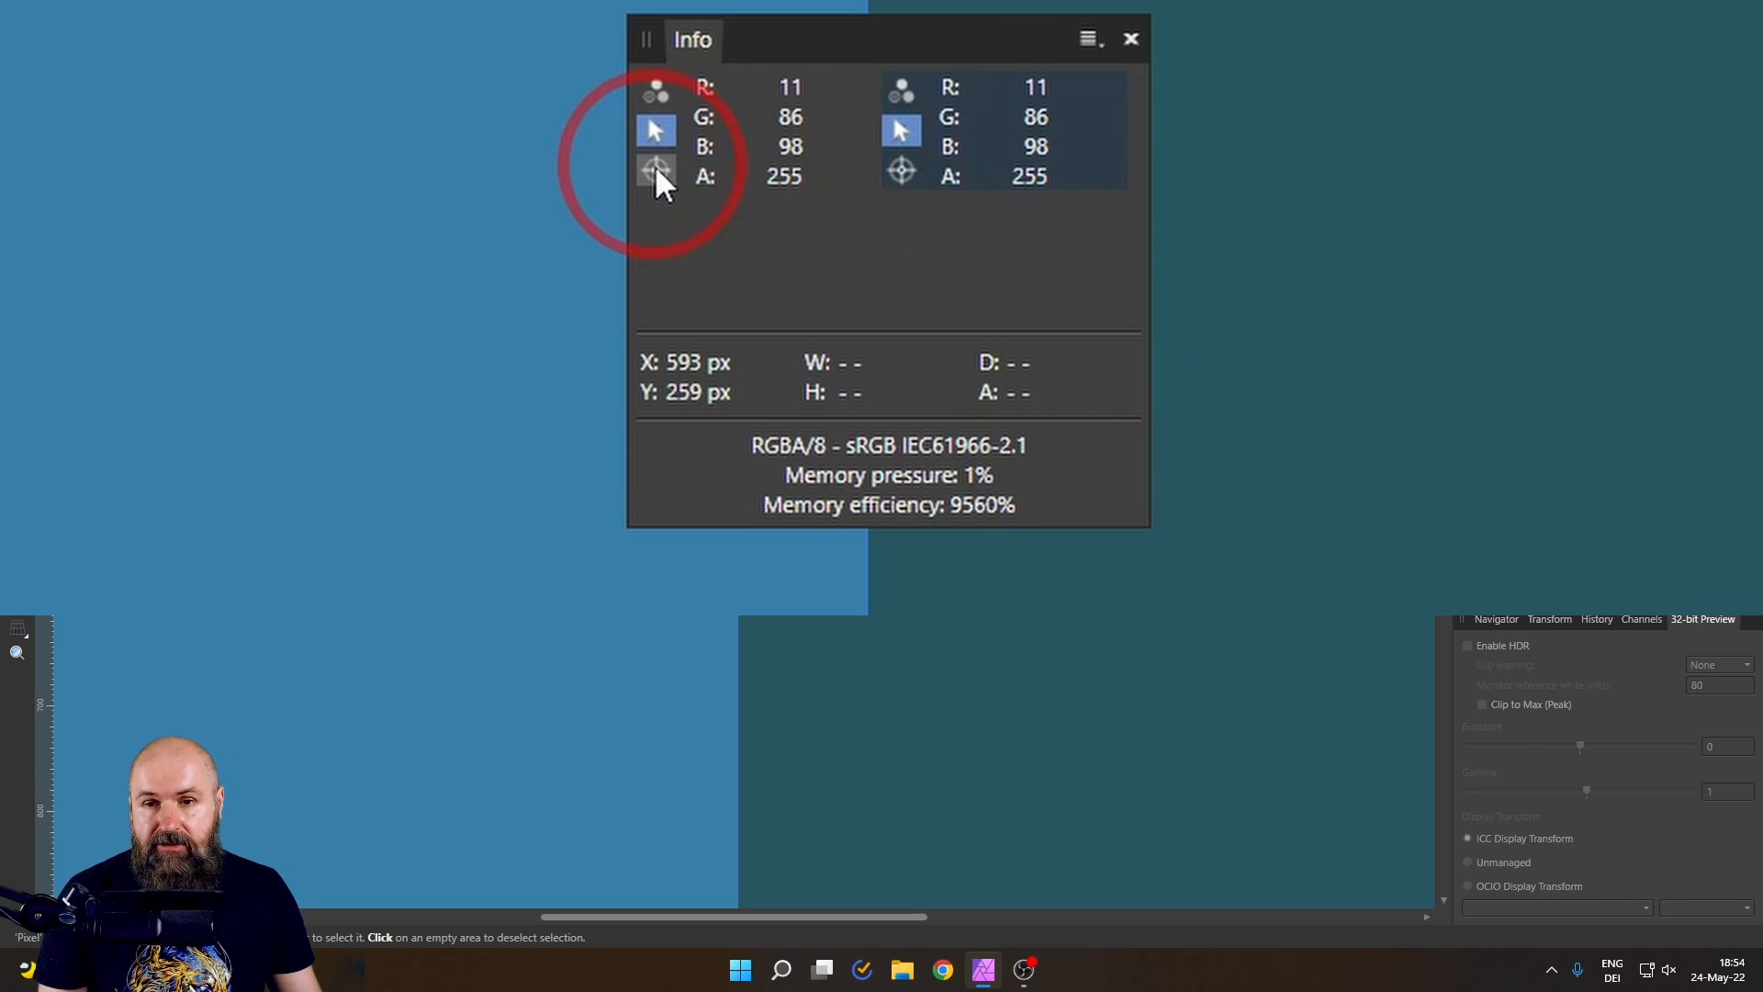
pyautogui.moveTo(245, 230)
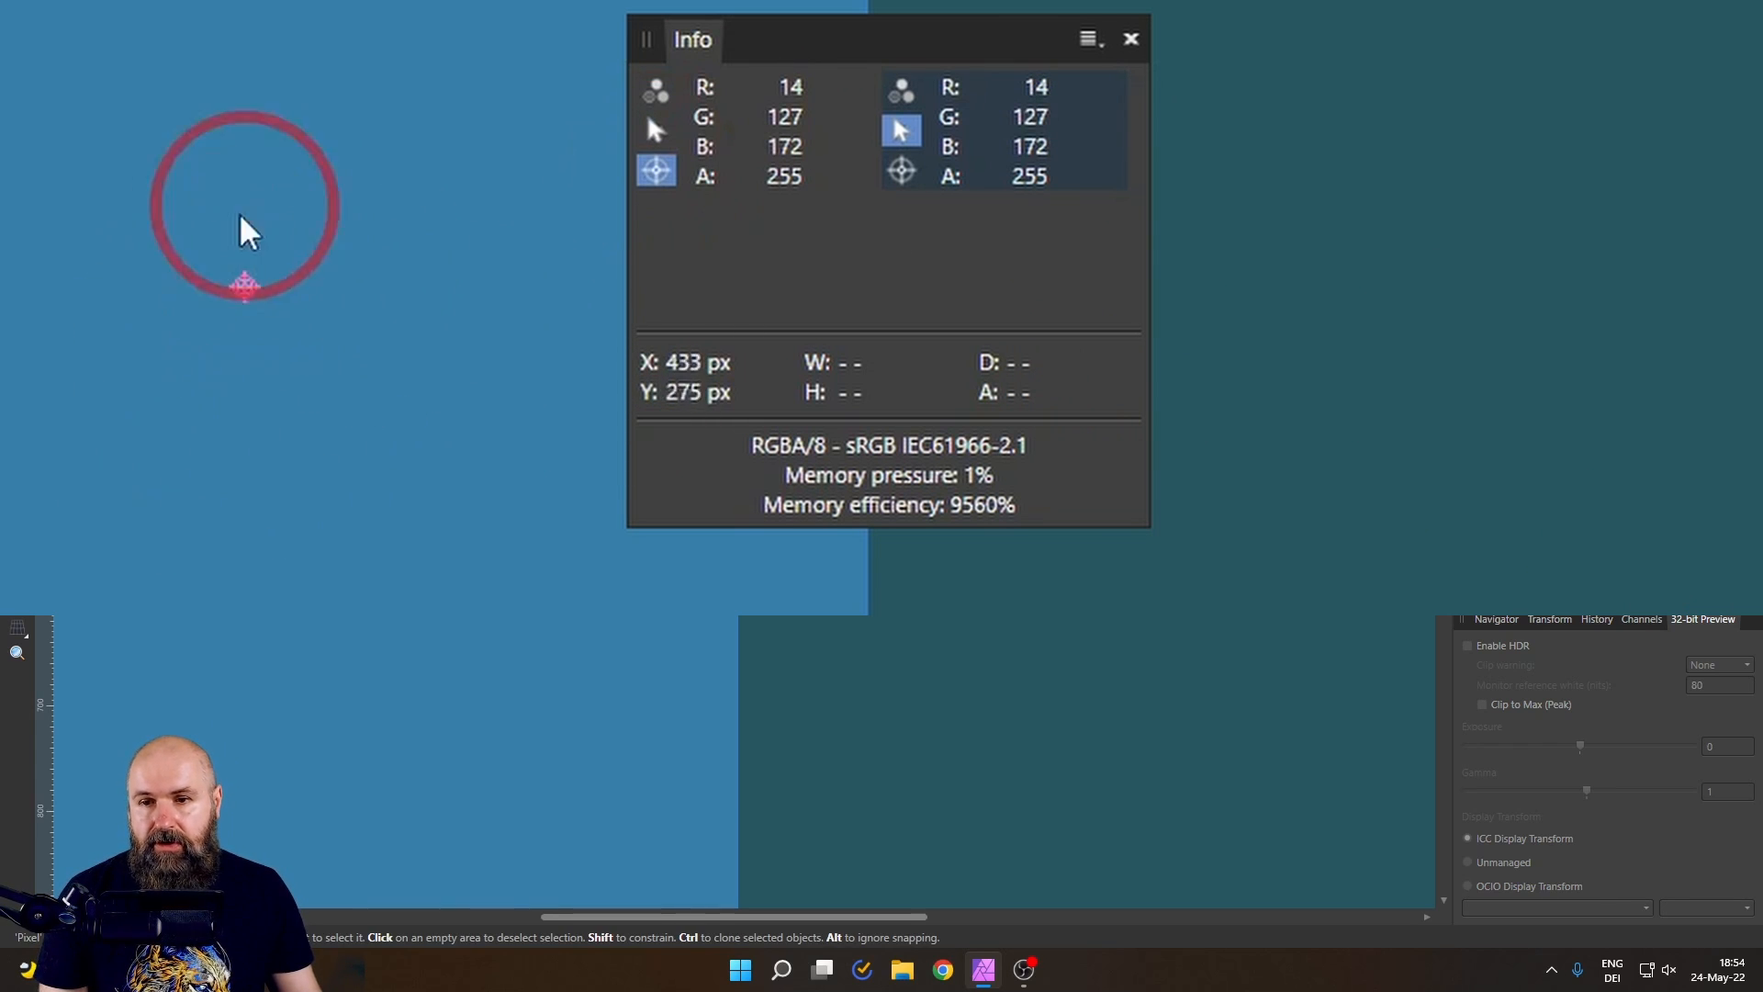
pyautogui.moveTo(901, 171)
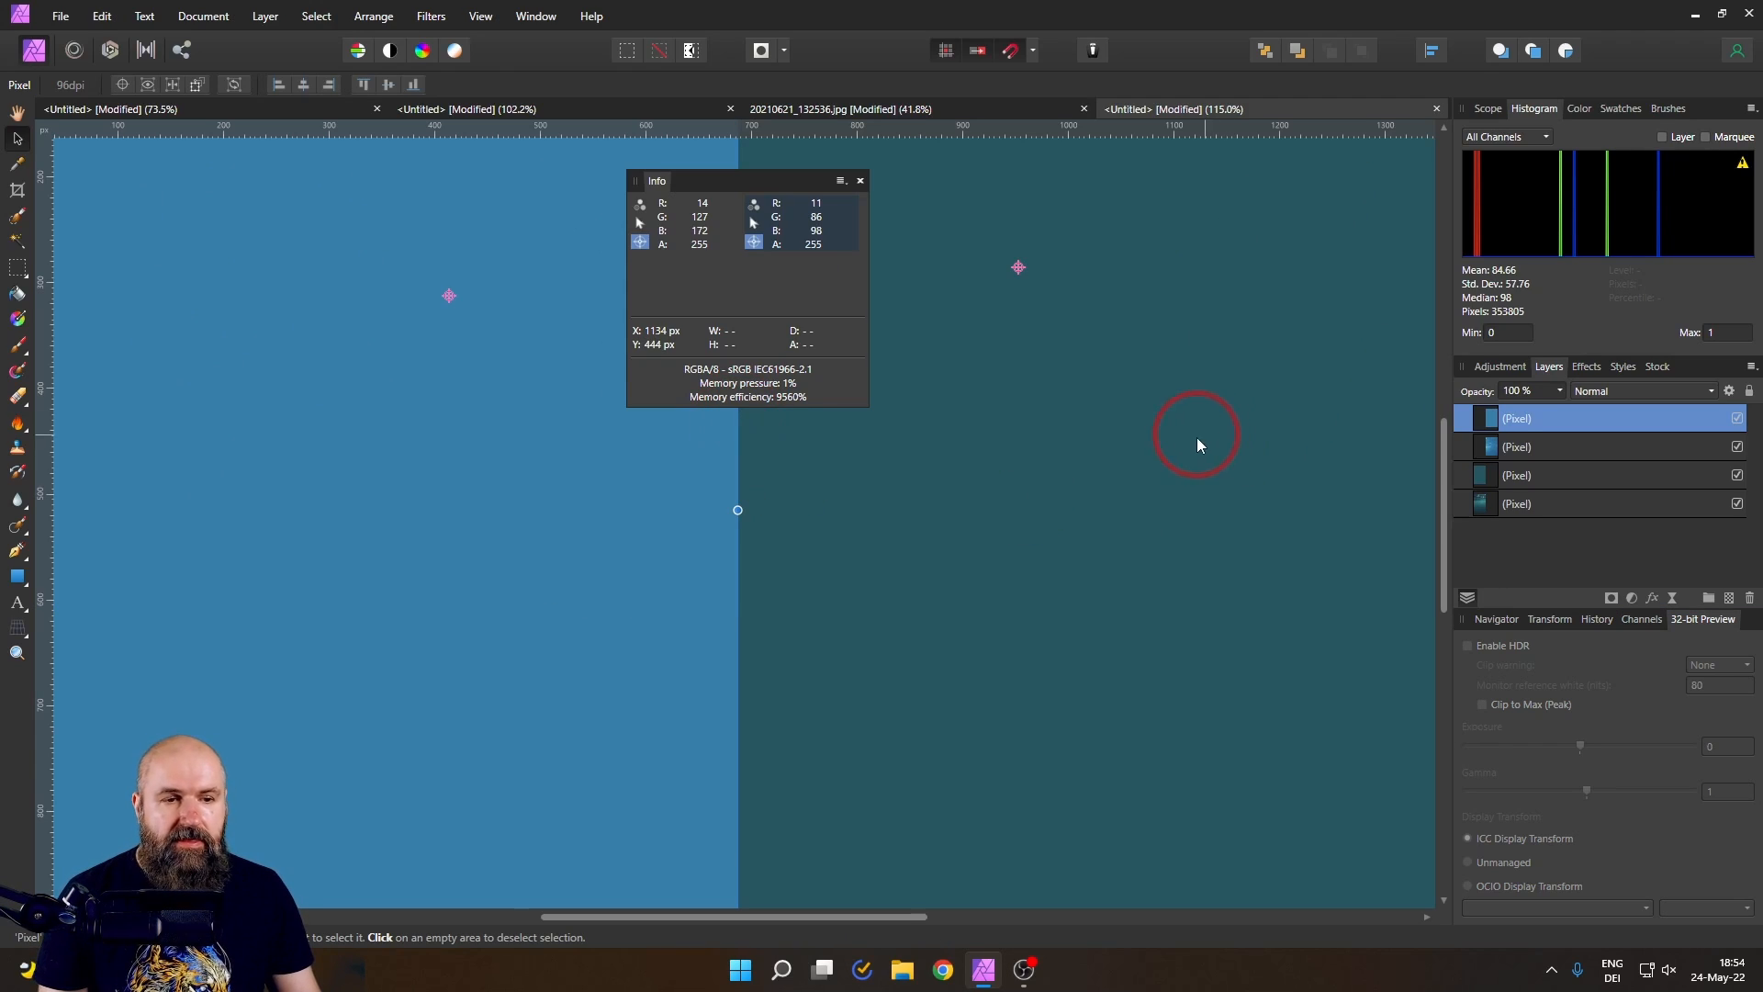
pyautogui.moveTo(1209, 300)
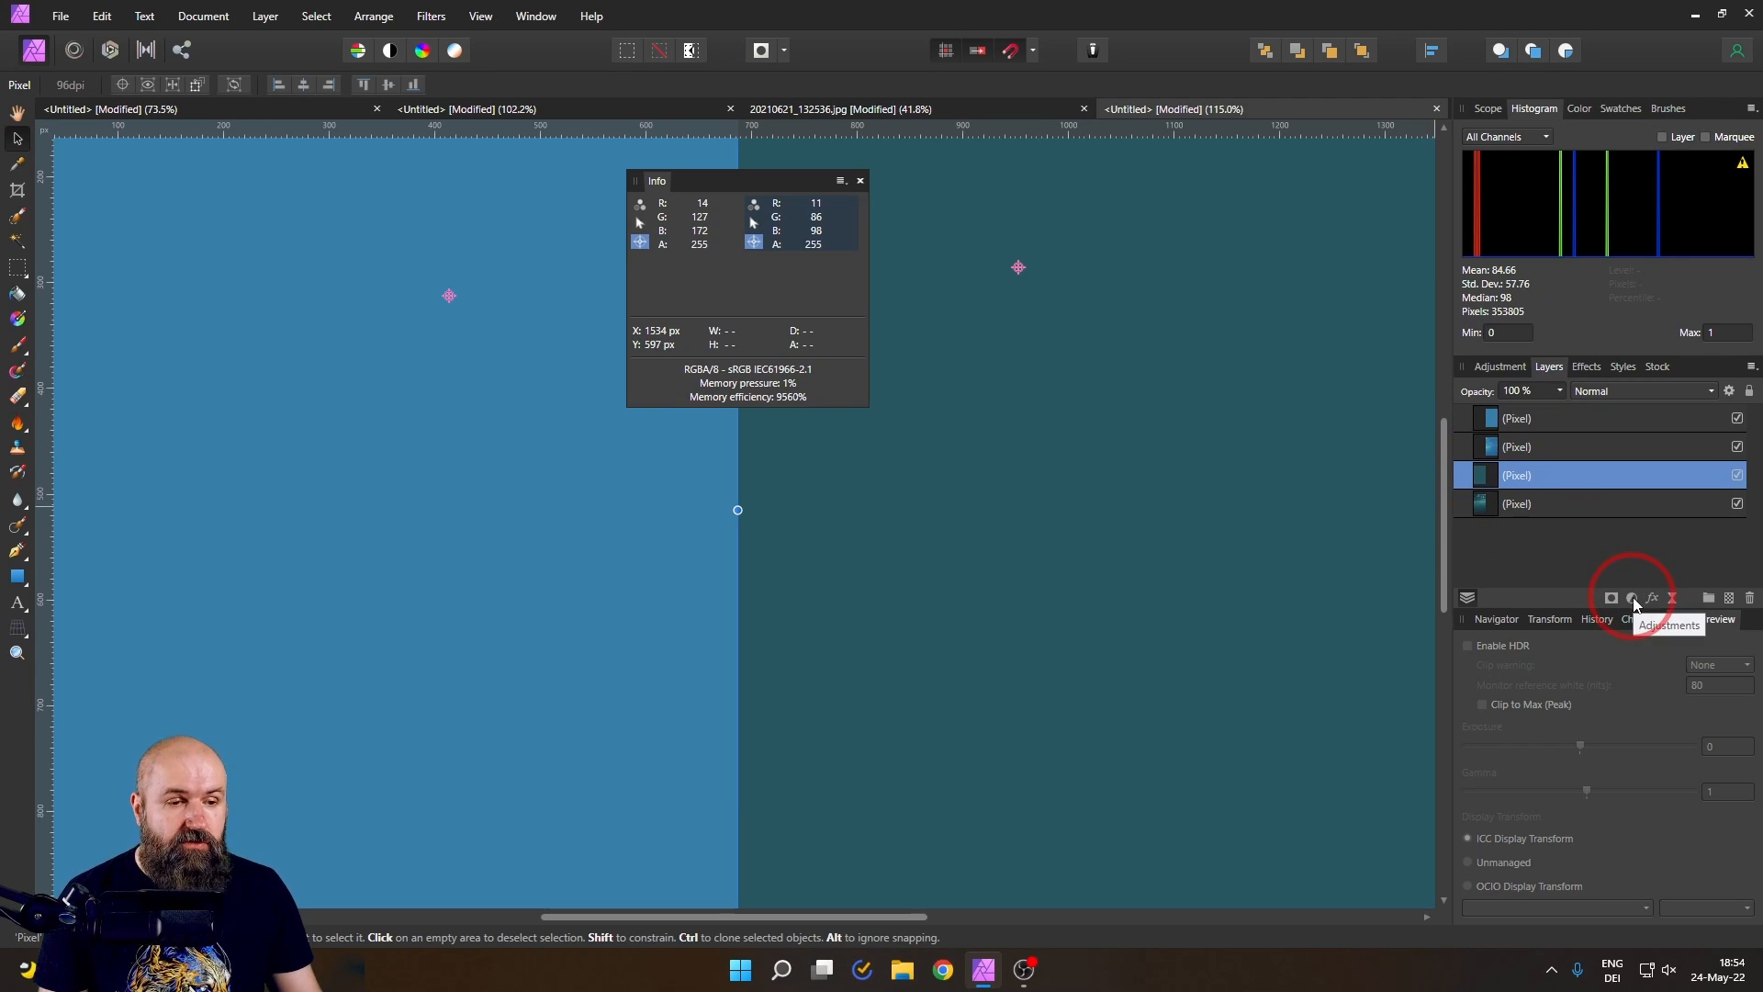
# - Add a Curves adjustment above the teal layer and move its settings panel aside
pyautogui.click(1629, 597)
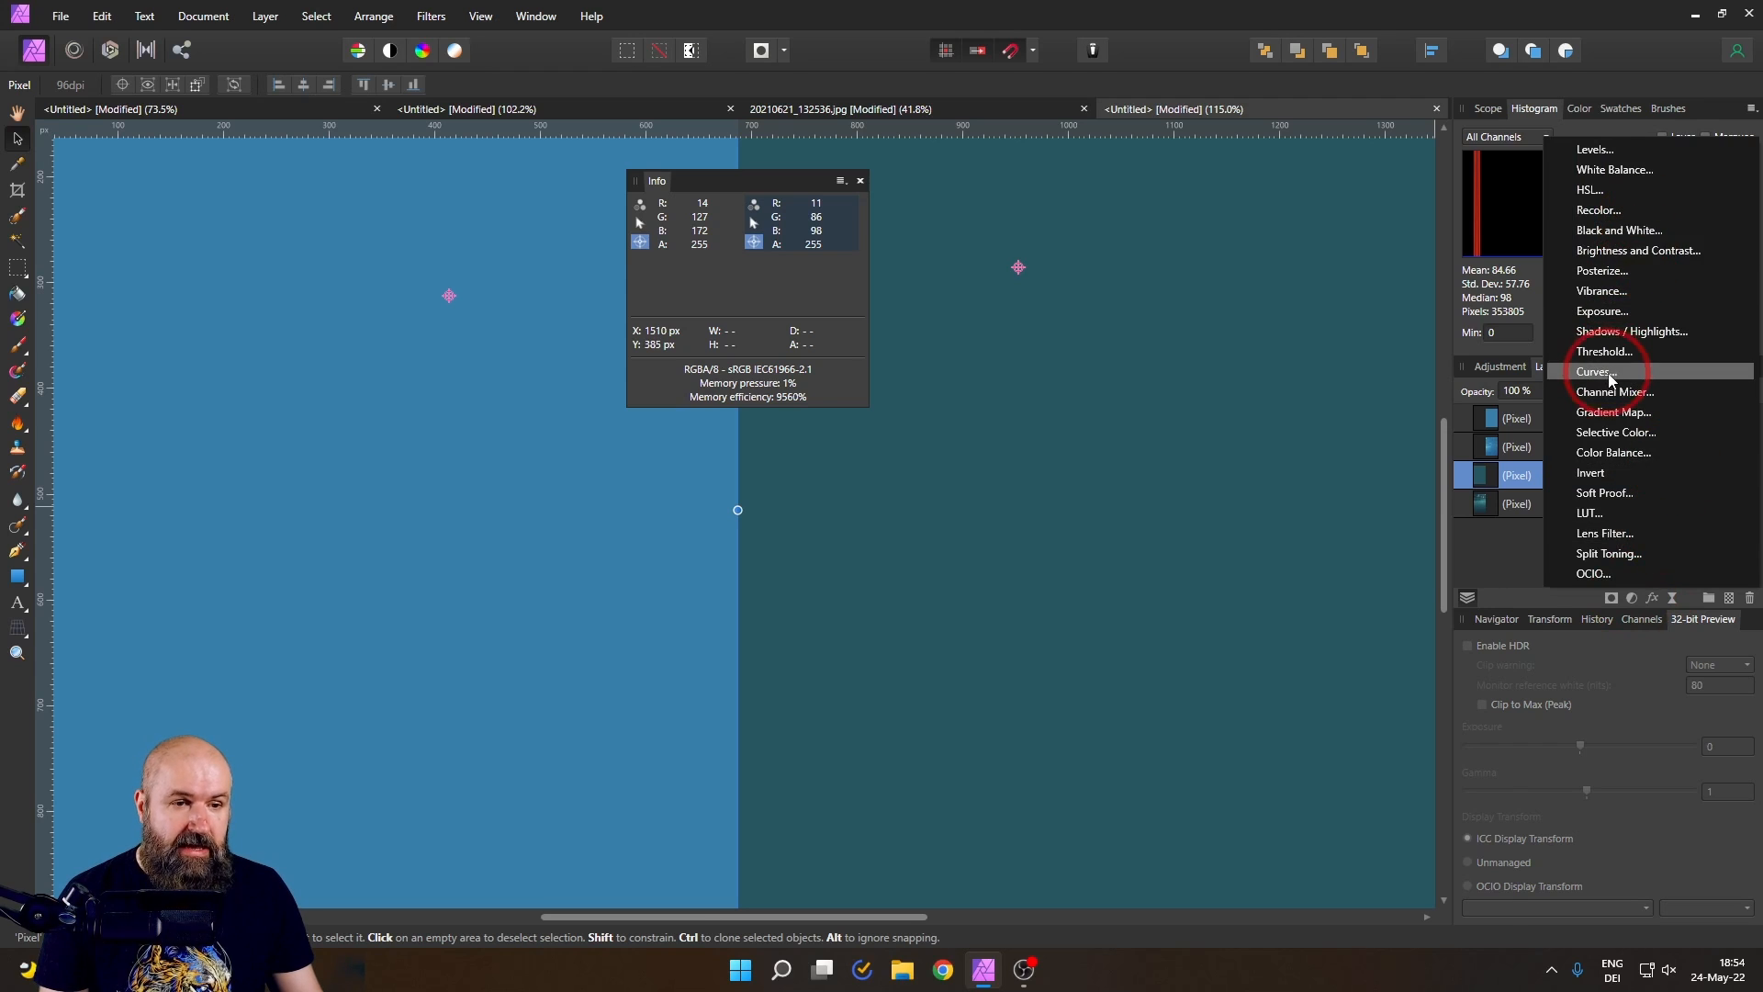
pyautogui.click(1594, 372)
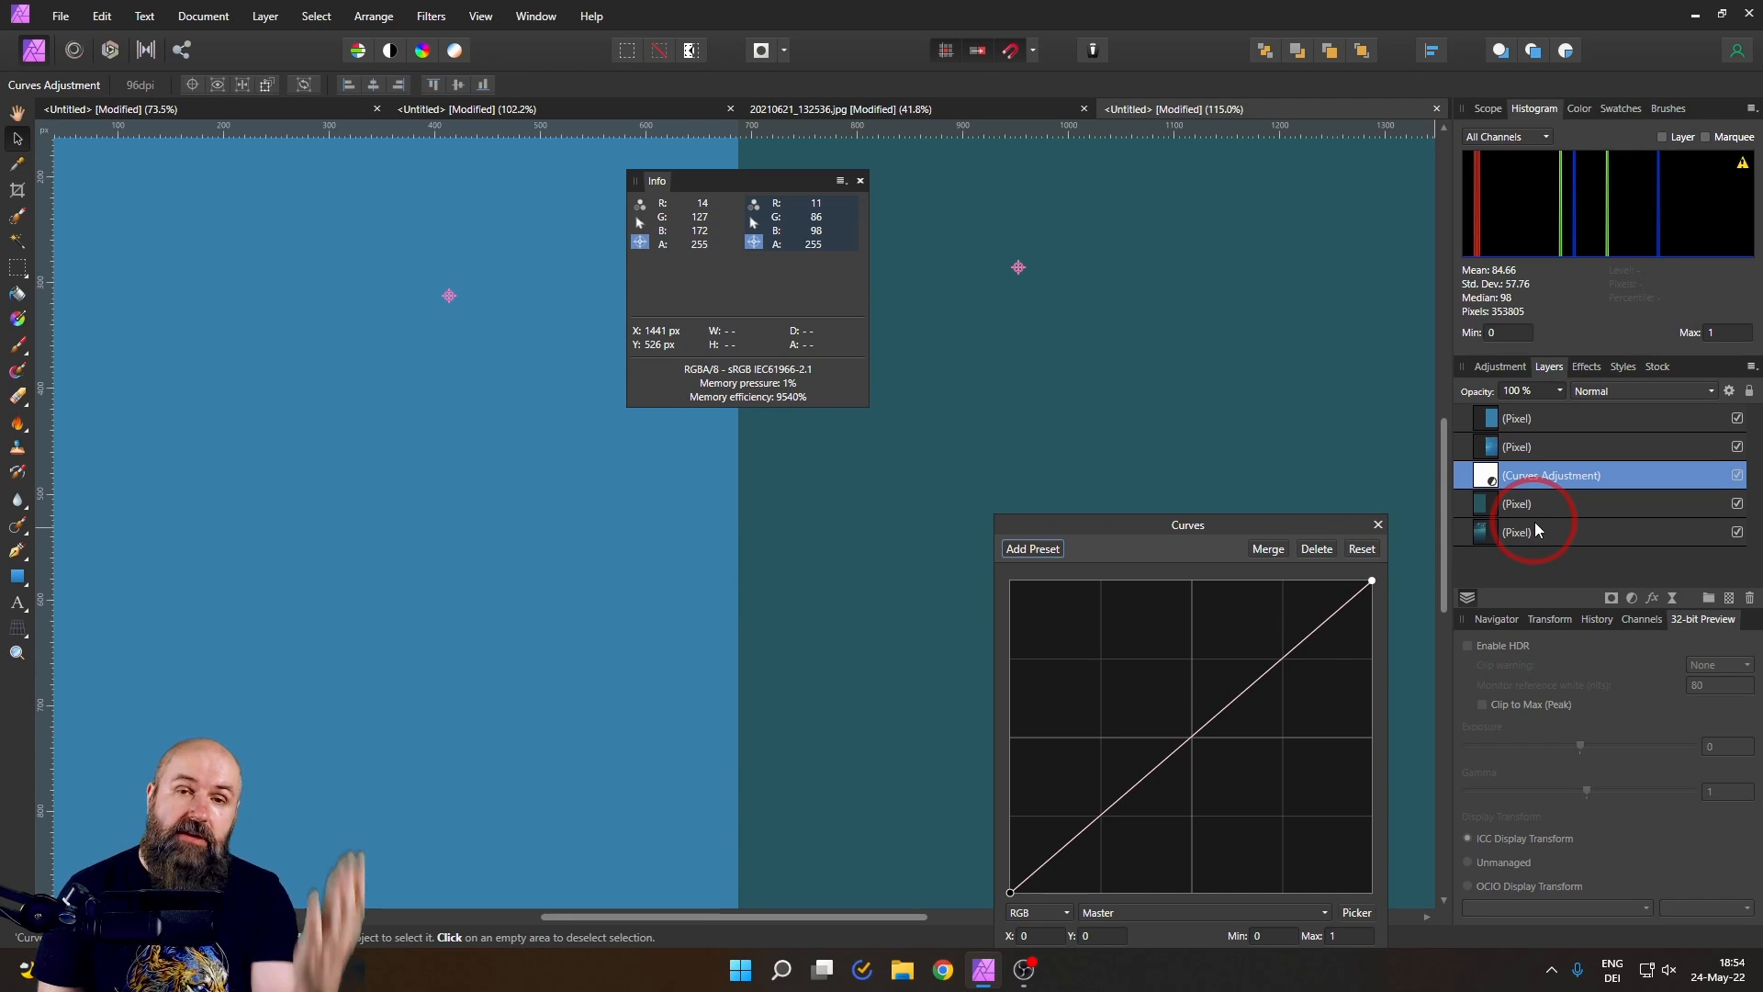
pyautogui.moveTo(1188, 525); pyautogui.dragTo(1155, 372)
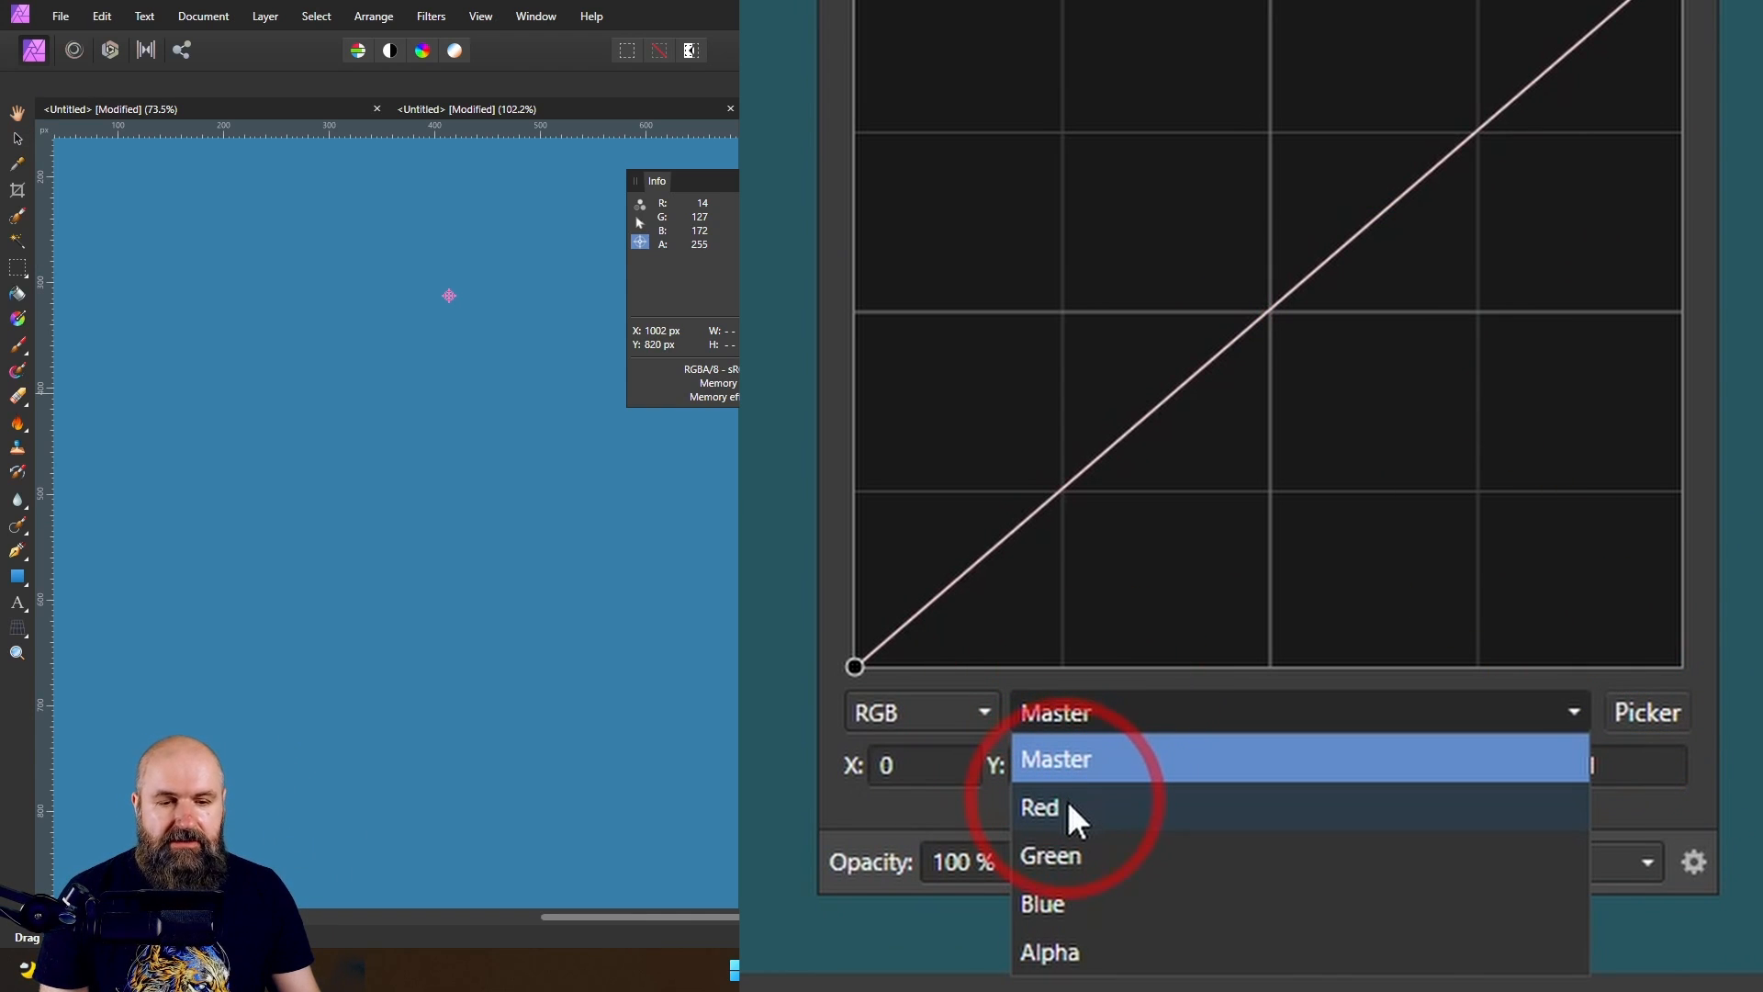
# - Raise the Red curve until the teal sample's red reads 14
pyautogui.click(1039, 806)
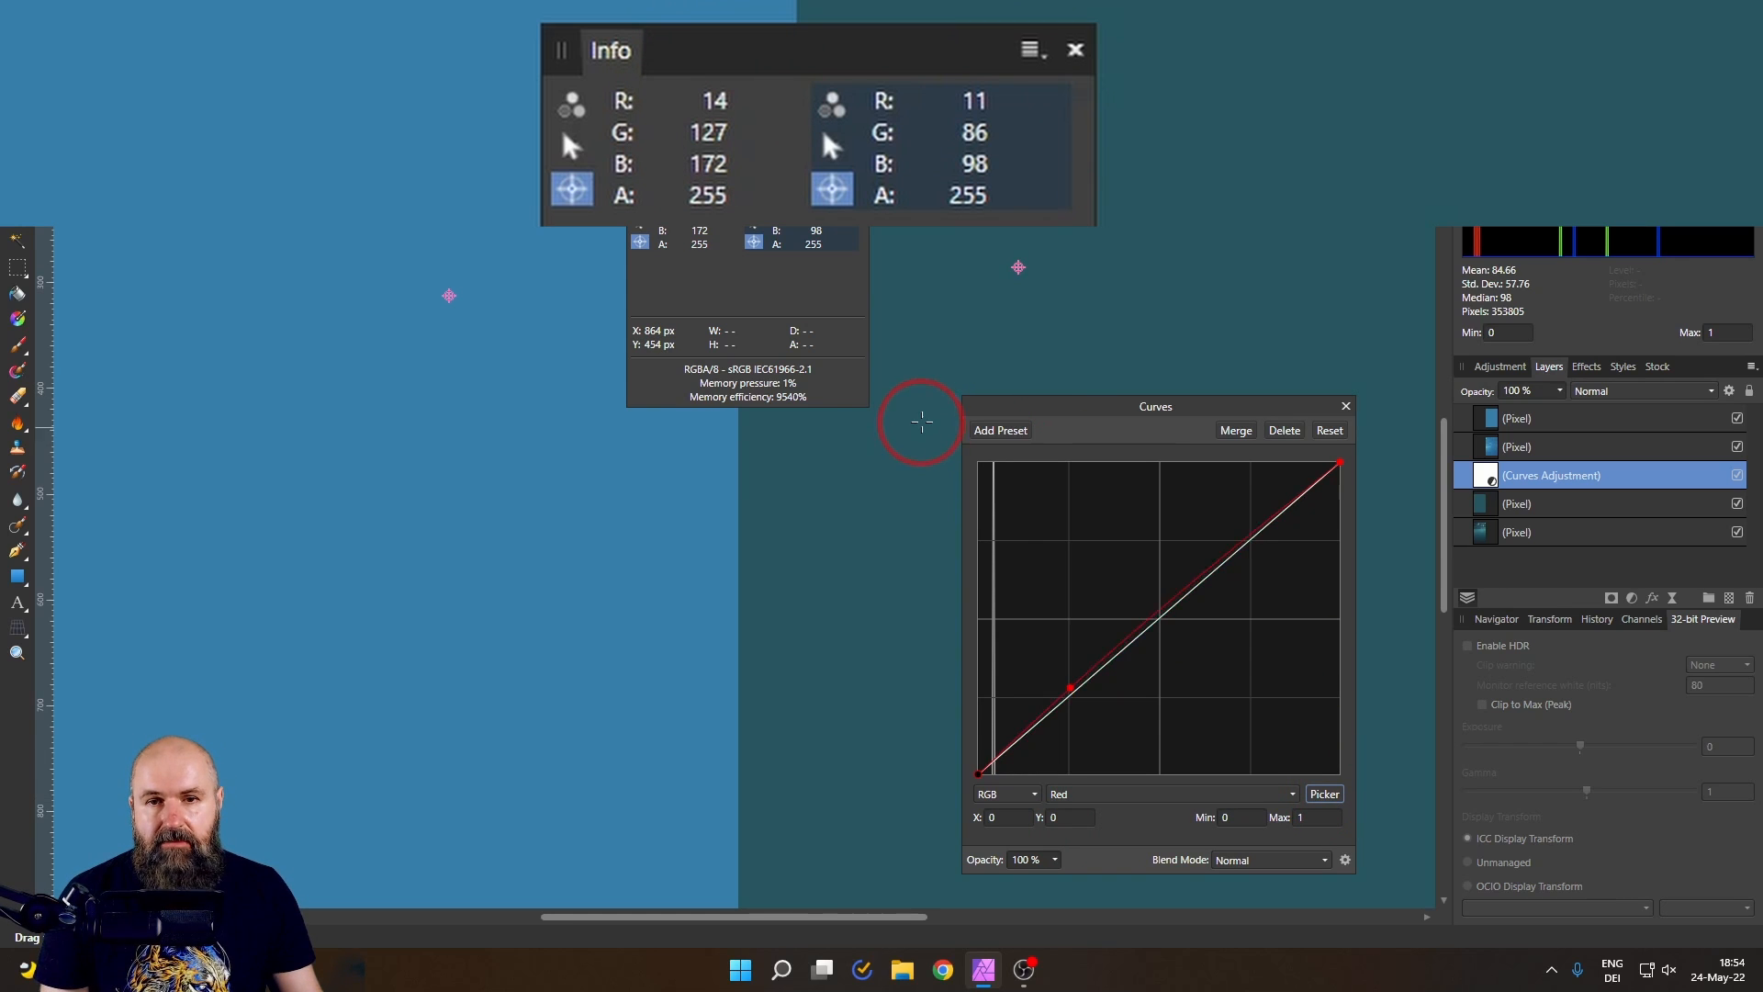
pyautogui.moveTo(1068, 686); pyautogui.dragTo(1071, 671)
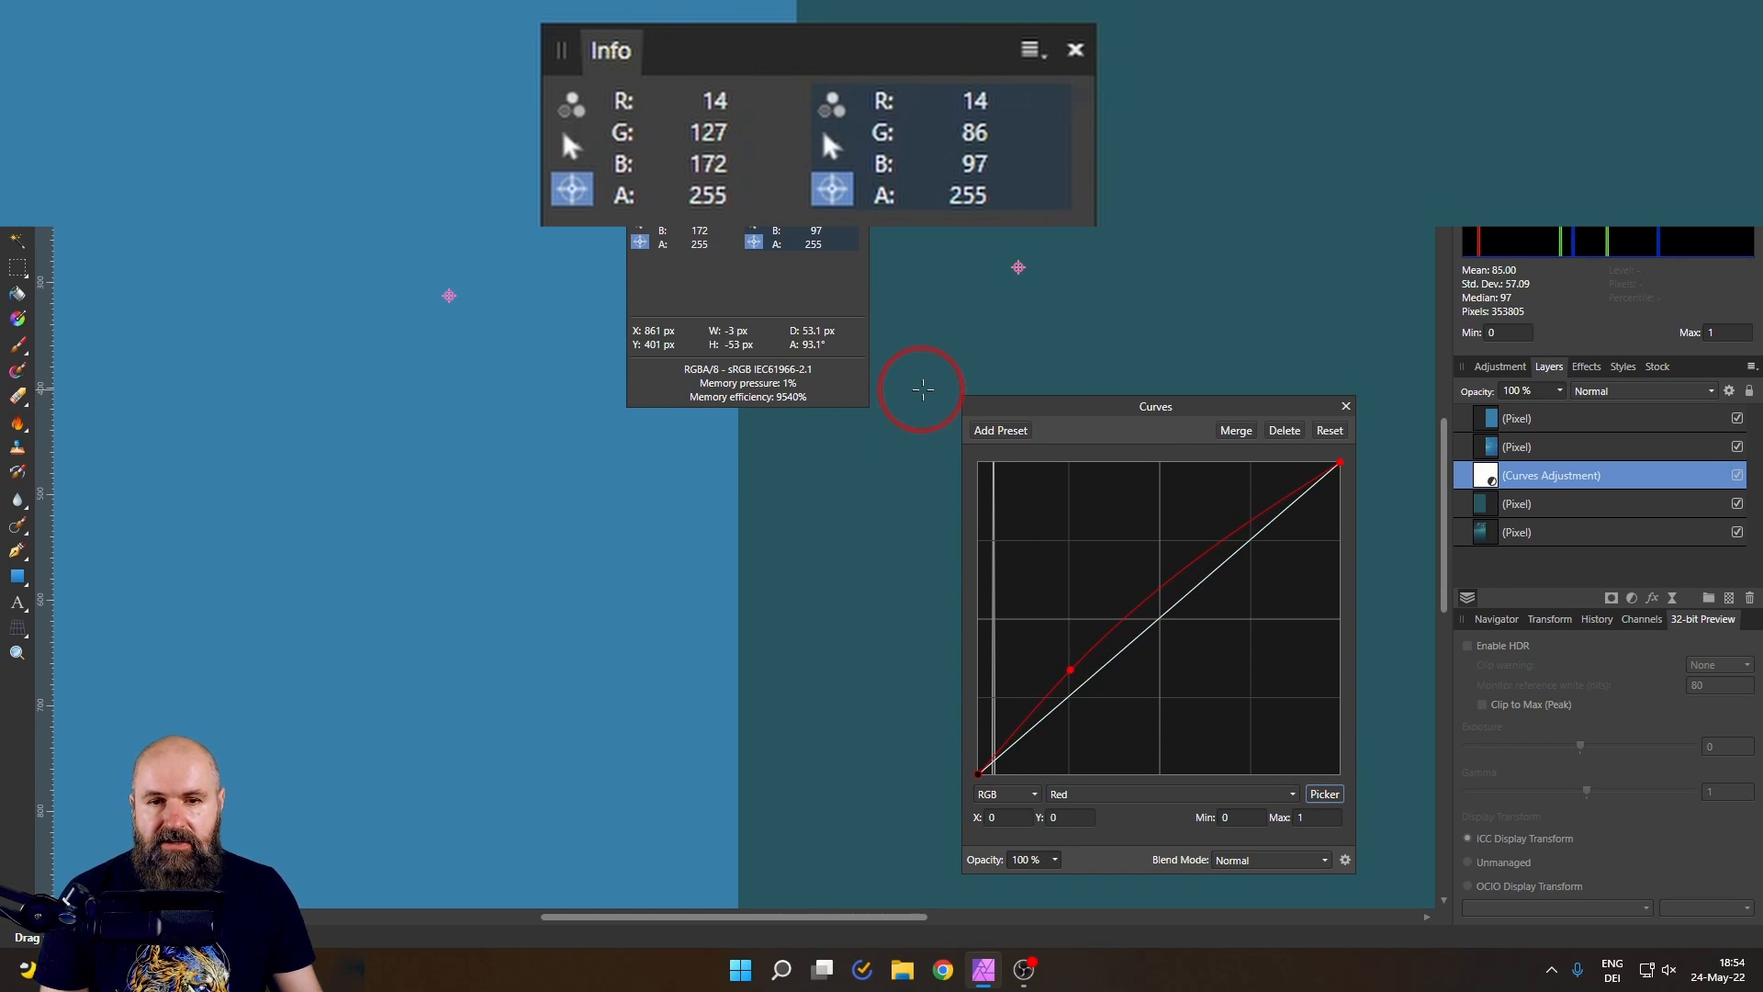
pyautogui.moveTo(1145, 772)
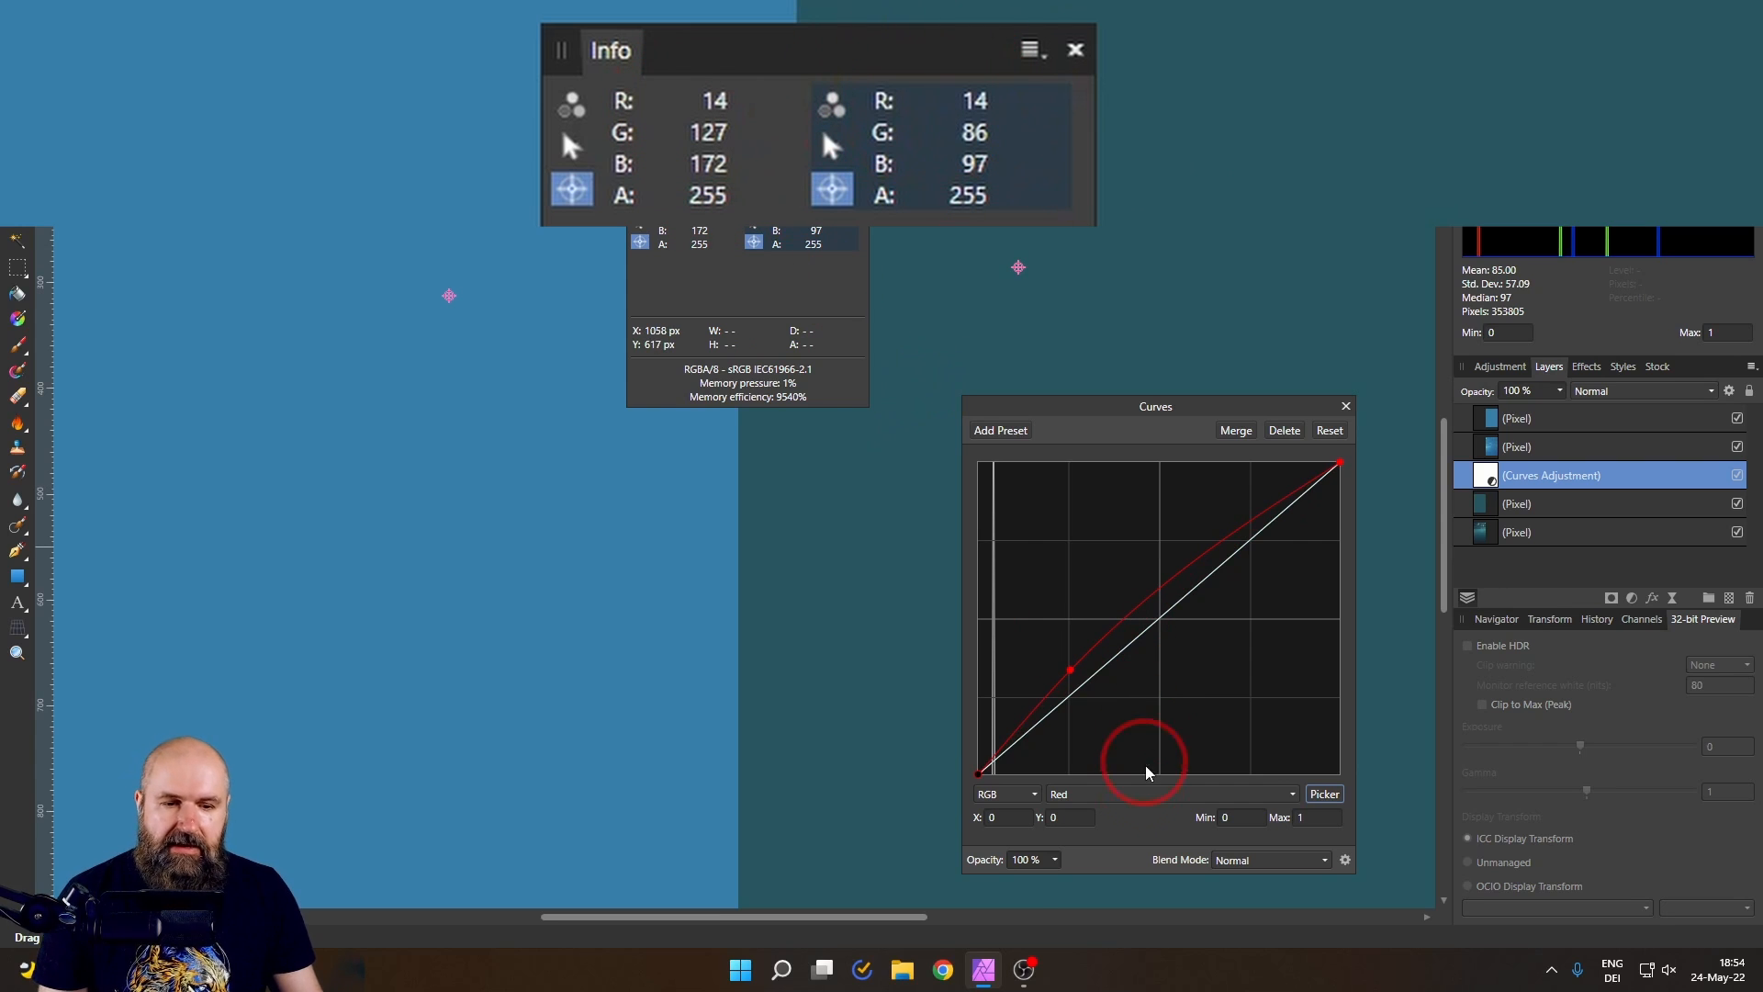
pyautogui.click(1169, 793)
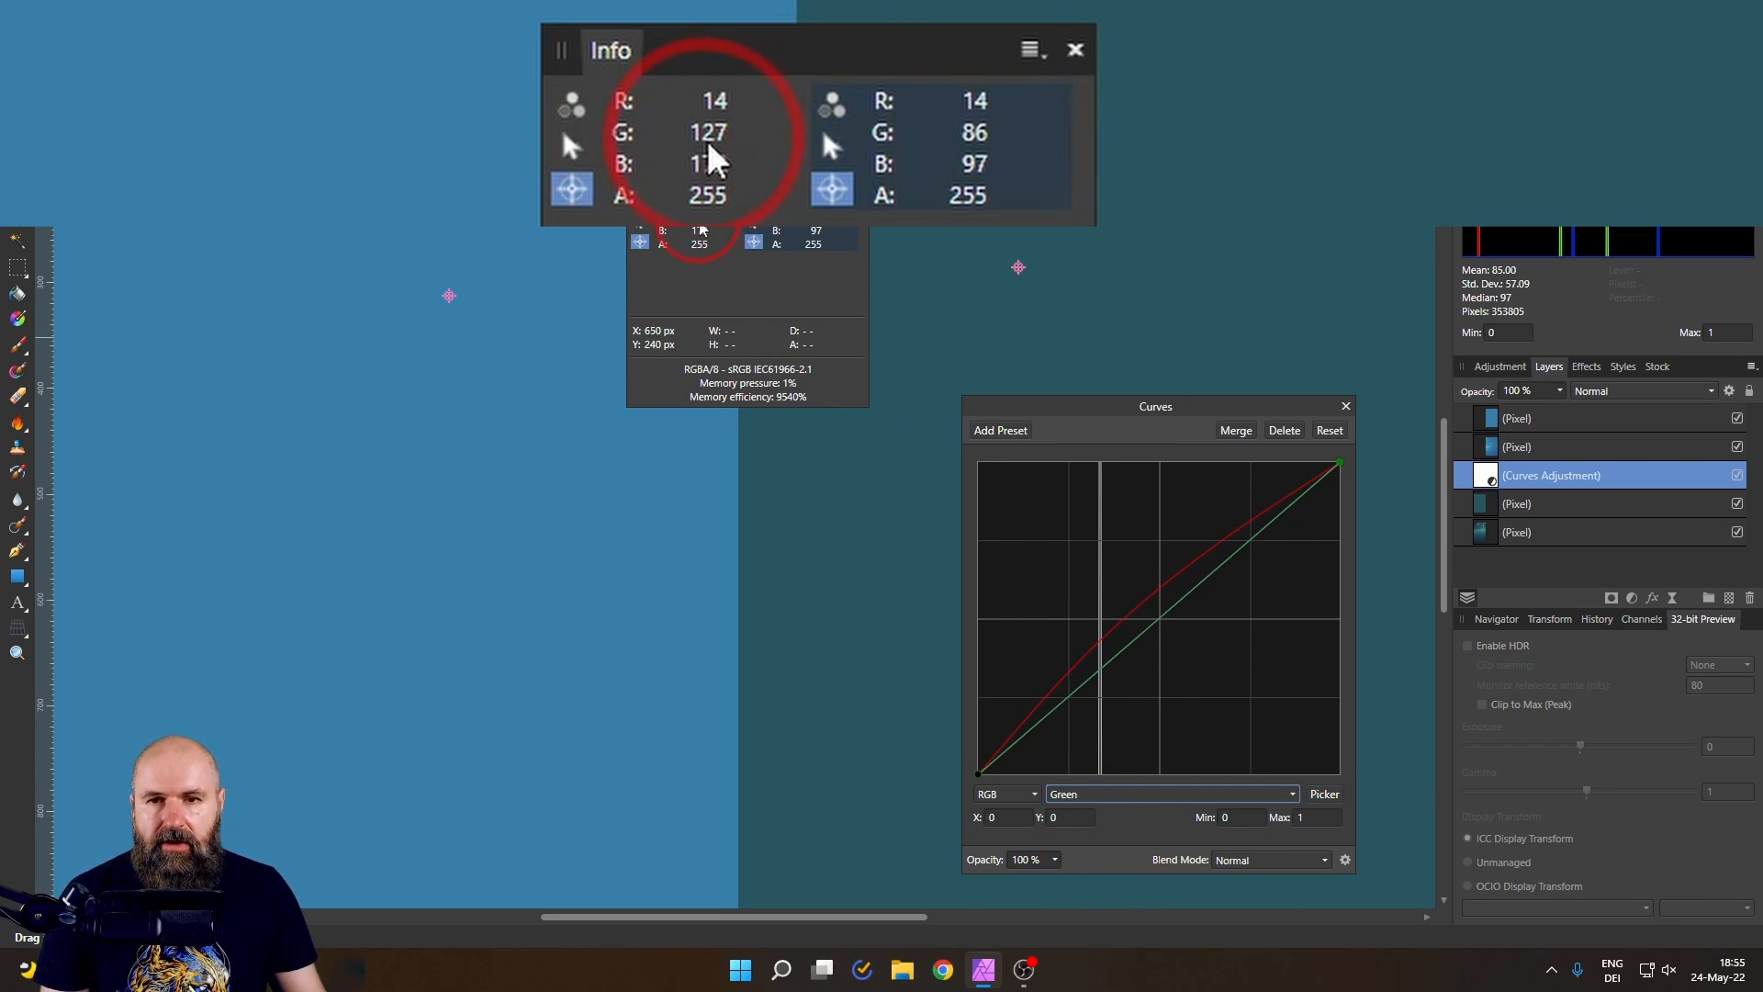
pyautogui.moveTo(918, 508)
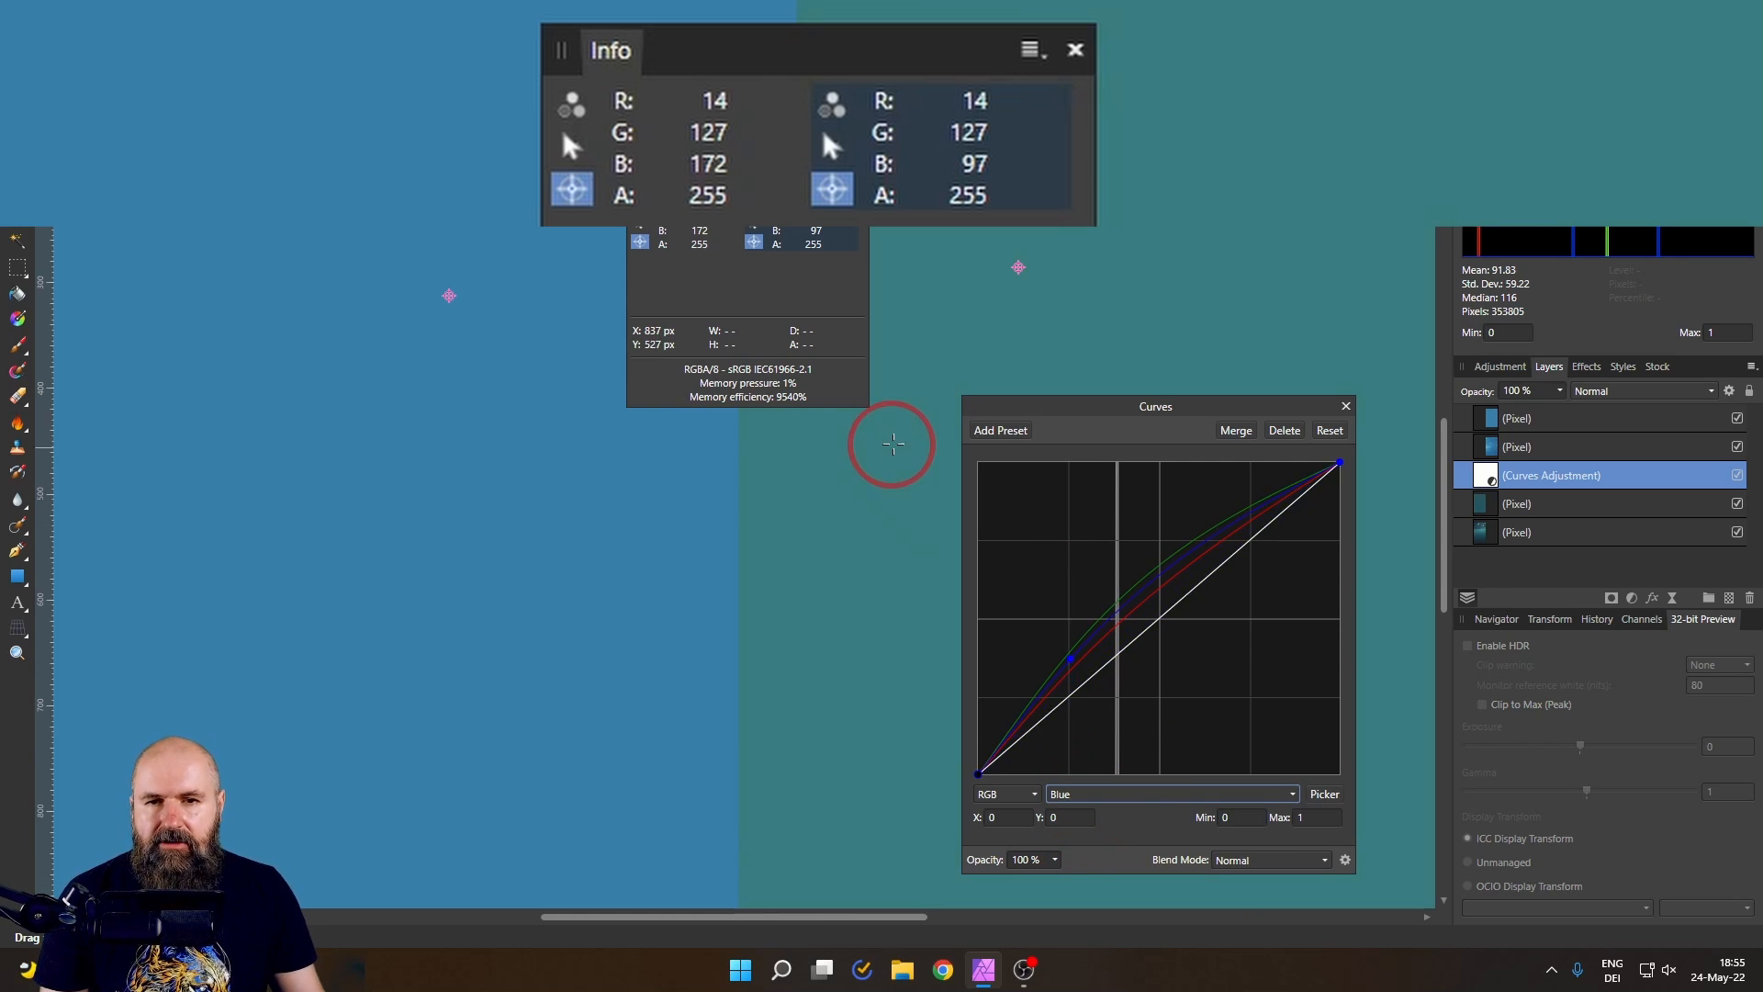
# - Raise the Blue curve until the teal sample reads B 172, matching 14/127/172
pyautogui.moveTo(1071, 658); pyautogui.dragTo(1071, 620)
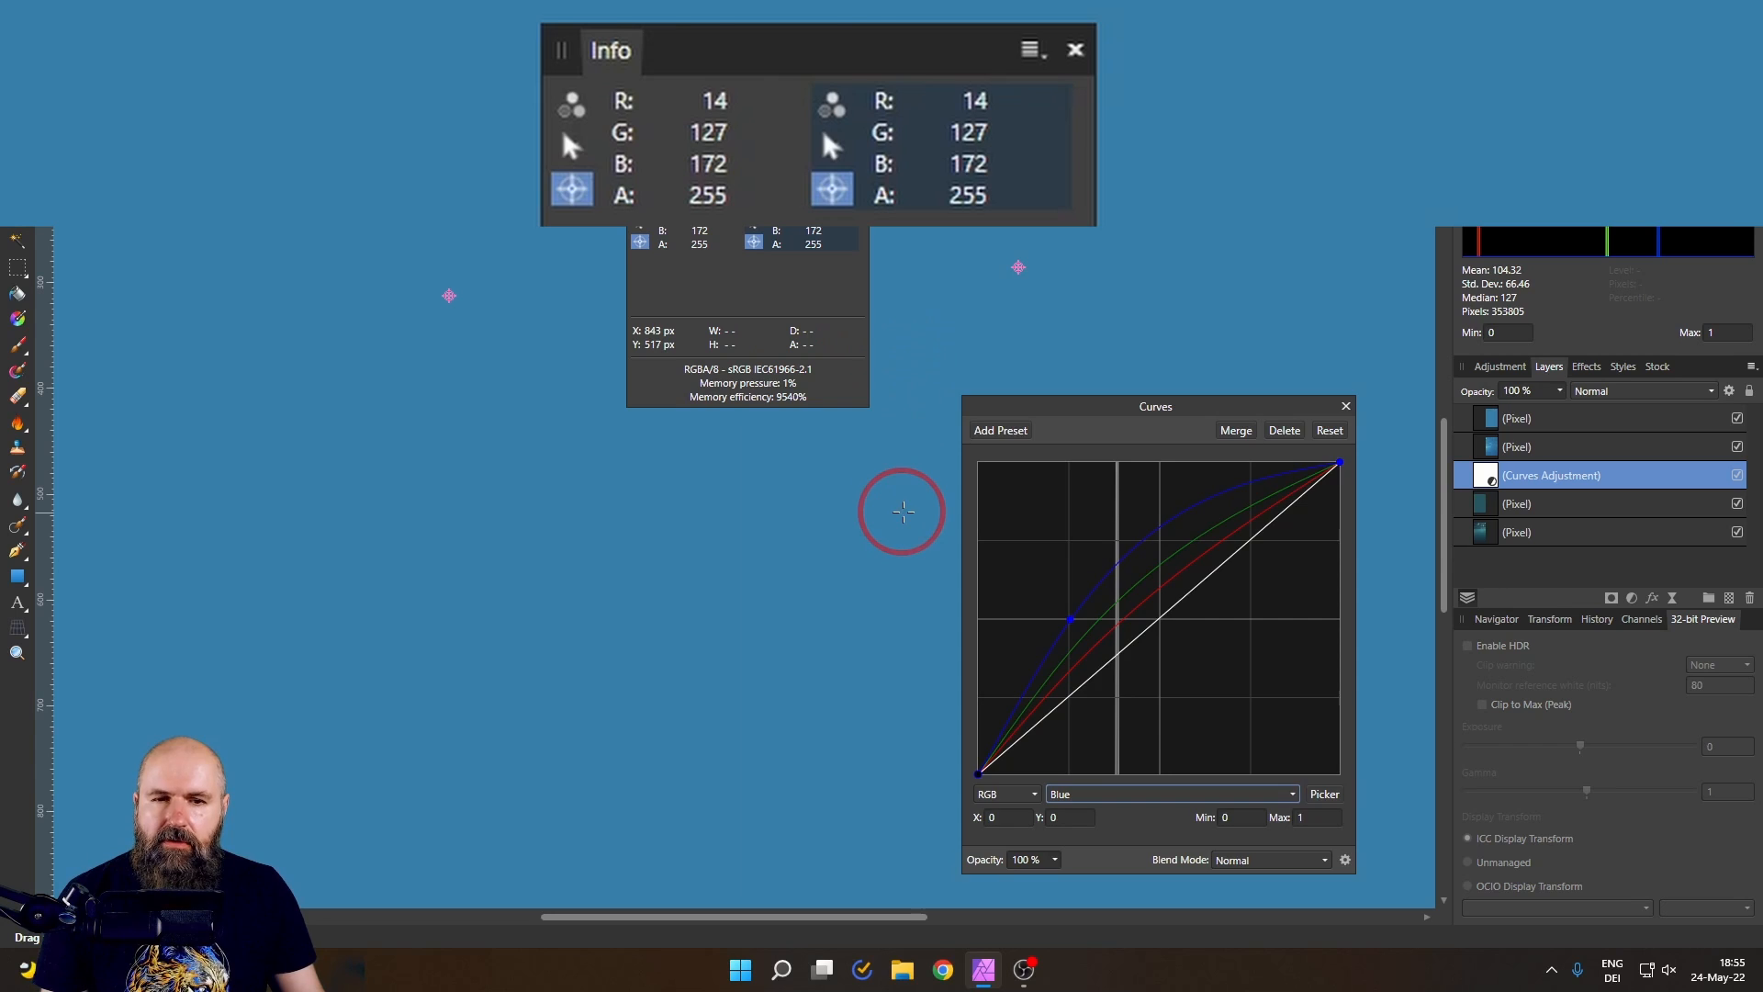